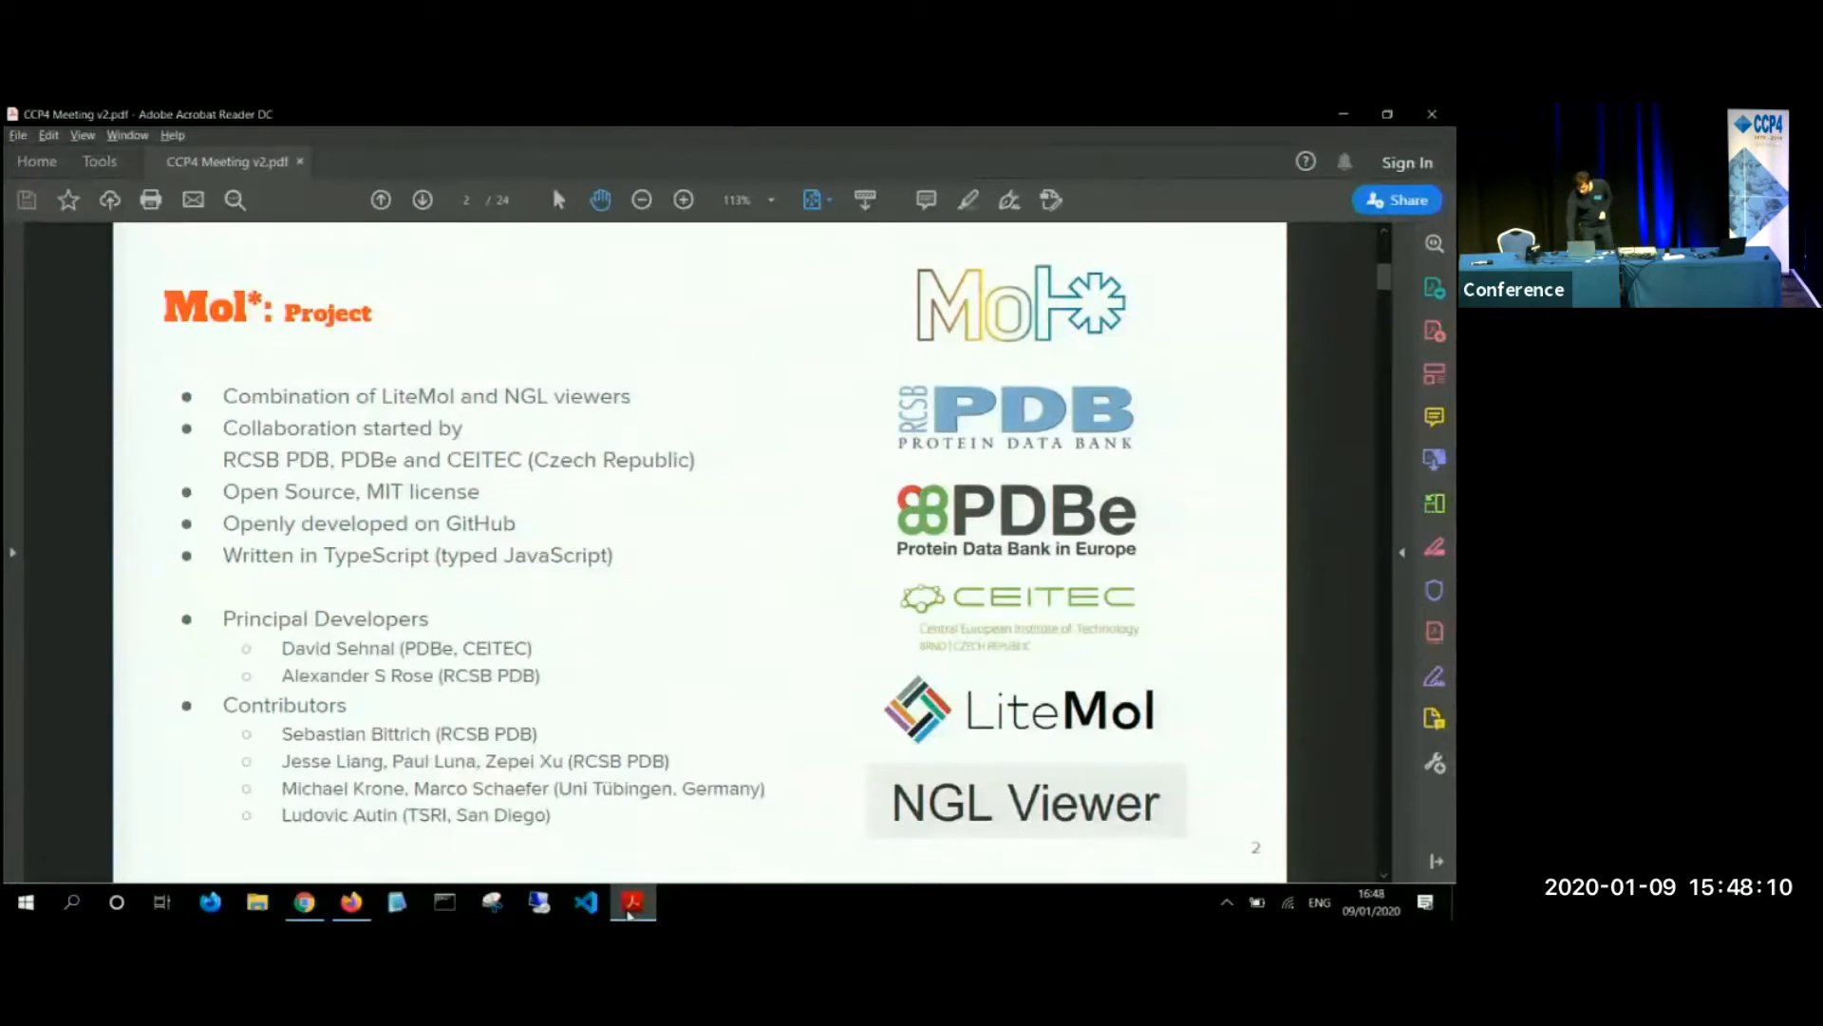
- Advance the slides to page 4, the Interactive visualization title slide
{"action": "left_click", "coordinate": [422, 200]}
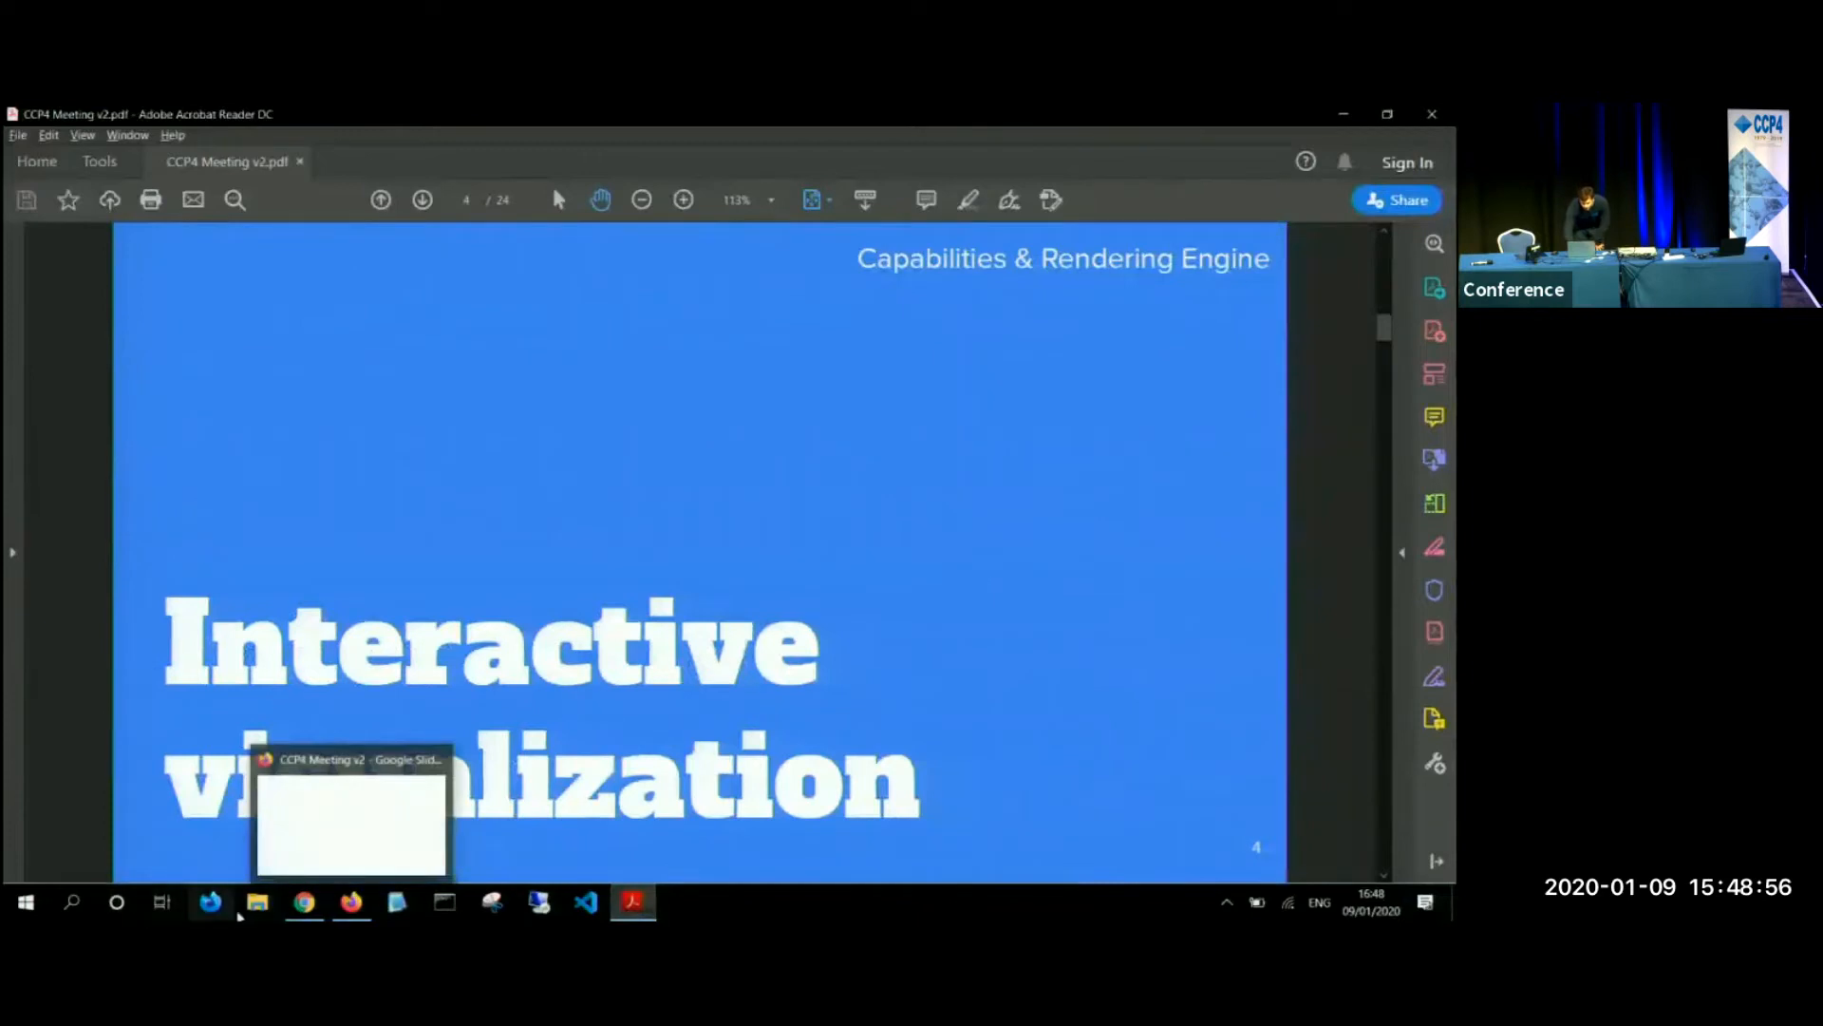
- Download and display PDB entry 5ire as a coloured surface, then remove it from the state tree
{"action": "left_click", "coordinate": [302, 900]}
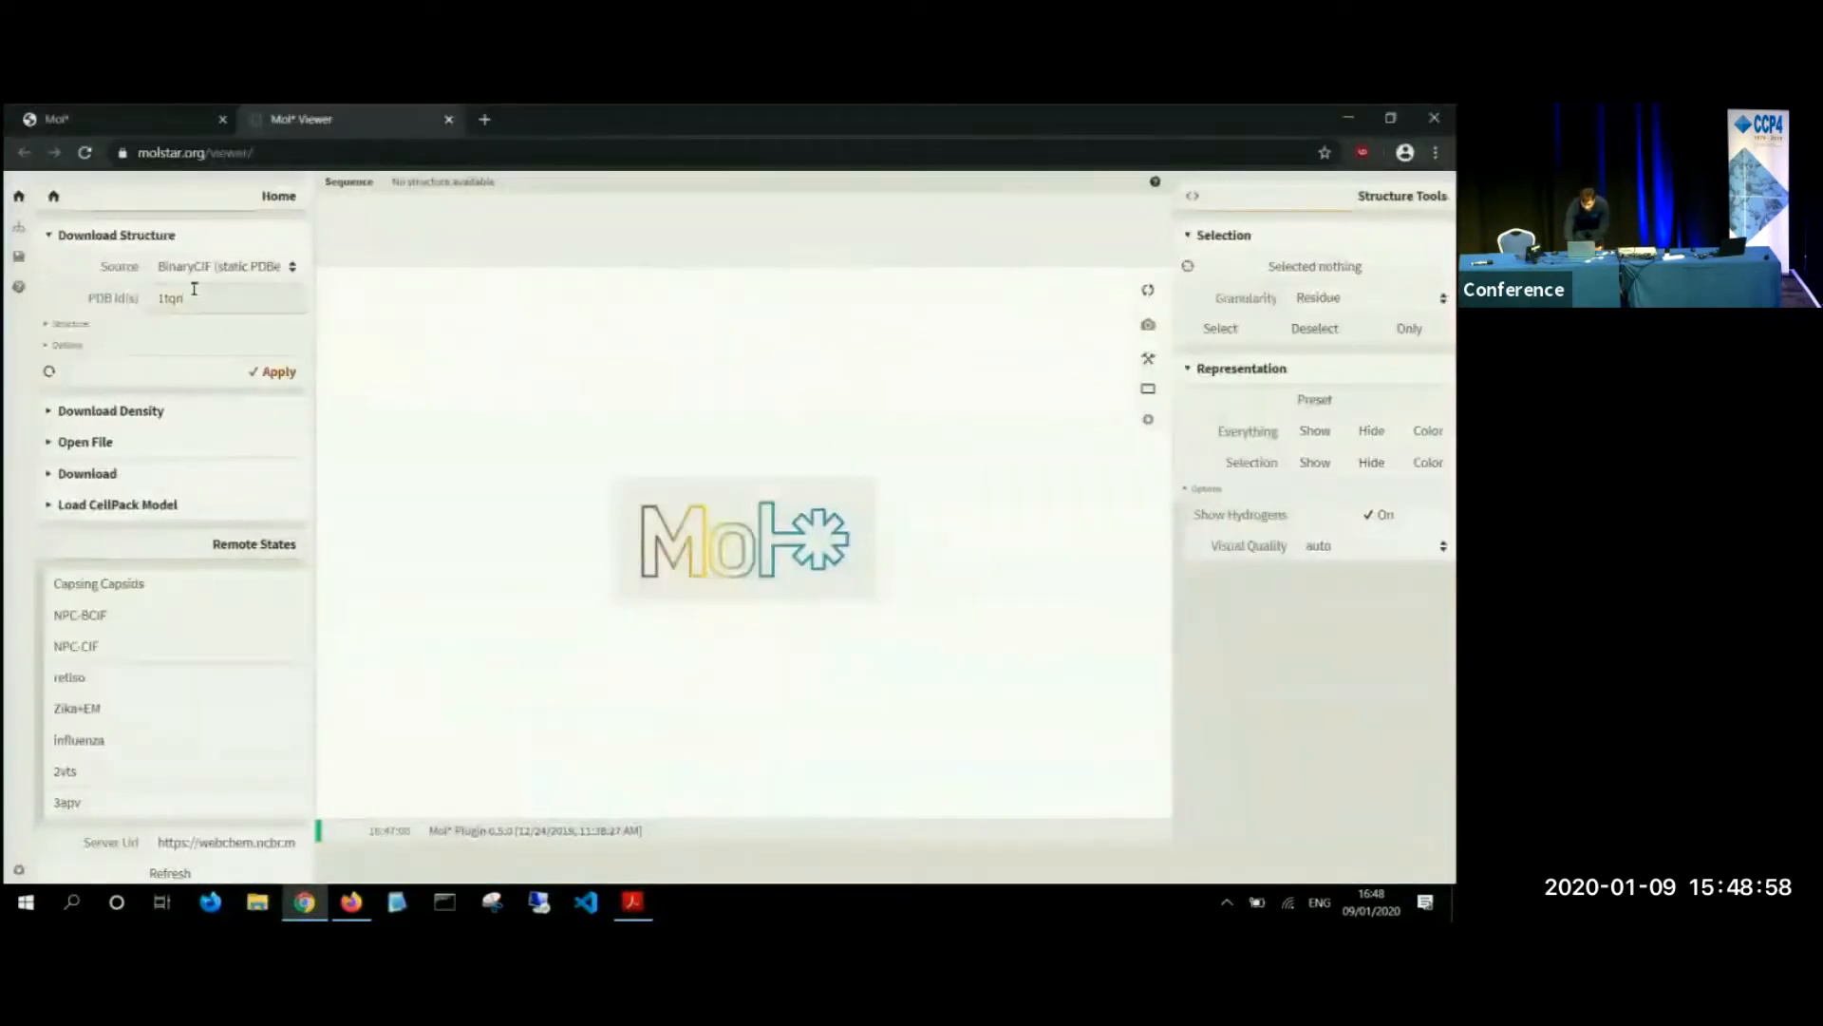
{"action": "type", "text": "5ire"}
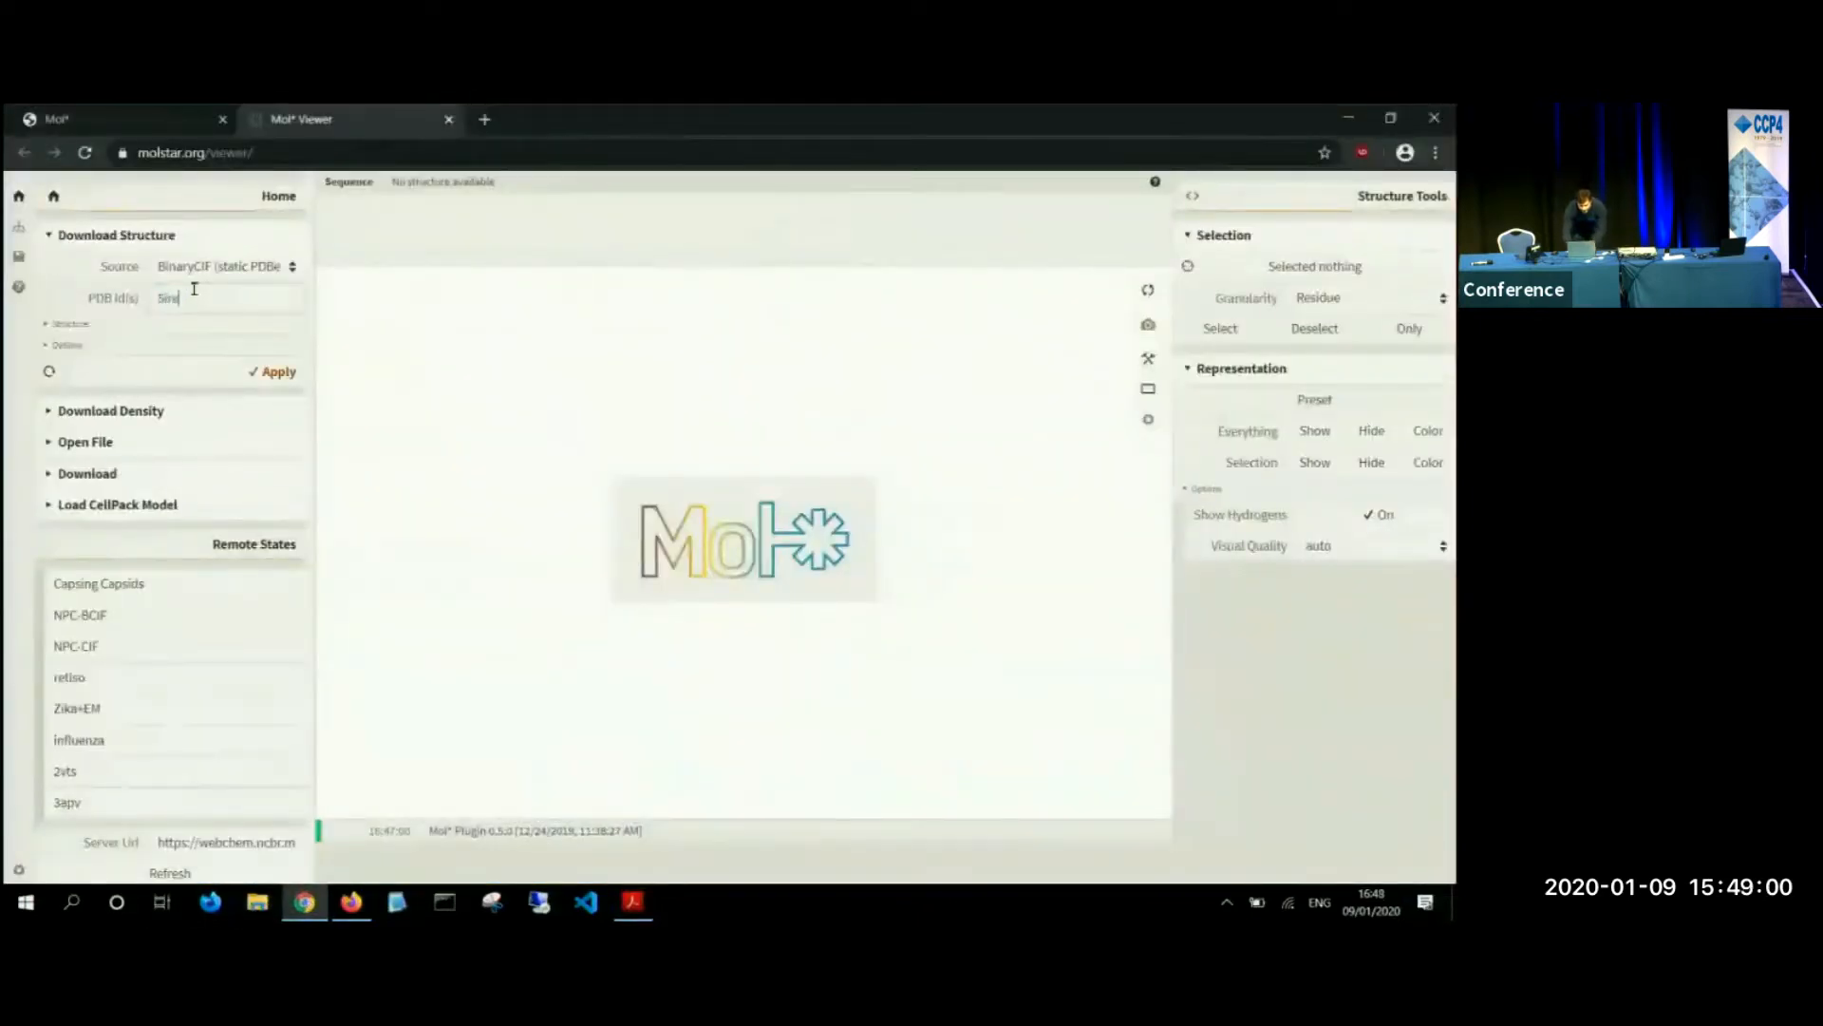
{"action": "left_click", "coordinate": [279, 370]}
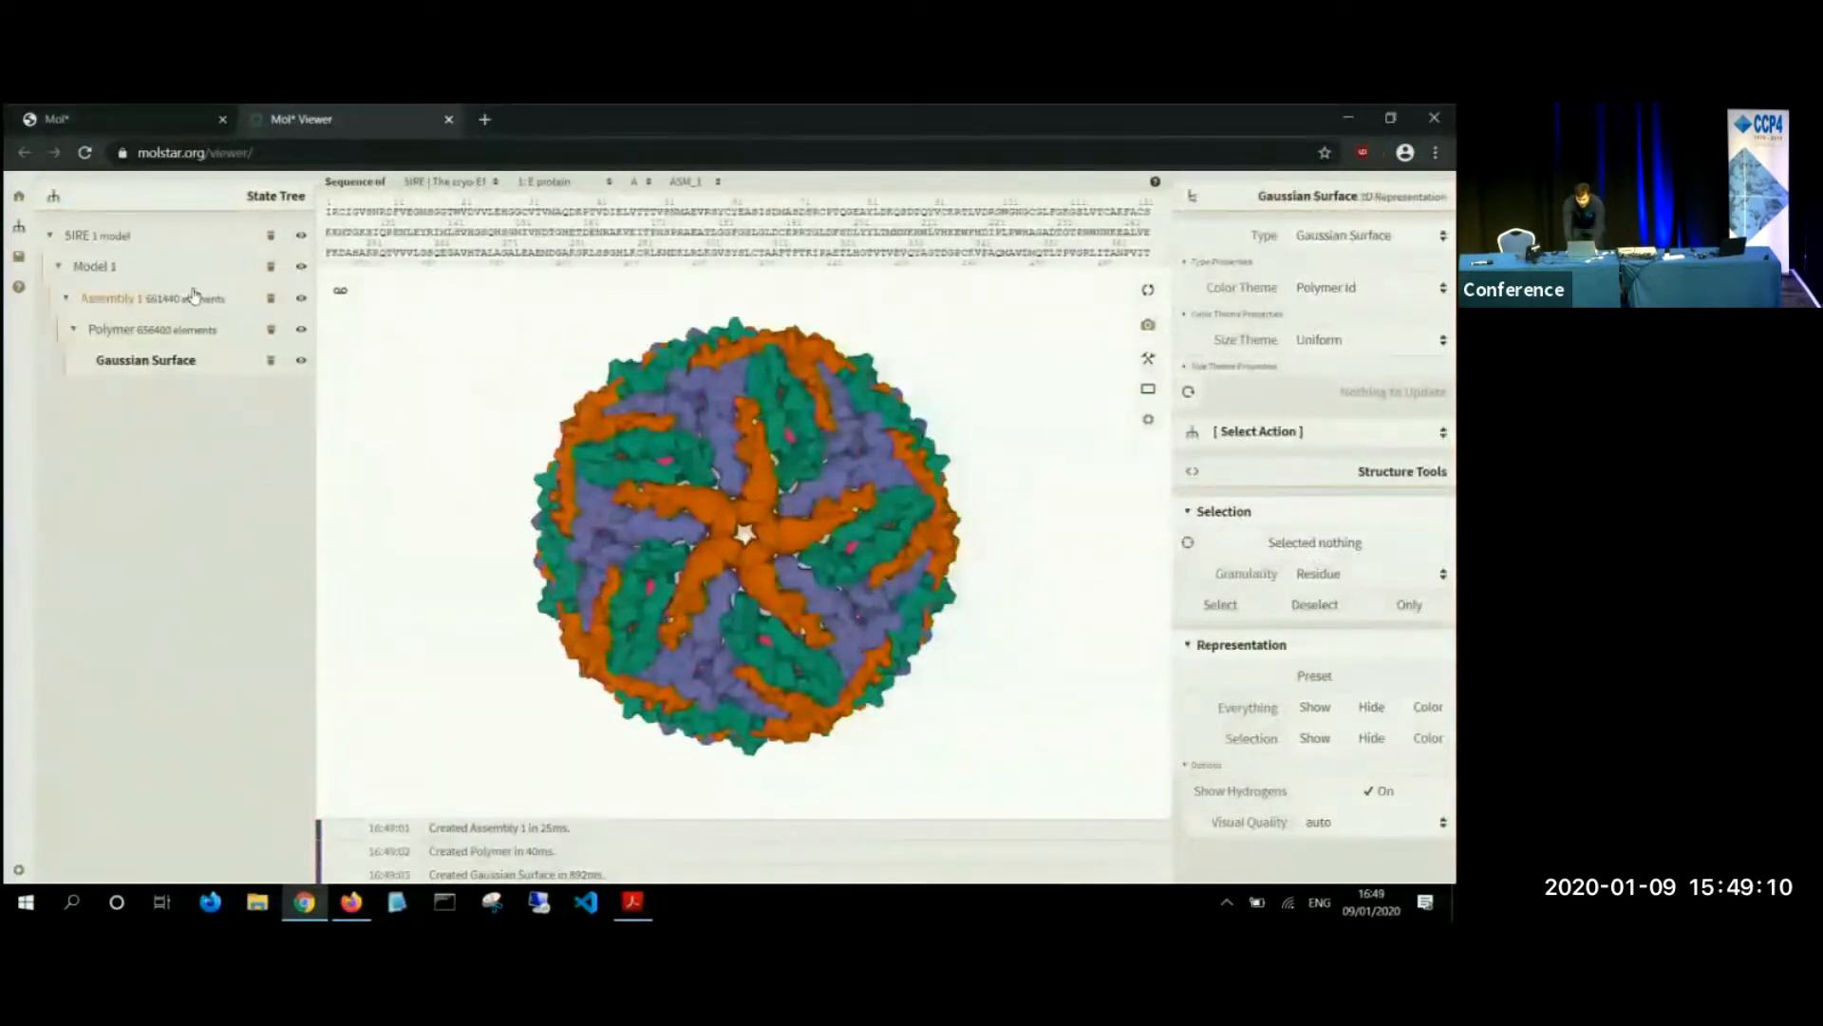
{"action": "left_click", "coordinate": [633, 900]}
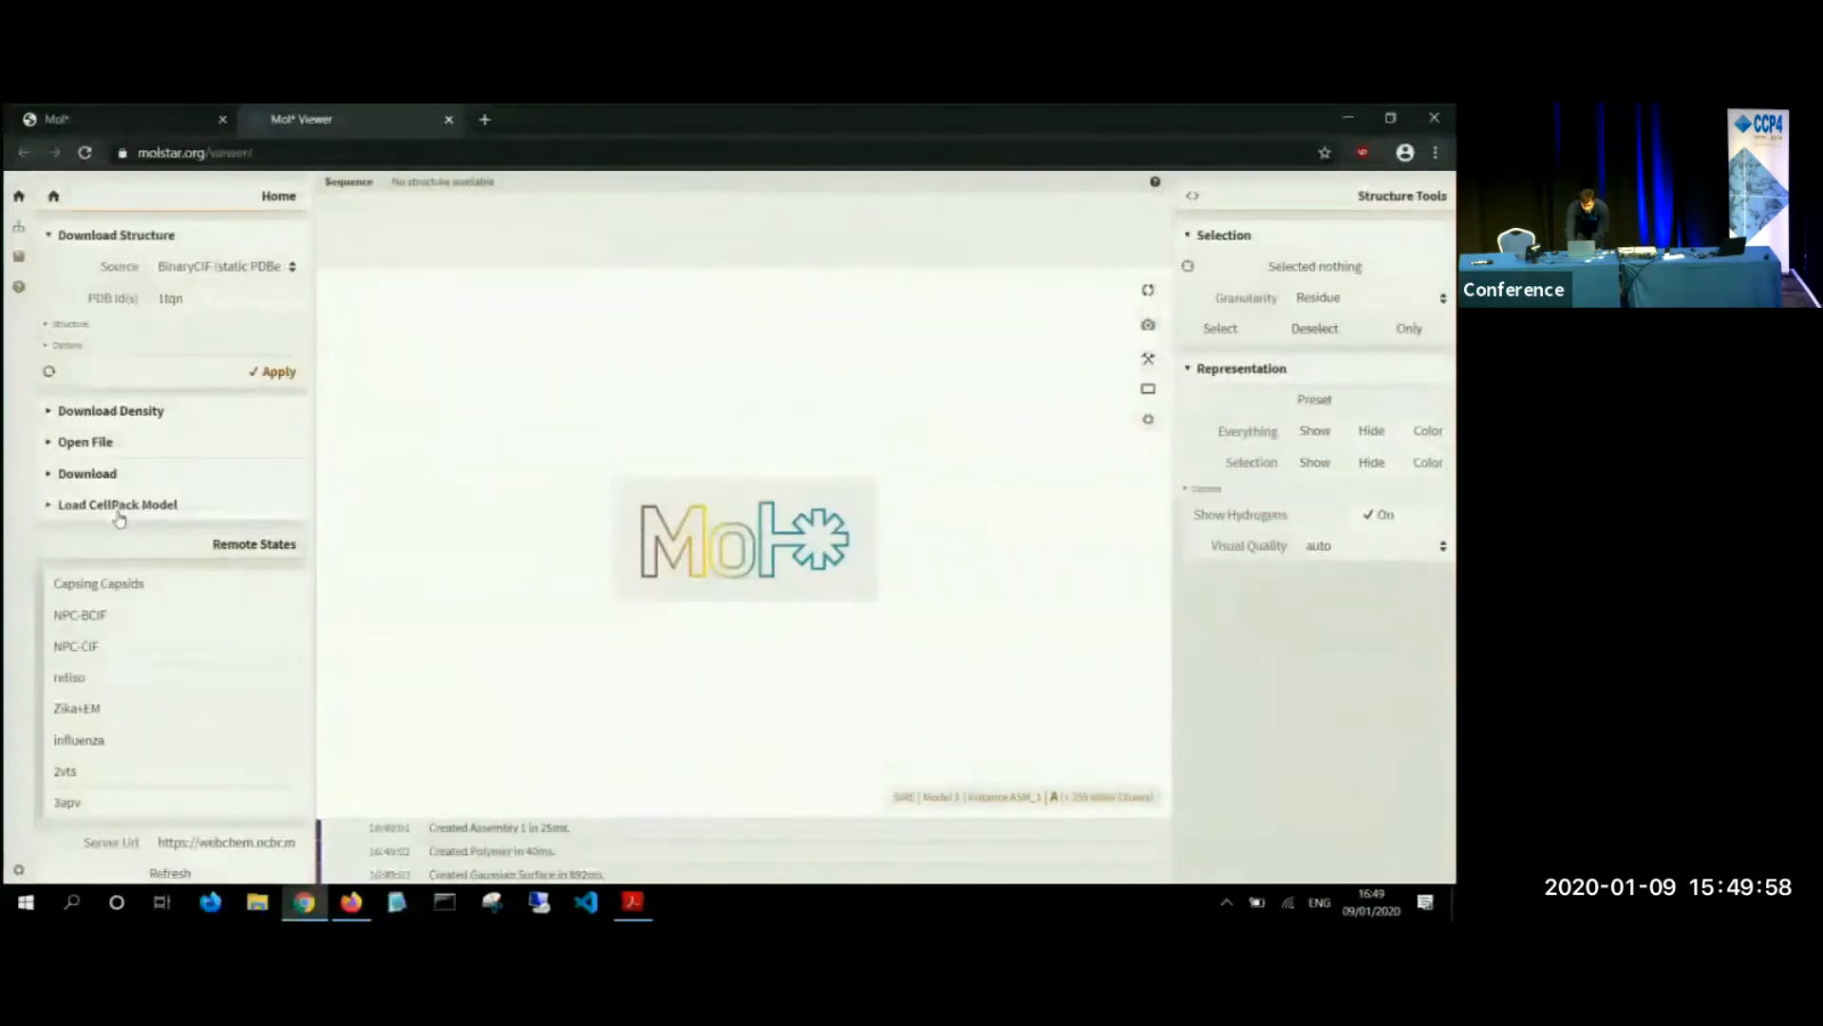
- Load the influenza_model1 CellPack model and turn on occlusion and outline shading in the viewport settings
{"action": "left_click", "coordinate": [116, 503]}
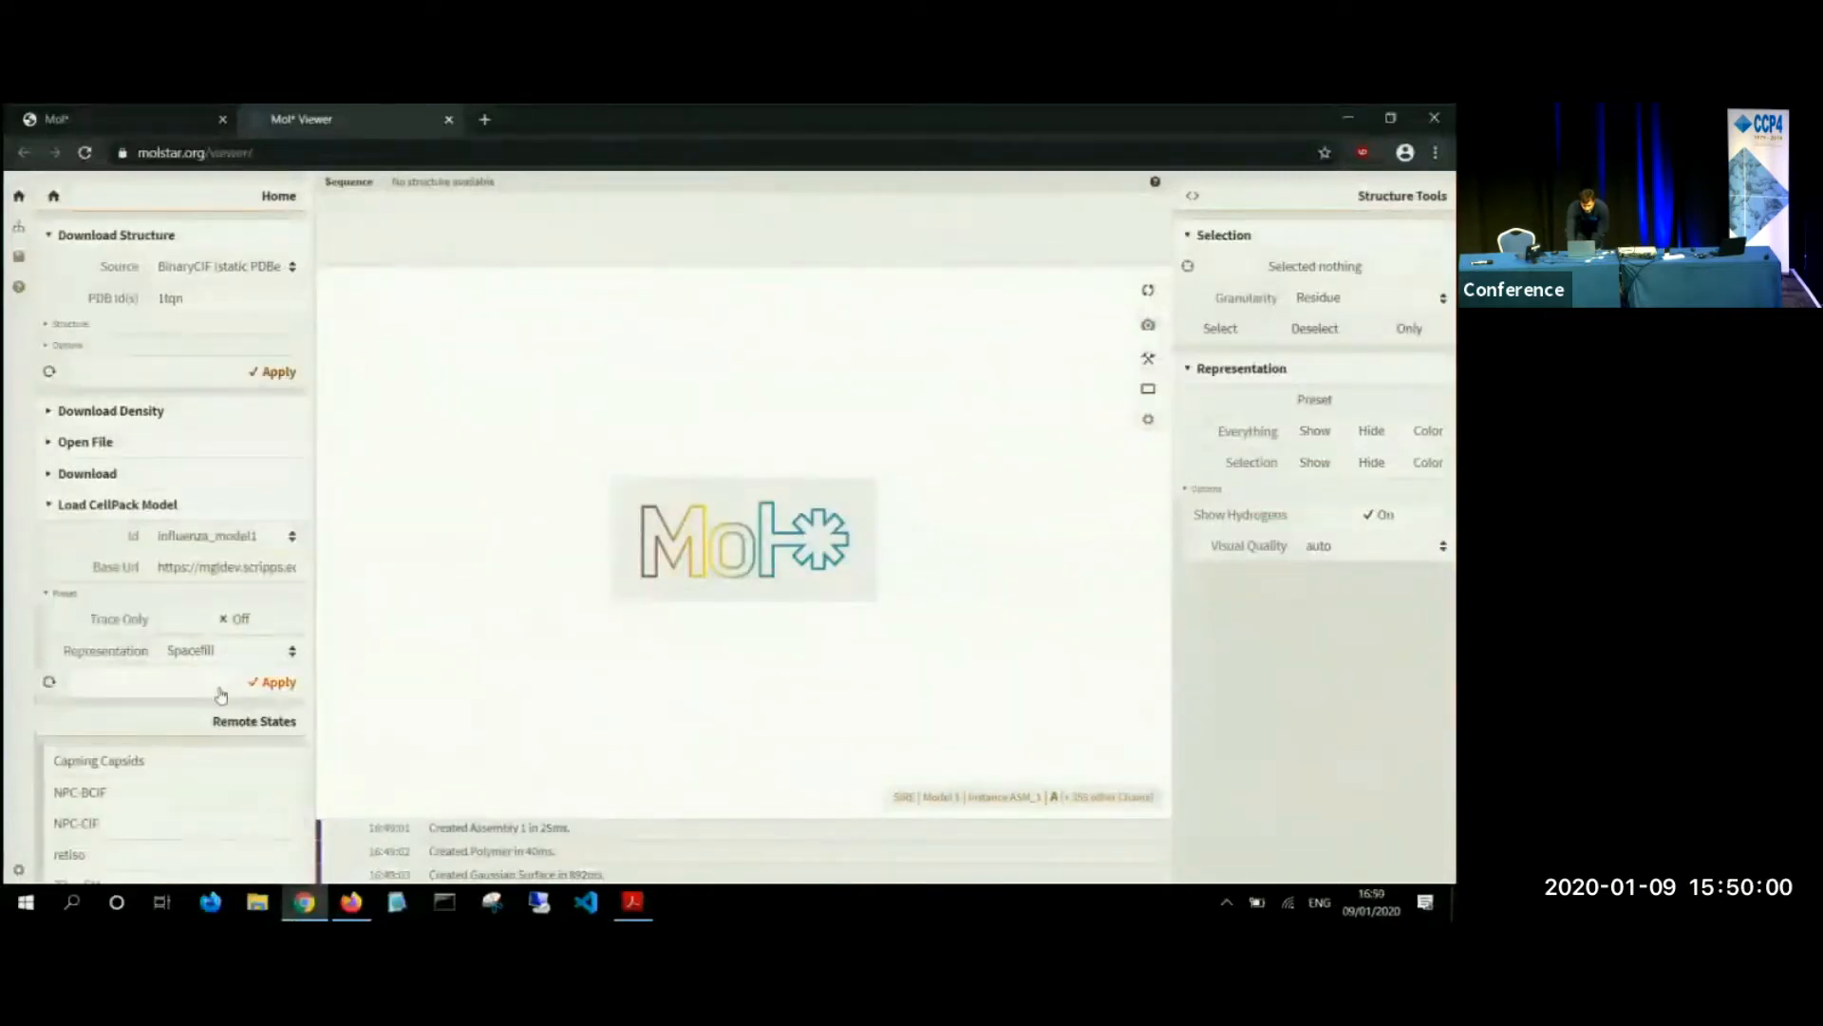
{"action": "left_click", "coordinate": [272, 682]}
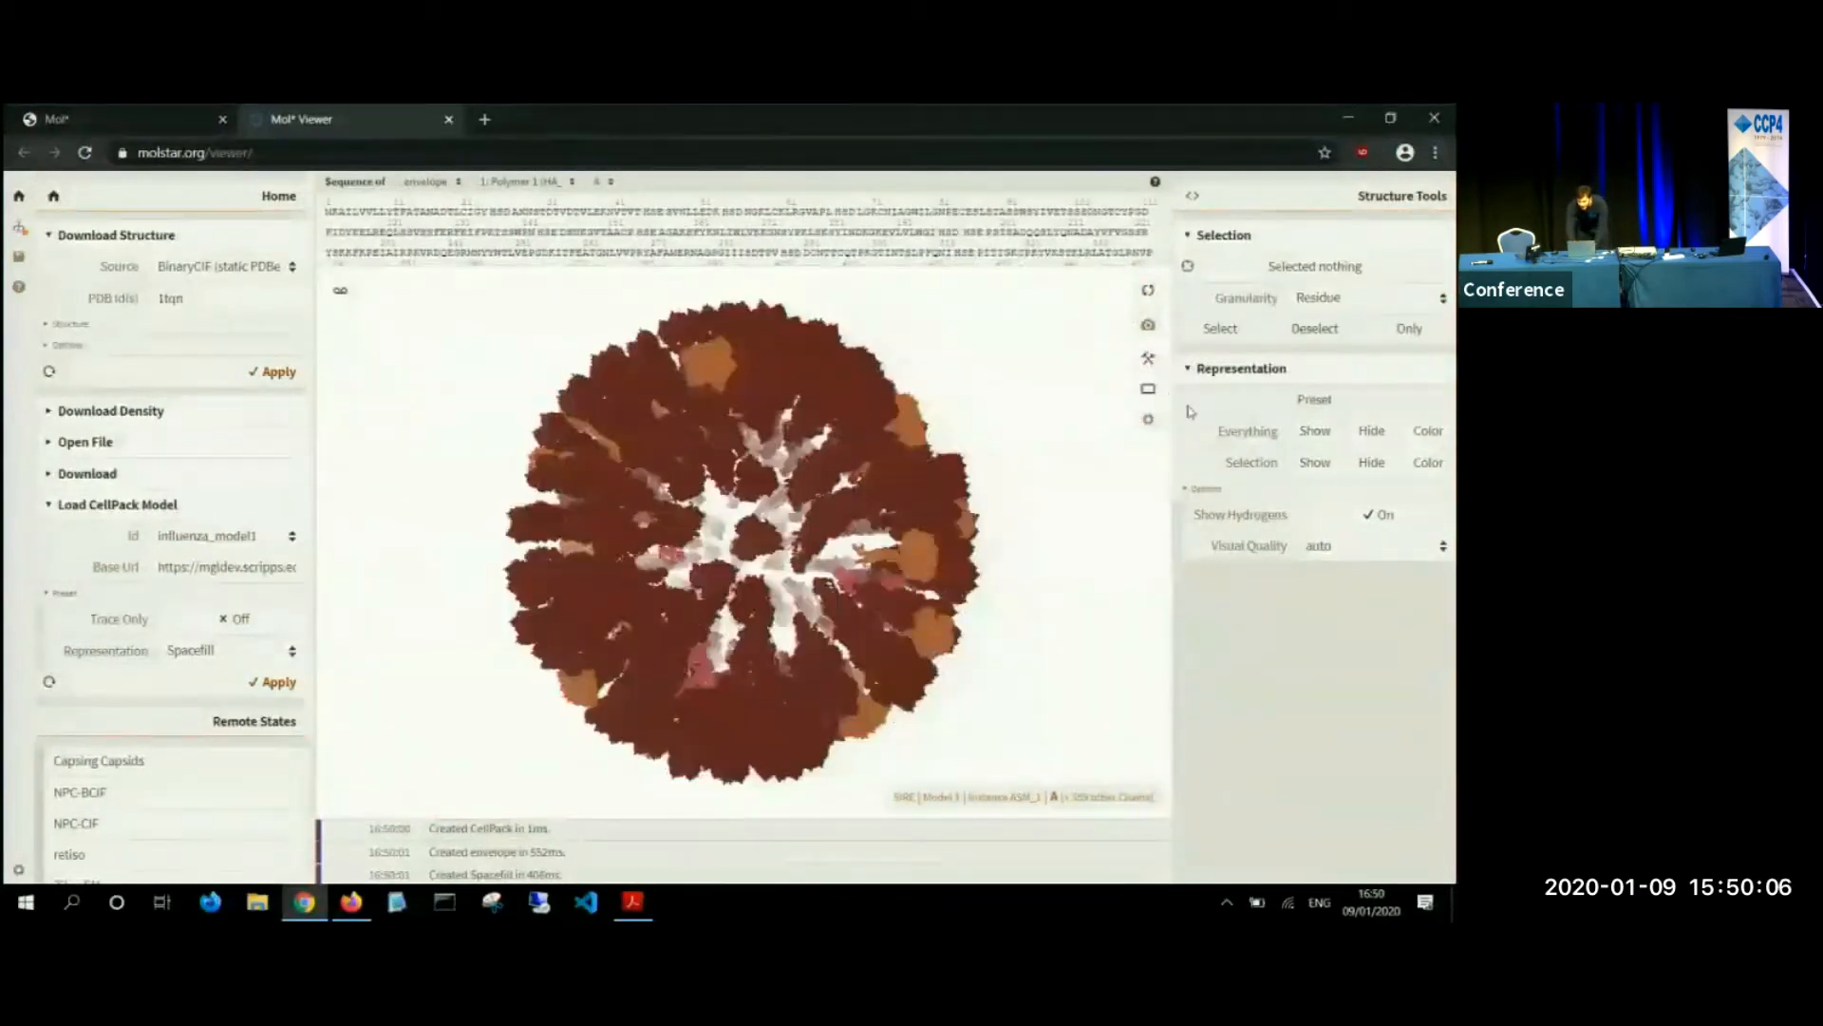
{"action": "left_click", "coordinate": [1148, 417]}
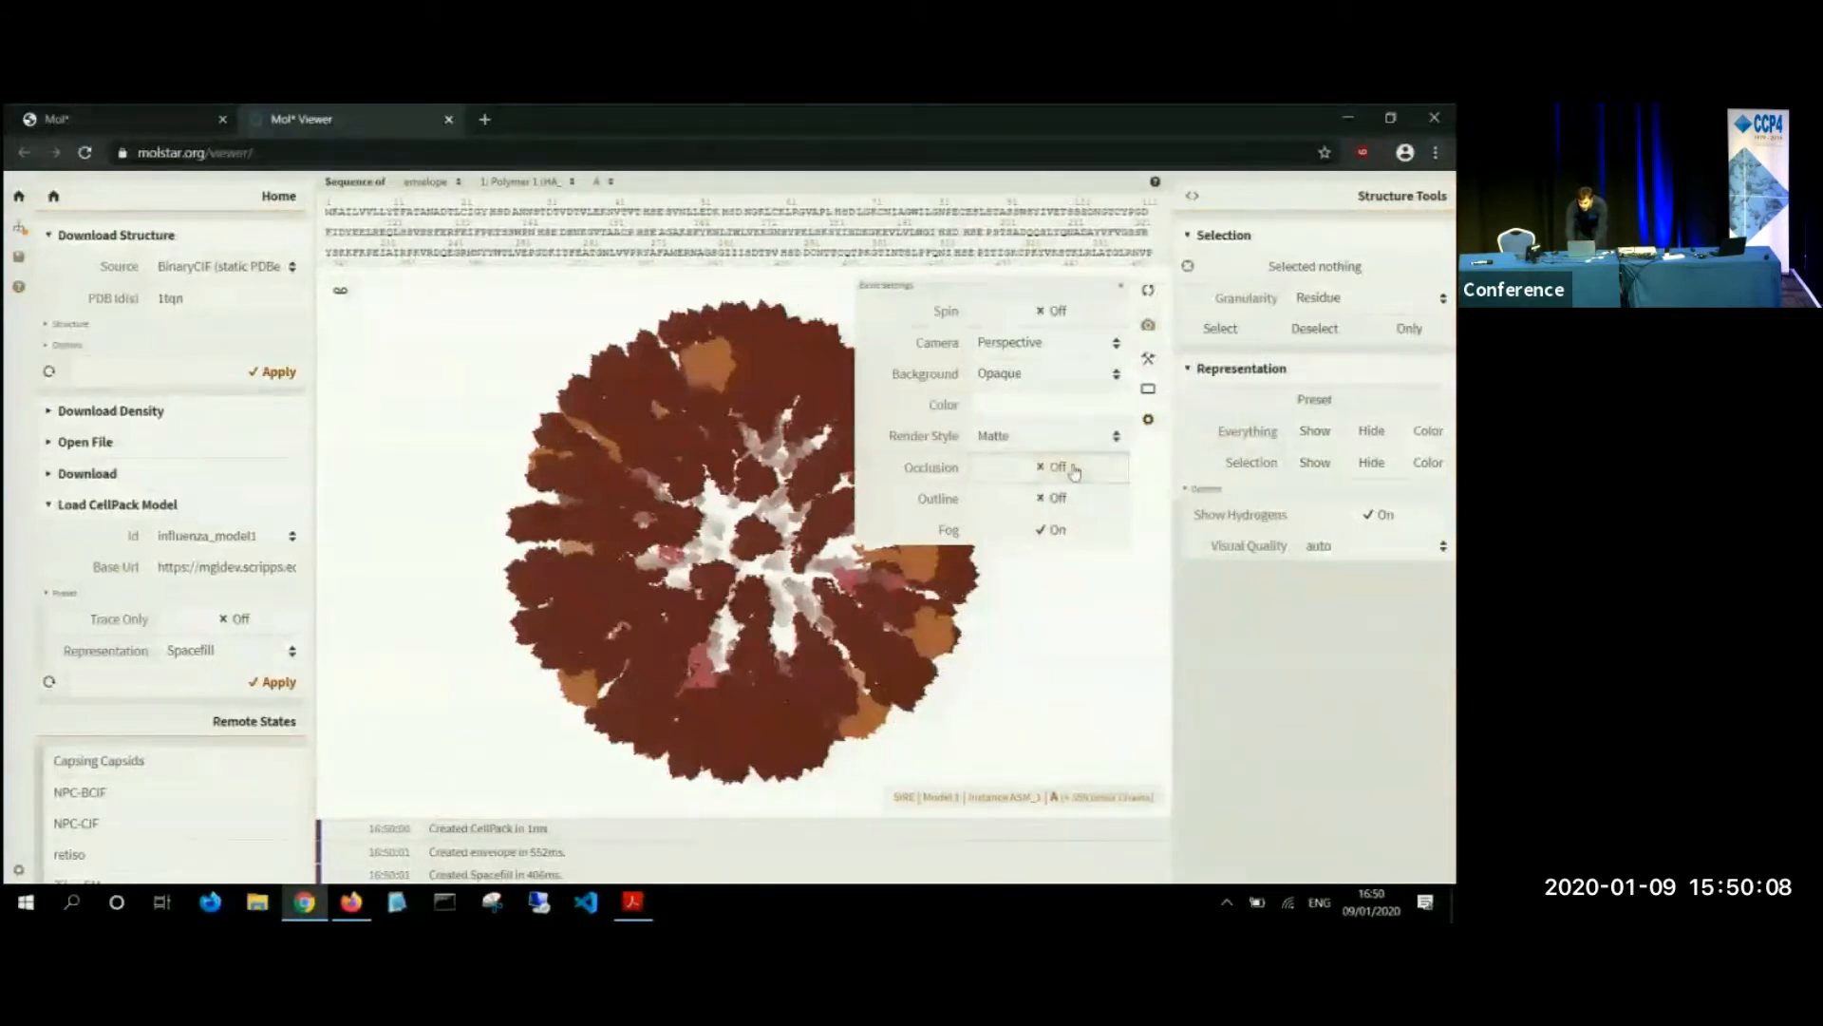
{"action": "left_click", "coordinate": [1054, 467]}
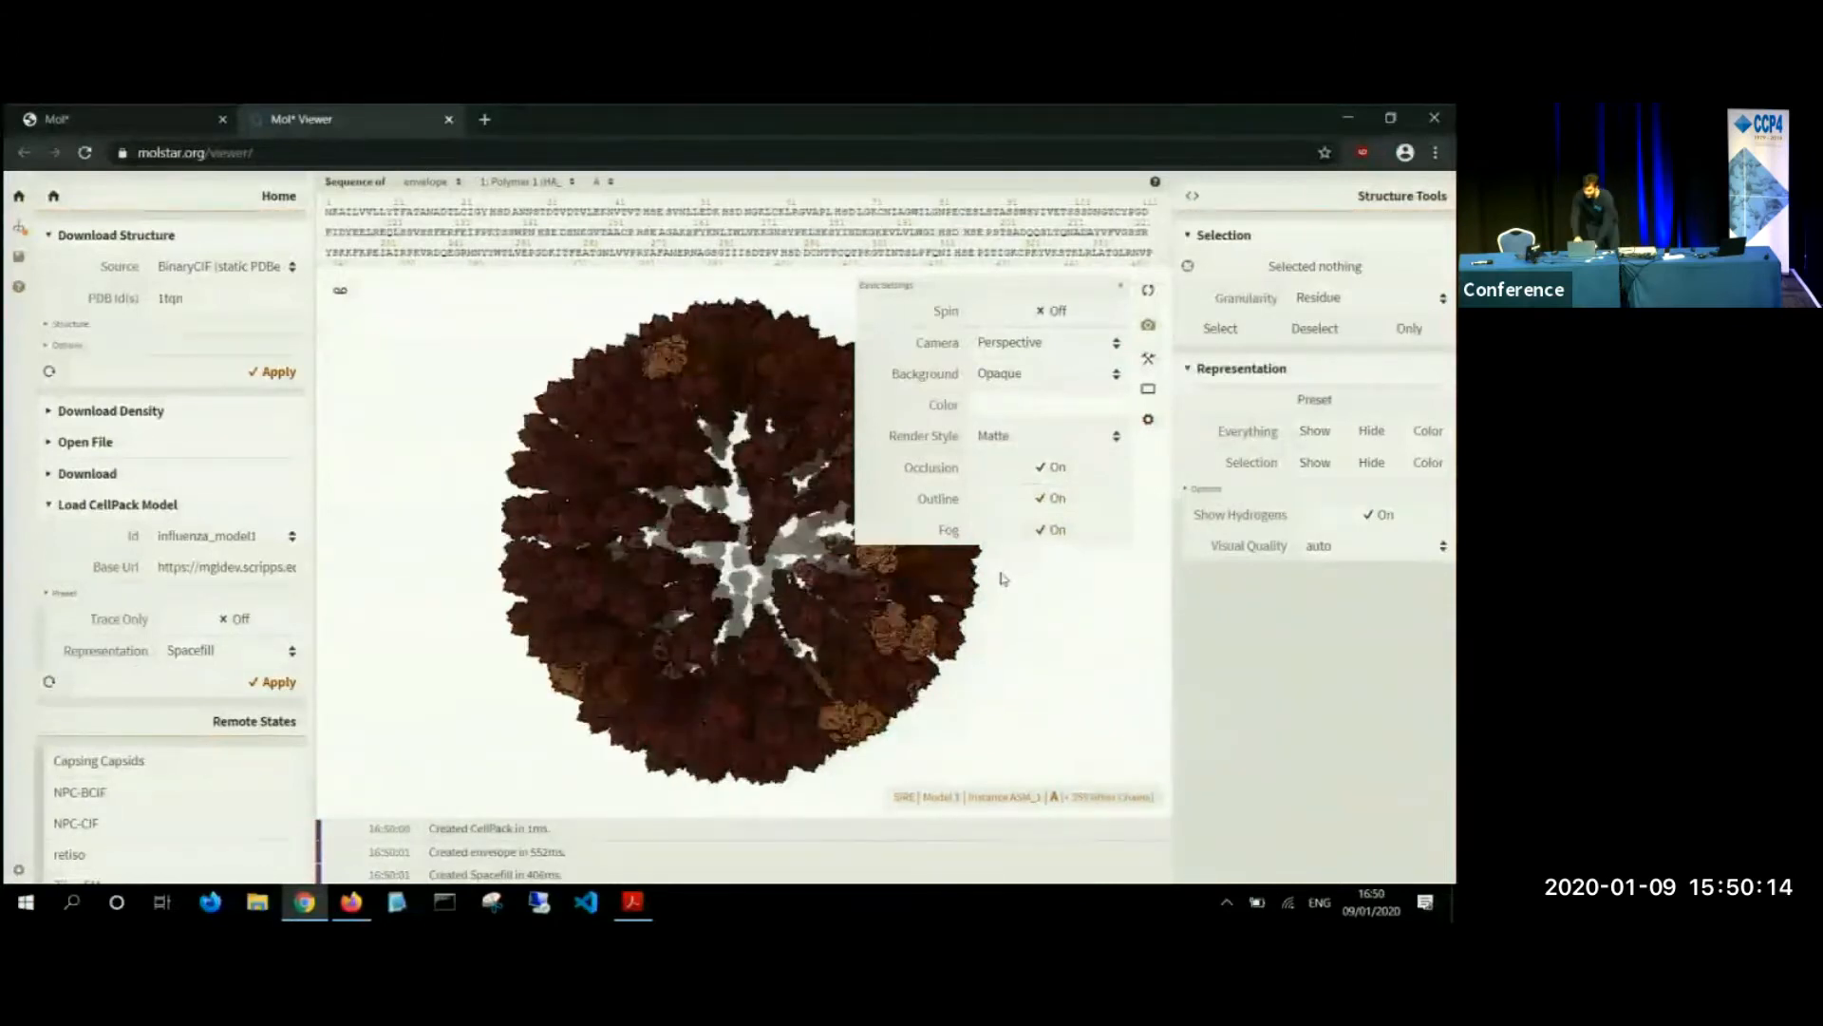
{"action": "left_click", "coordinate": [1147, 418]}
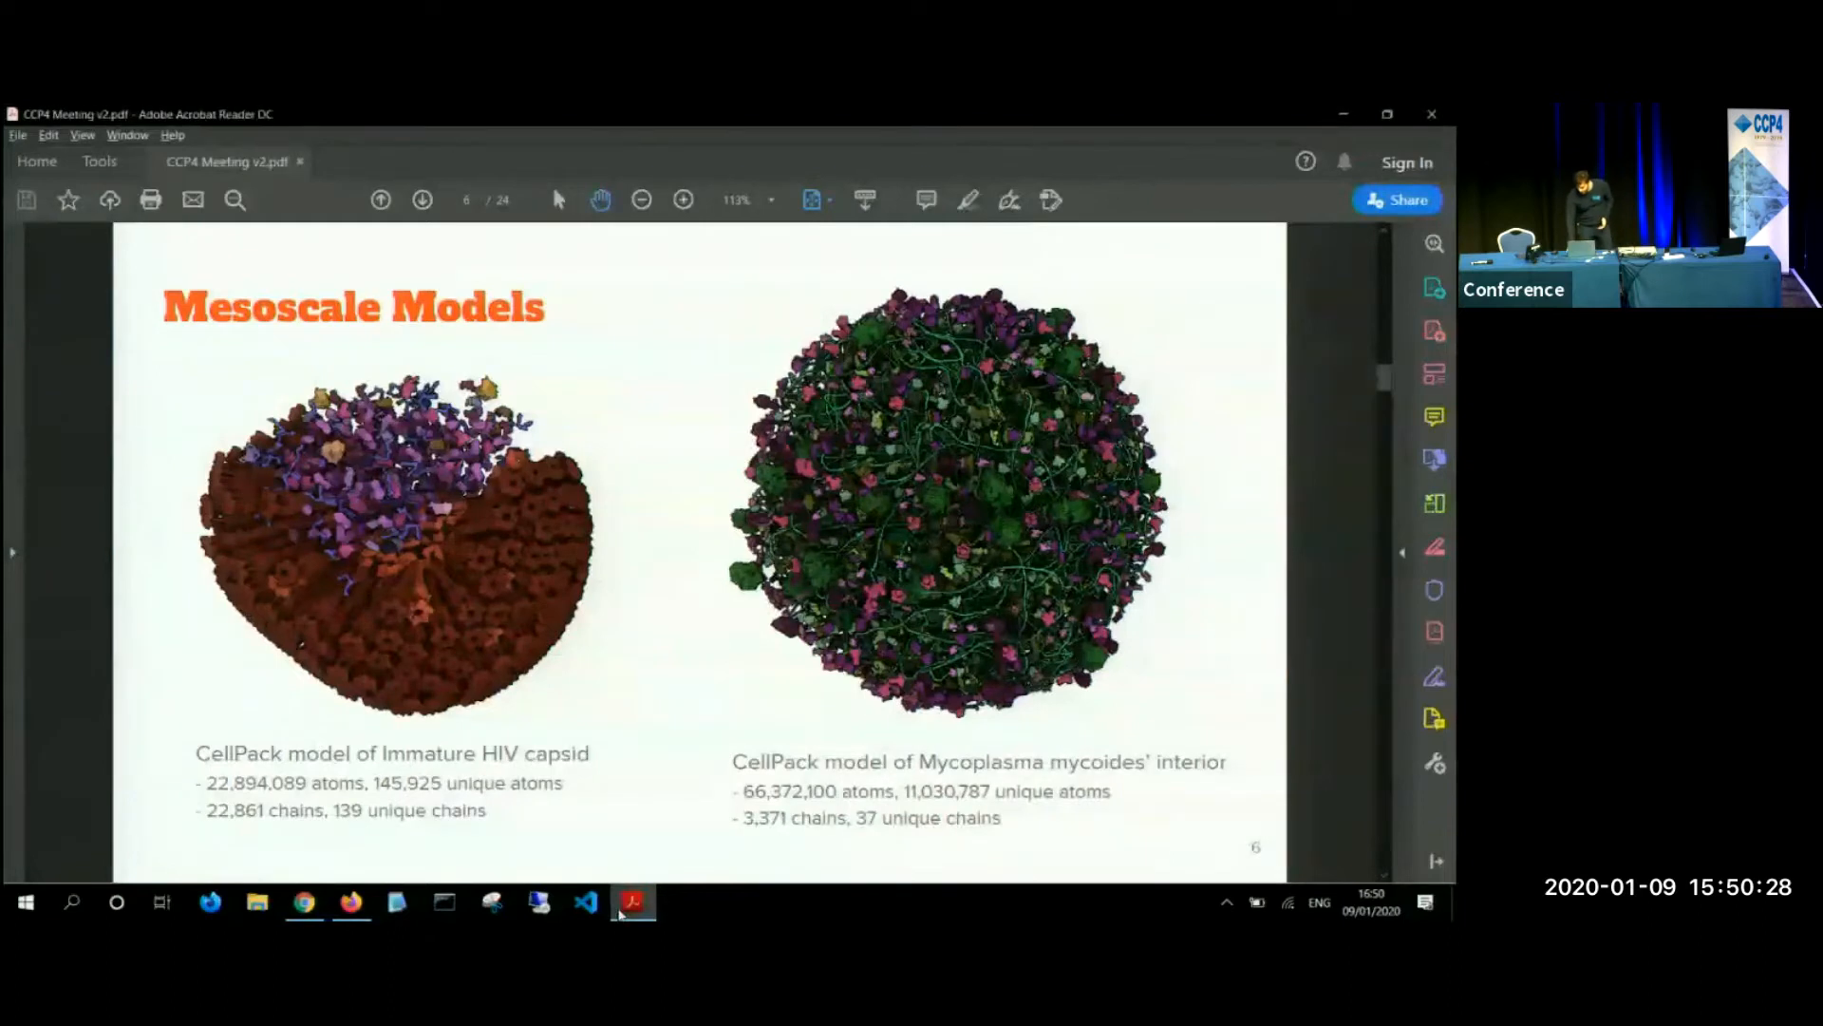
- Advance to page 8, Molecular representations 1/2, then return to the empty Mol* Viewer window
{"action": "left_click", "coordinate": [422, 200]}
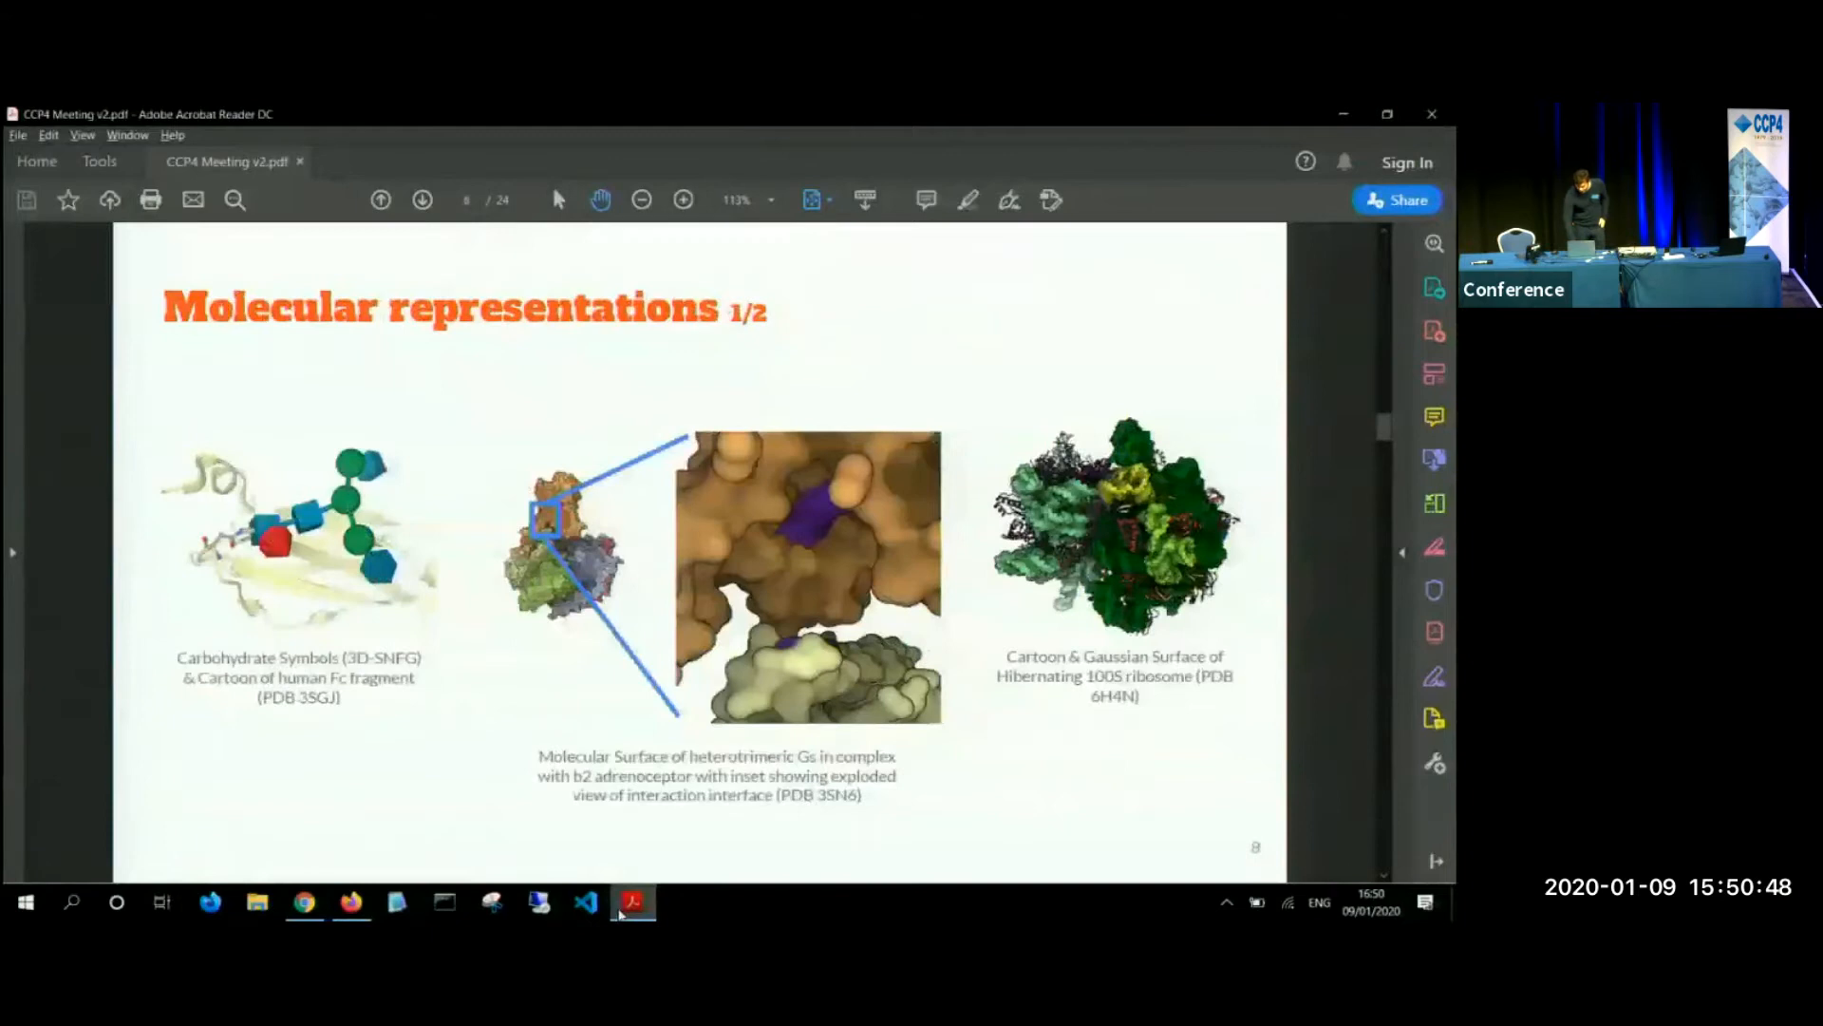
{"action": "mouse_move", "coordinate": [323, 558]}
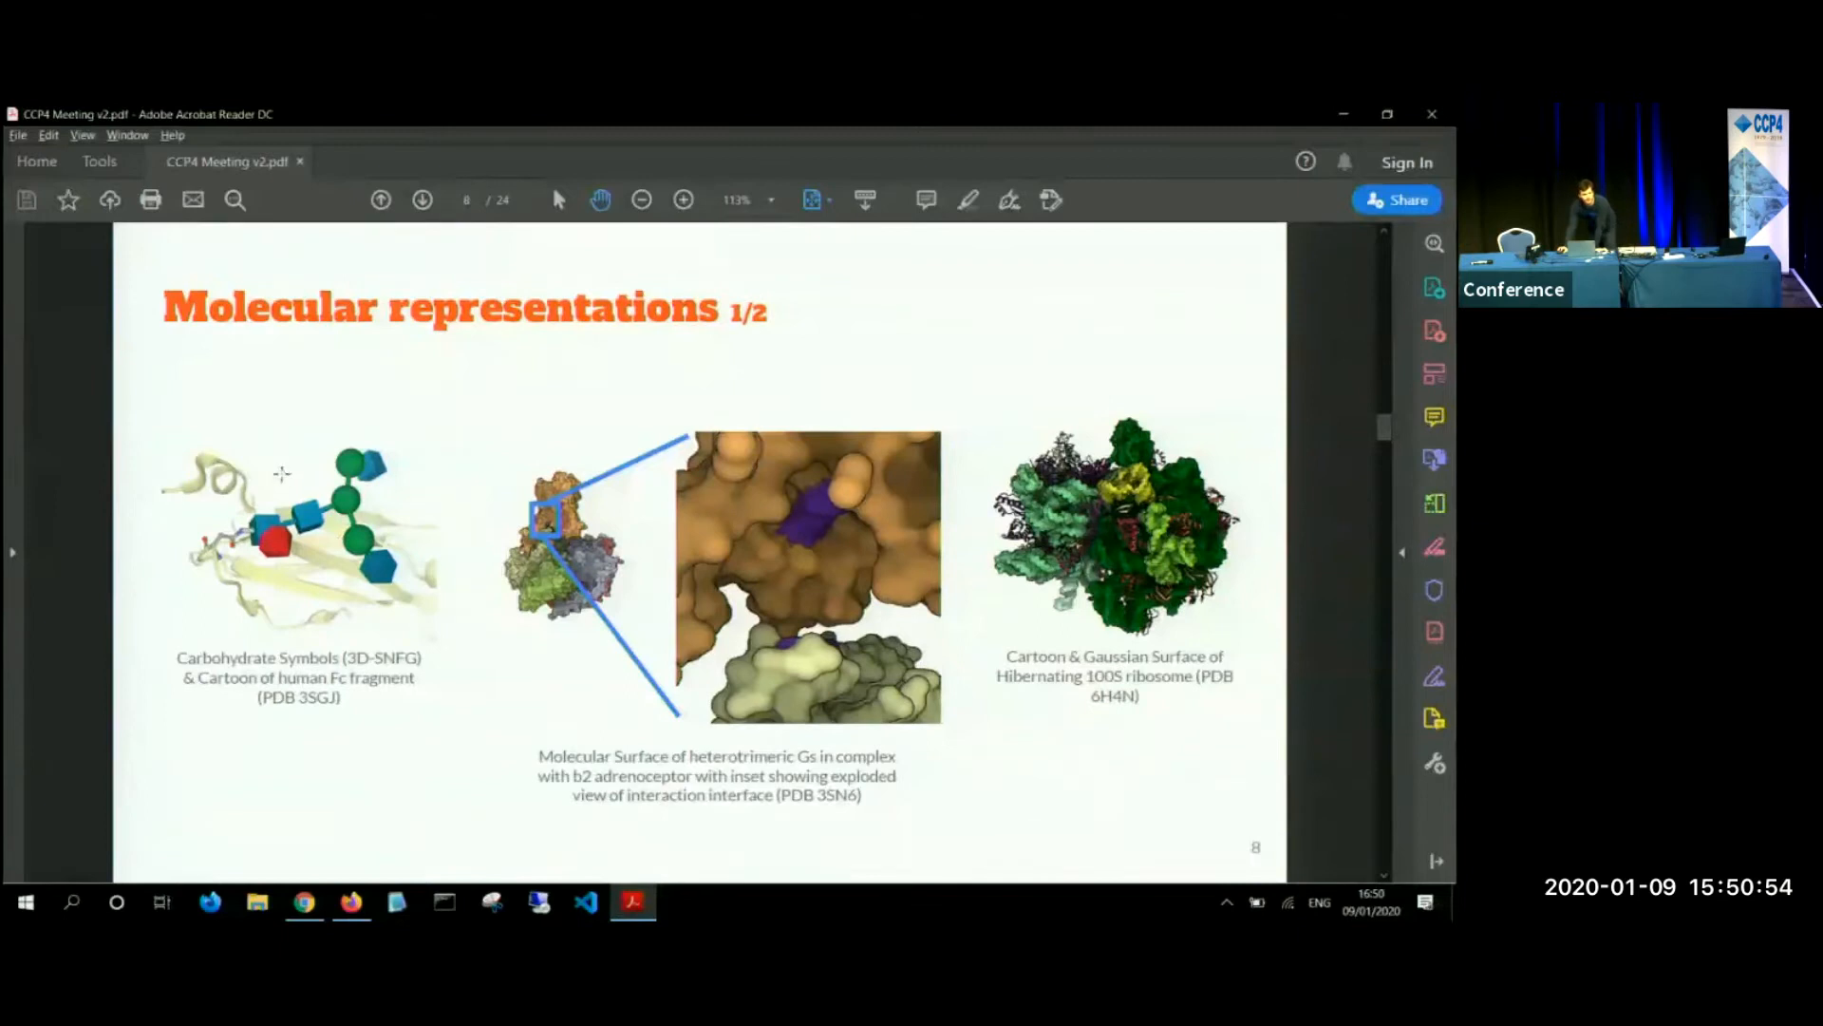
{"action": "mouse_move", "coordinate": [298, 484]}
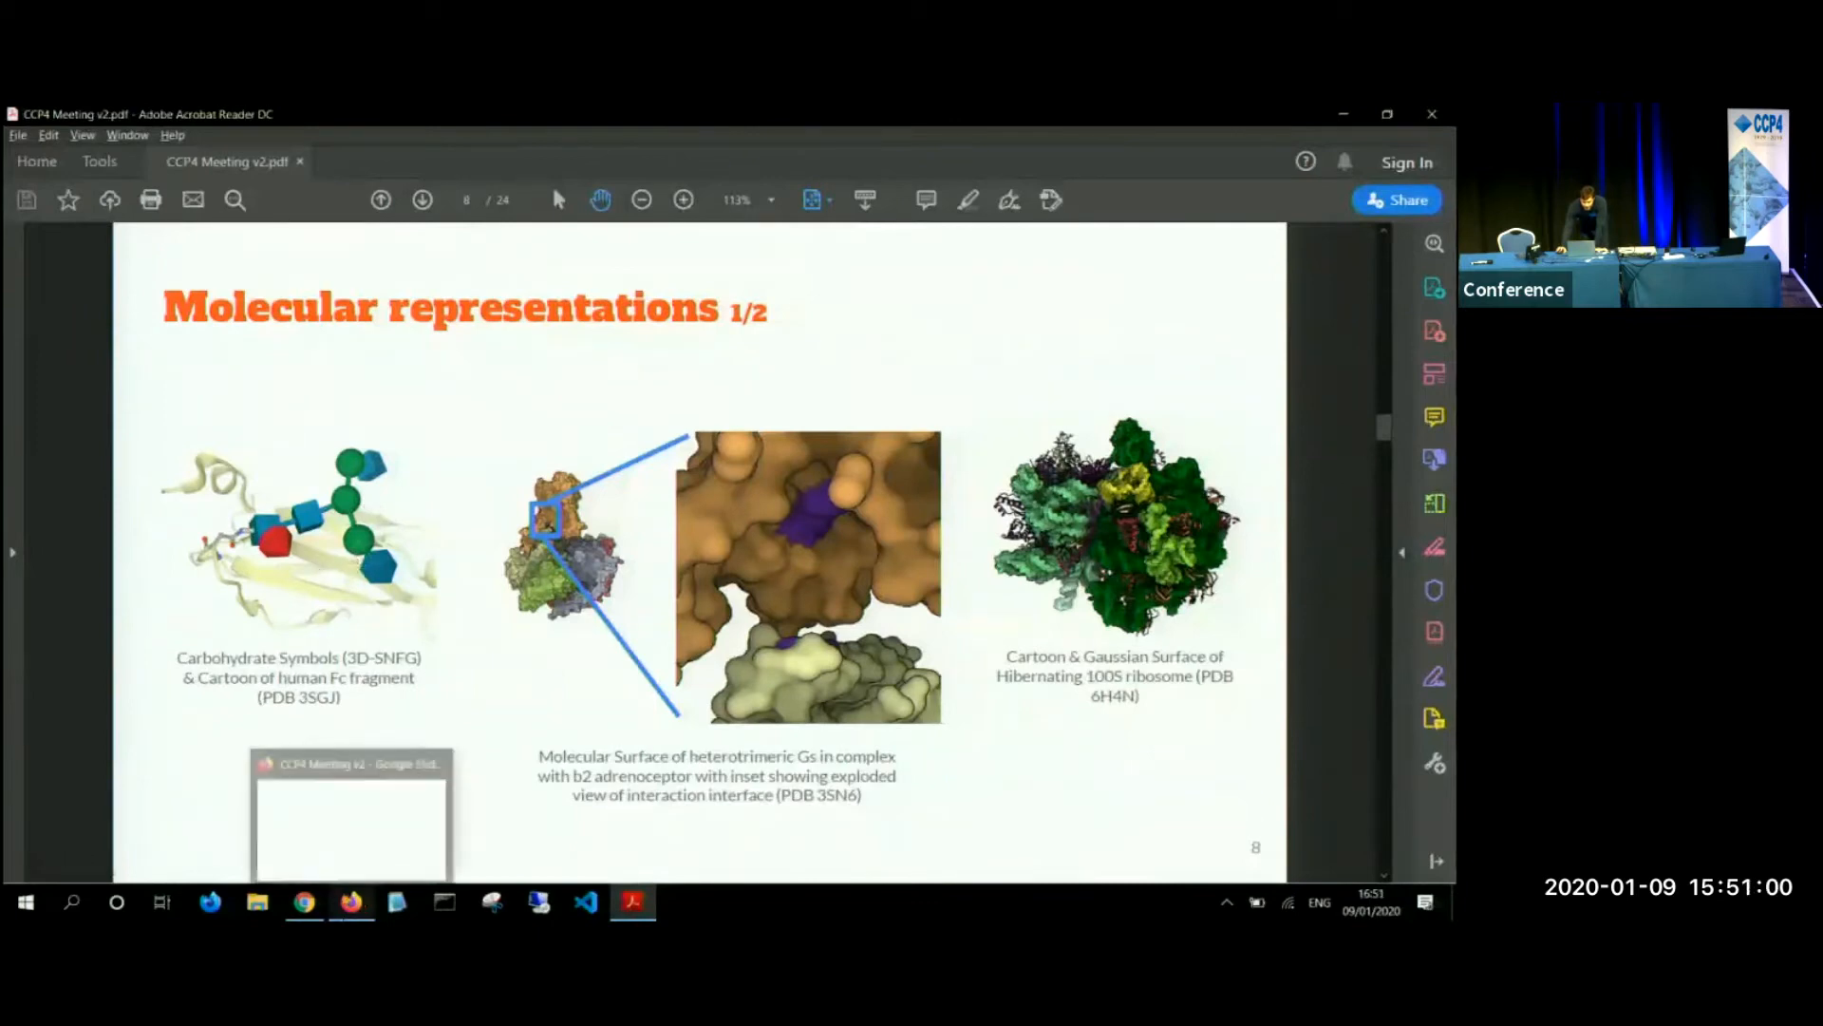
{"action": "left_click", "coordinate": [302, 901]}
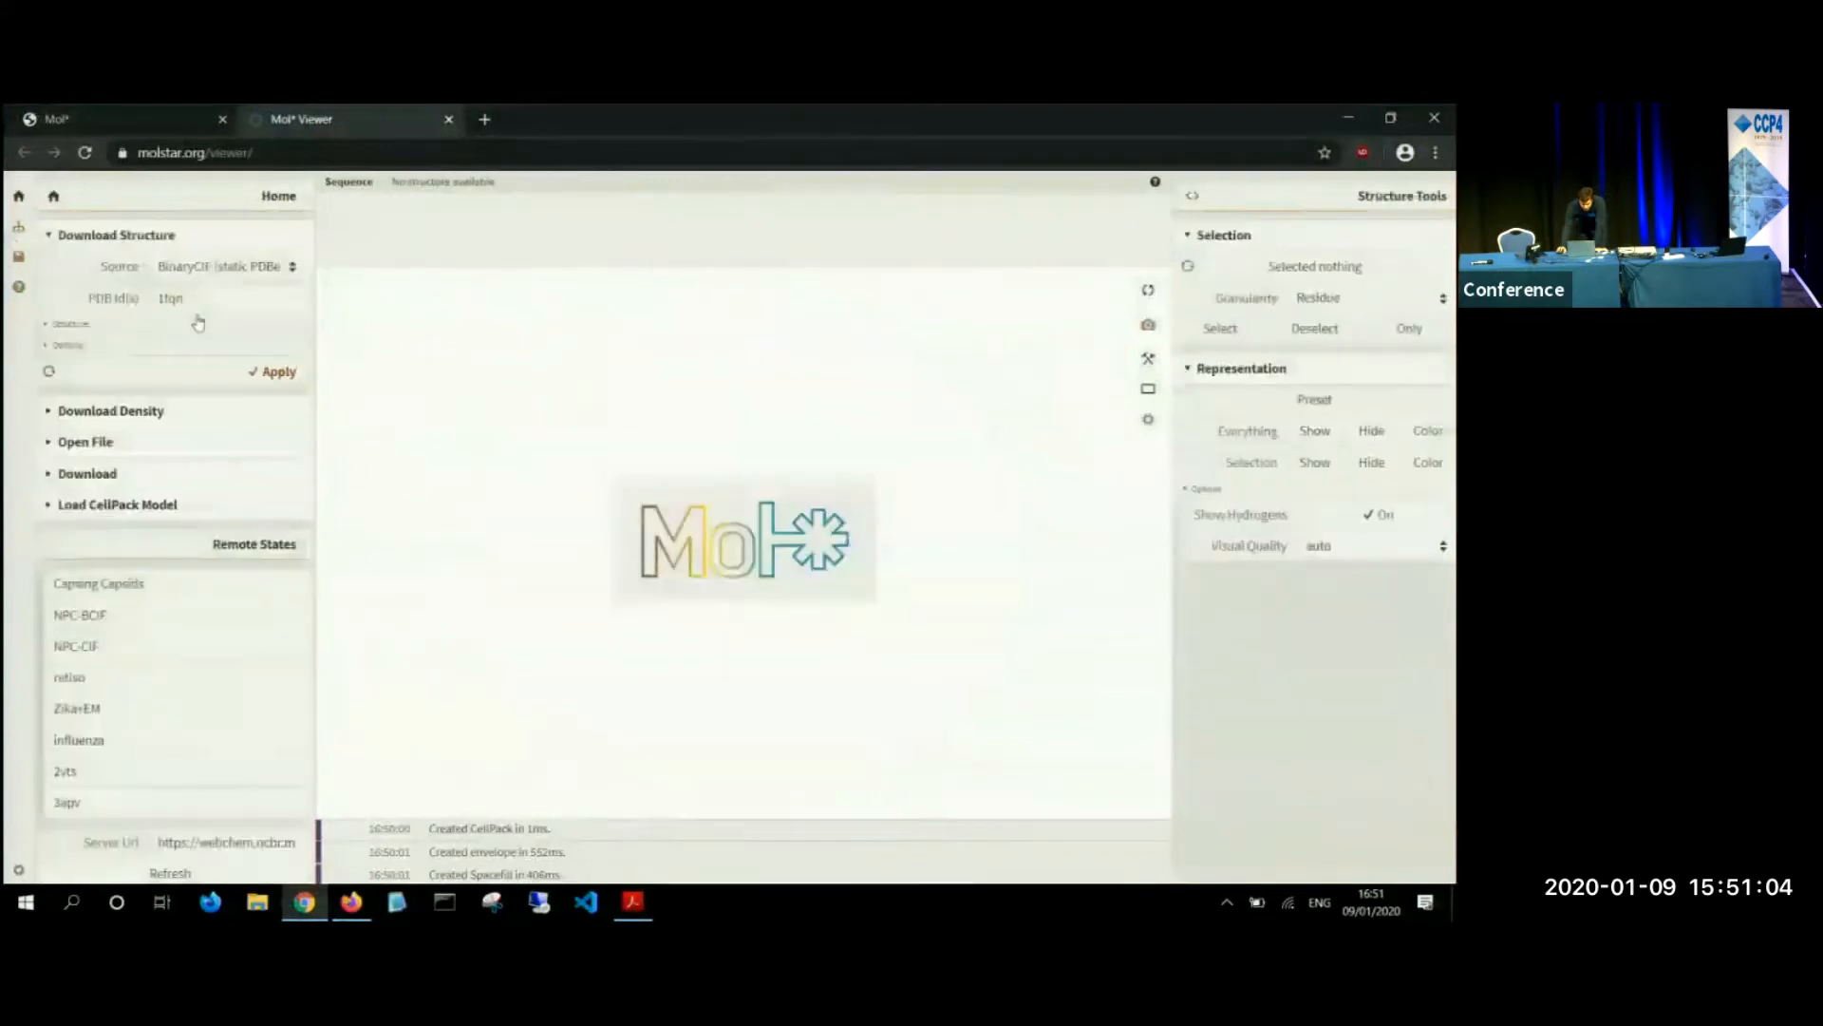
- Enter PDB id 3prq and apply, then retry with a corrected id after the download fails
{"action": "triple_click", "coordinate": [169, 298]}
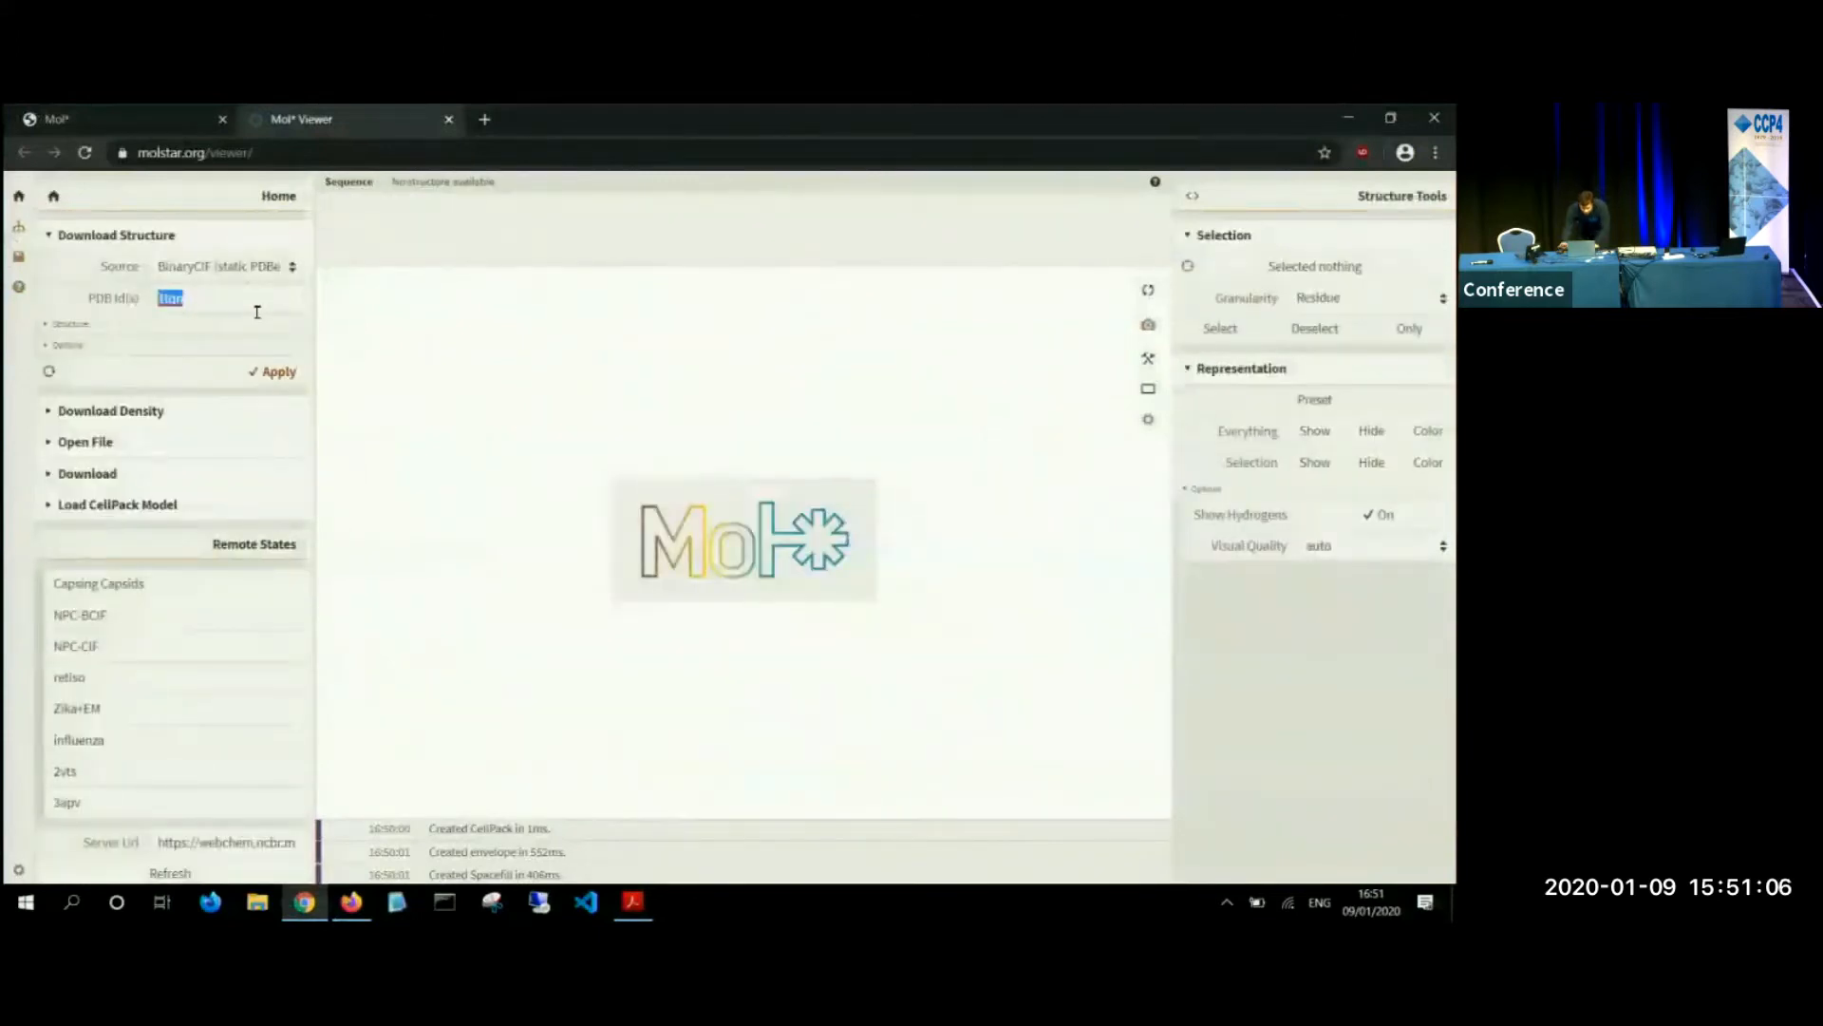
{"action": "type", "text": "3prq"}
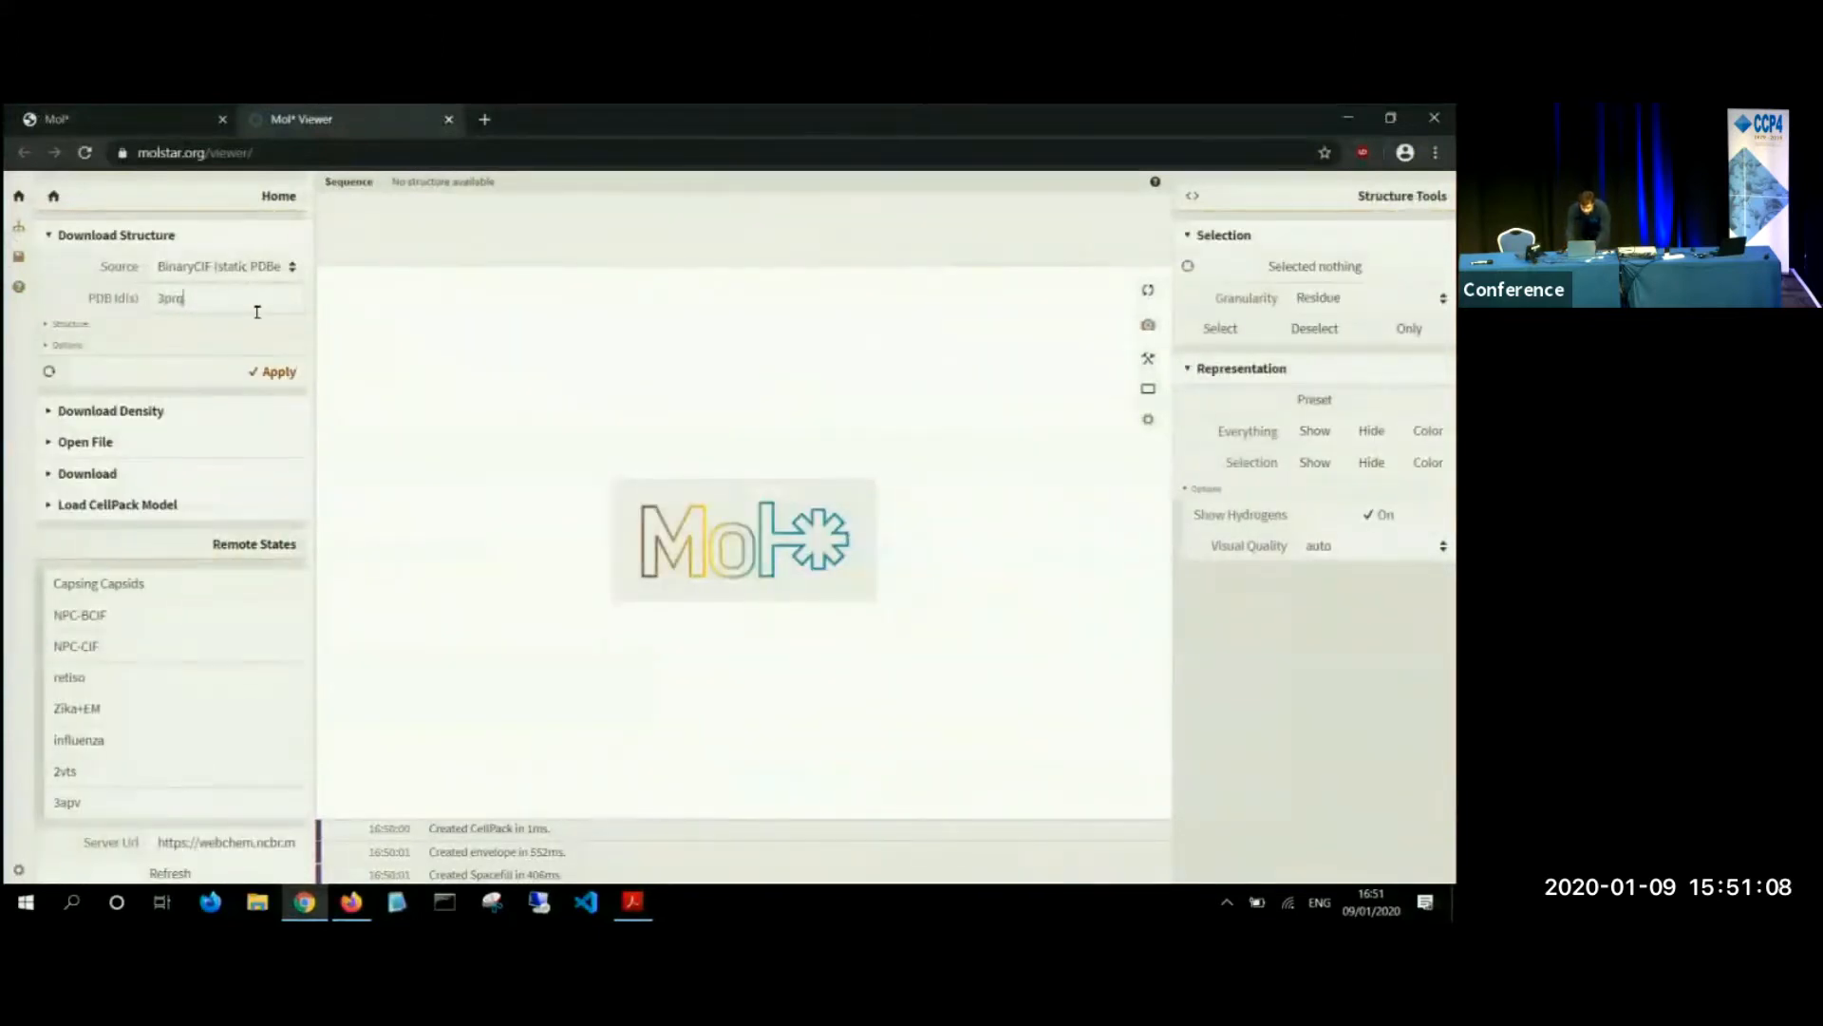
{"action": "left_click", "coordinate": [277, 371]}
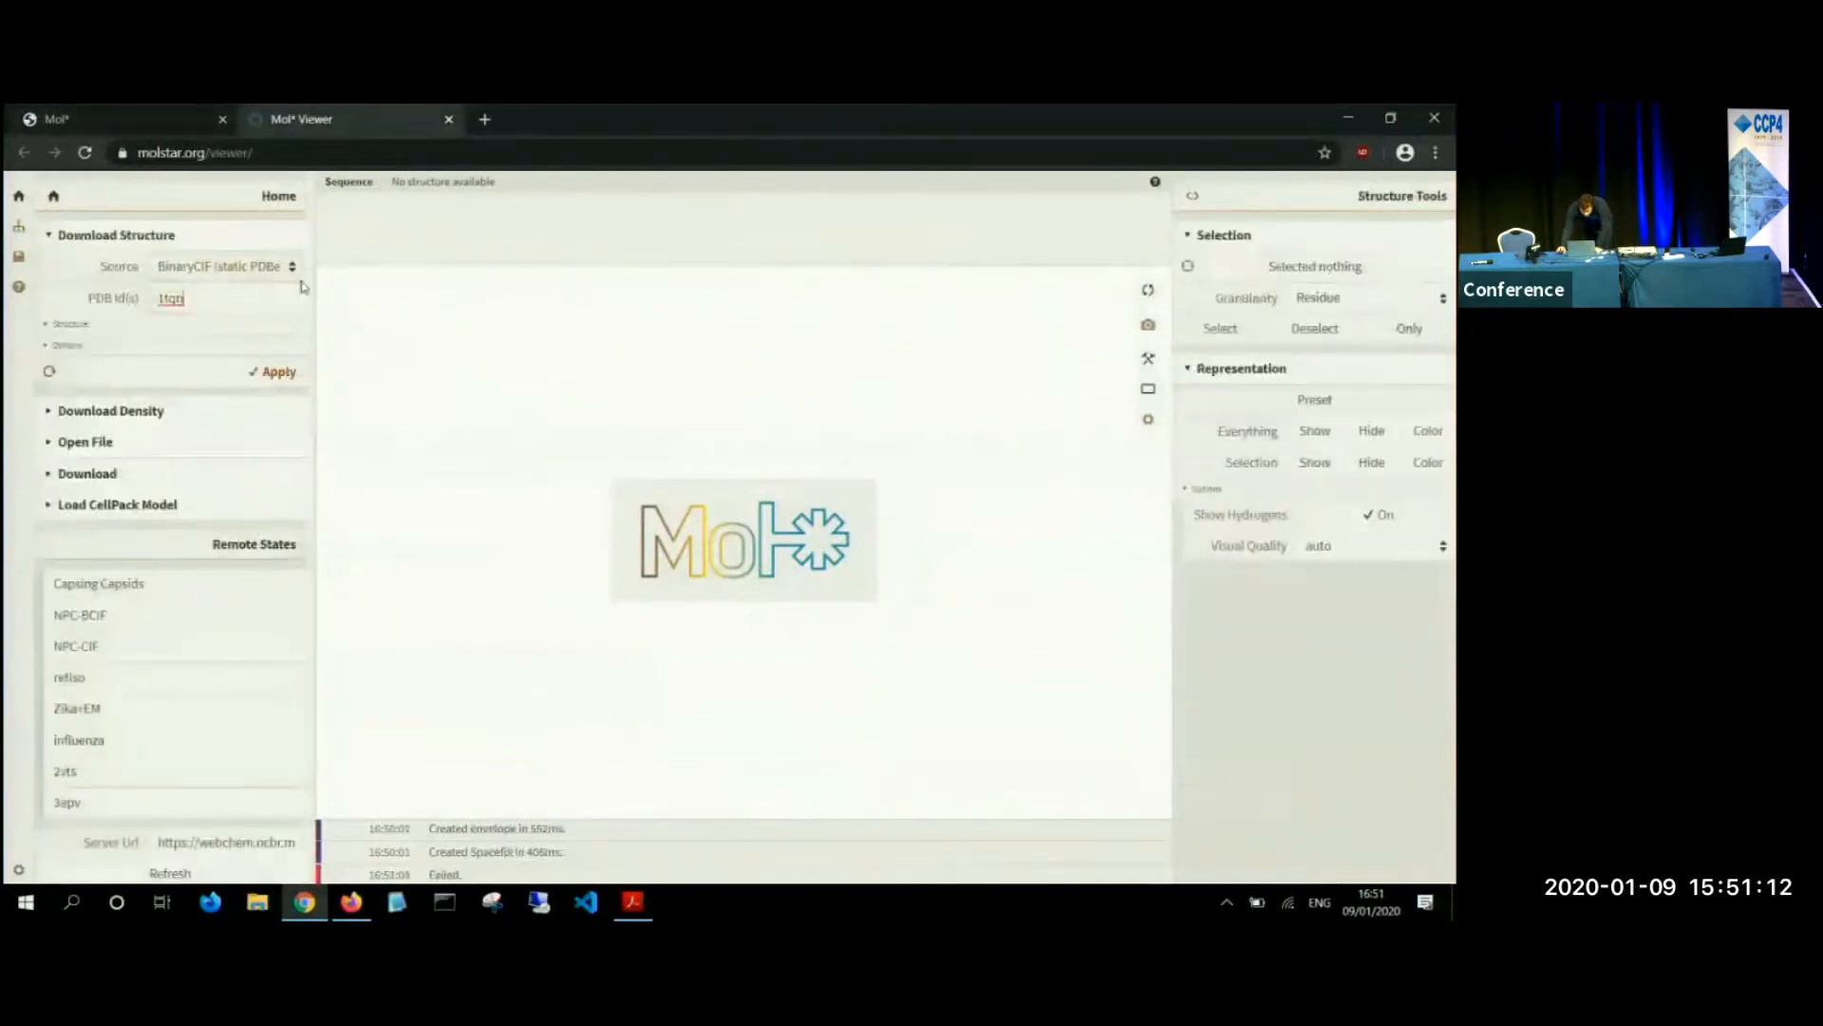
{"action": "type", "text": "3pv"}
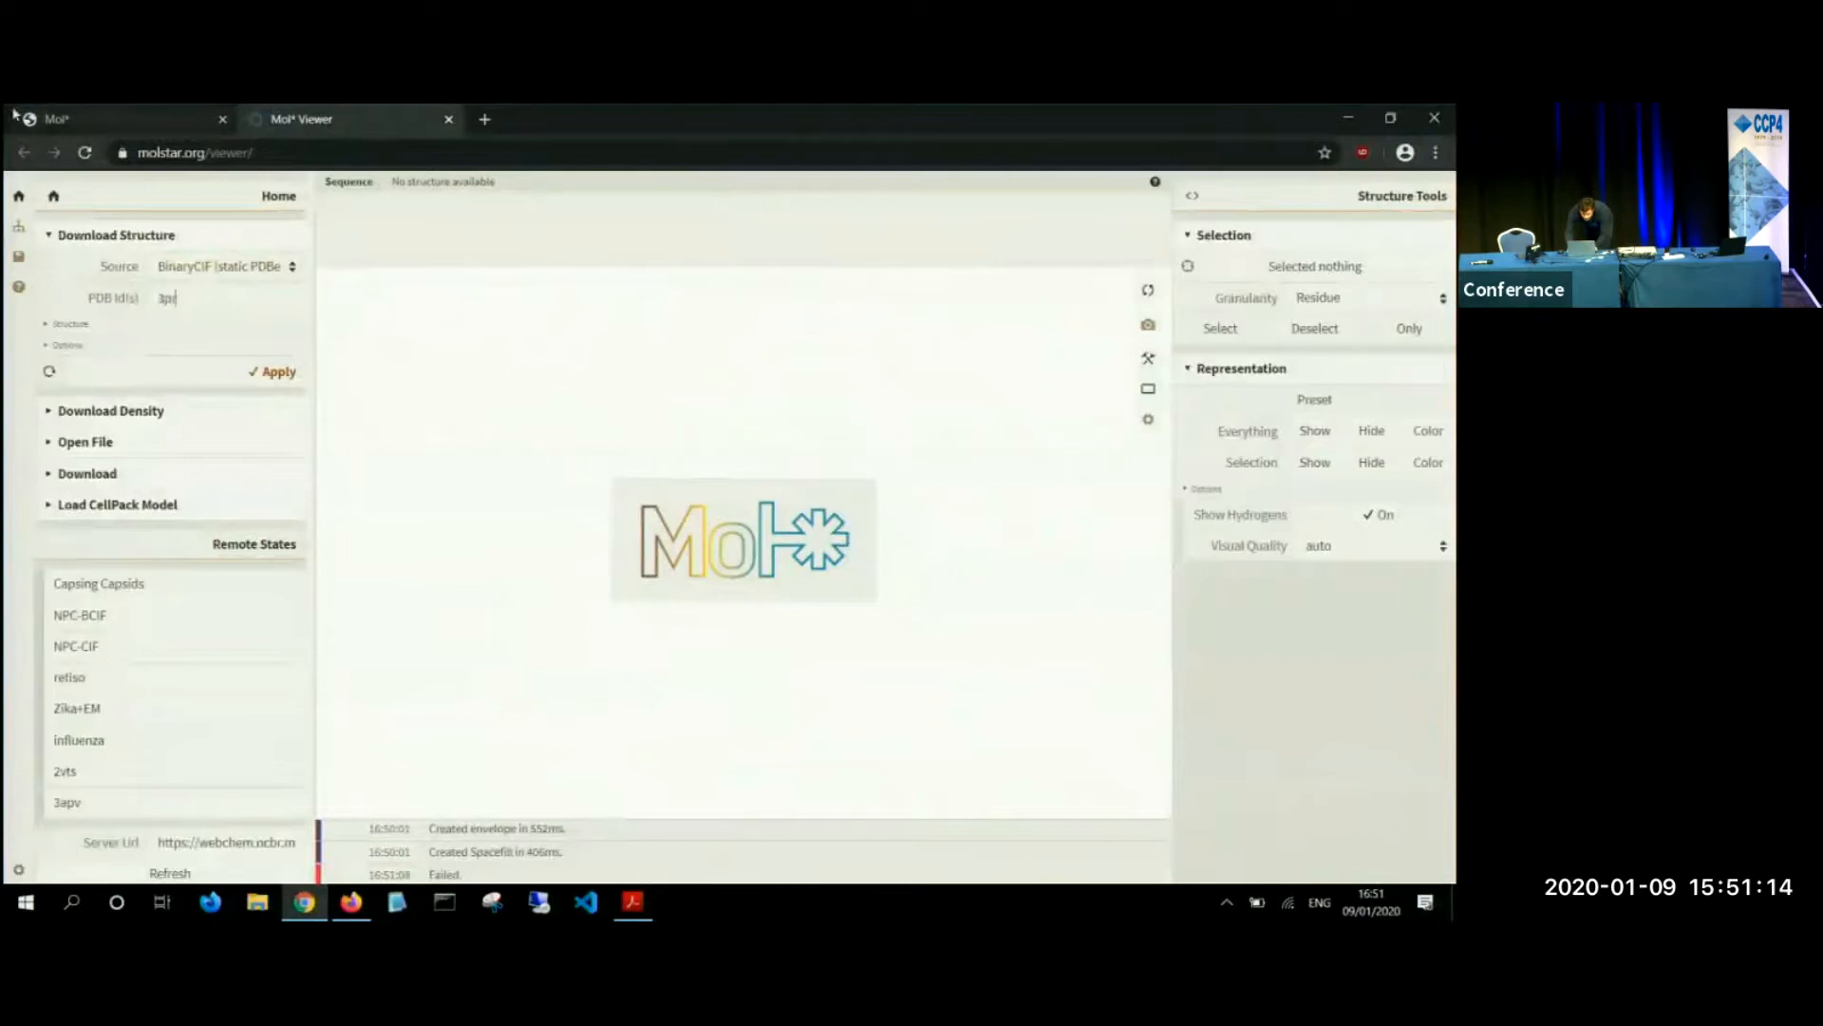
{"action": "left_click", "coordinate": [271, 371]}
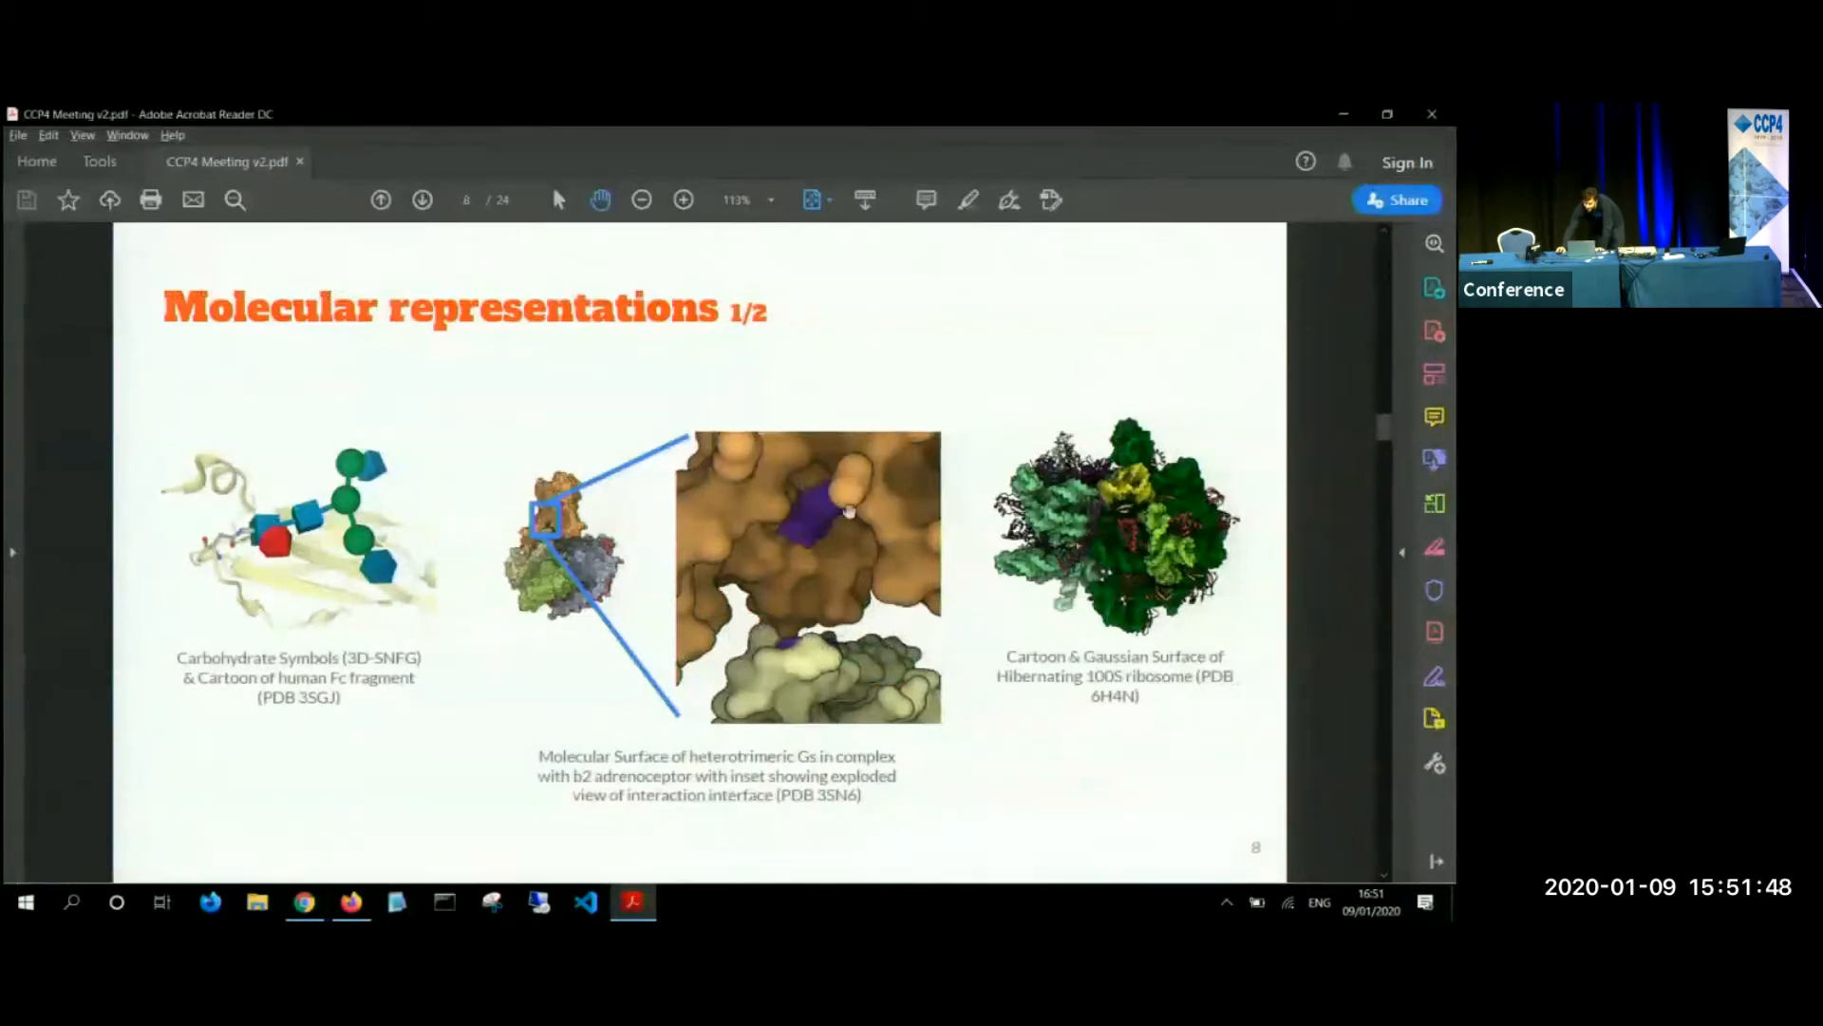
{"action": "mouse_move", "coordinate": [937, 640]}
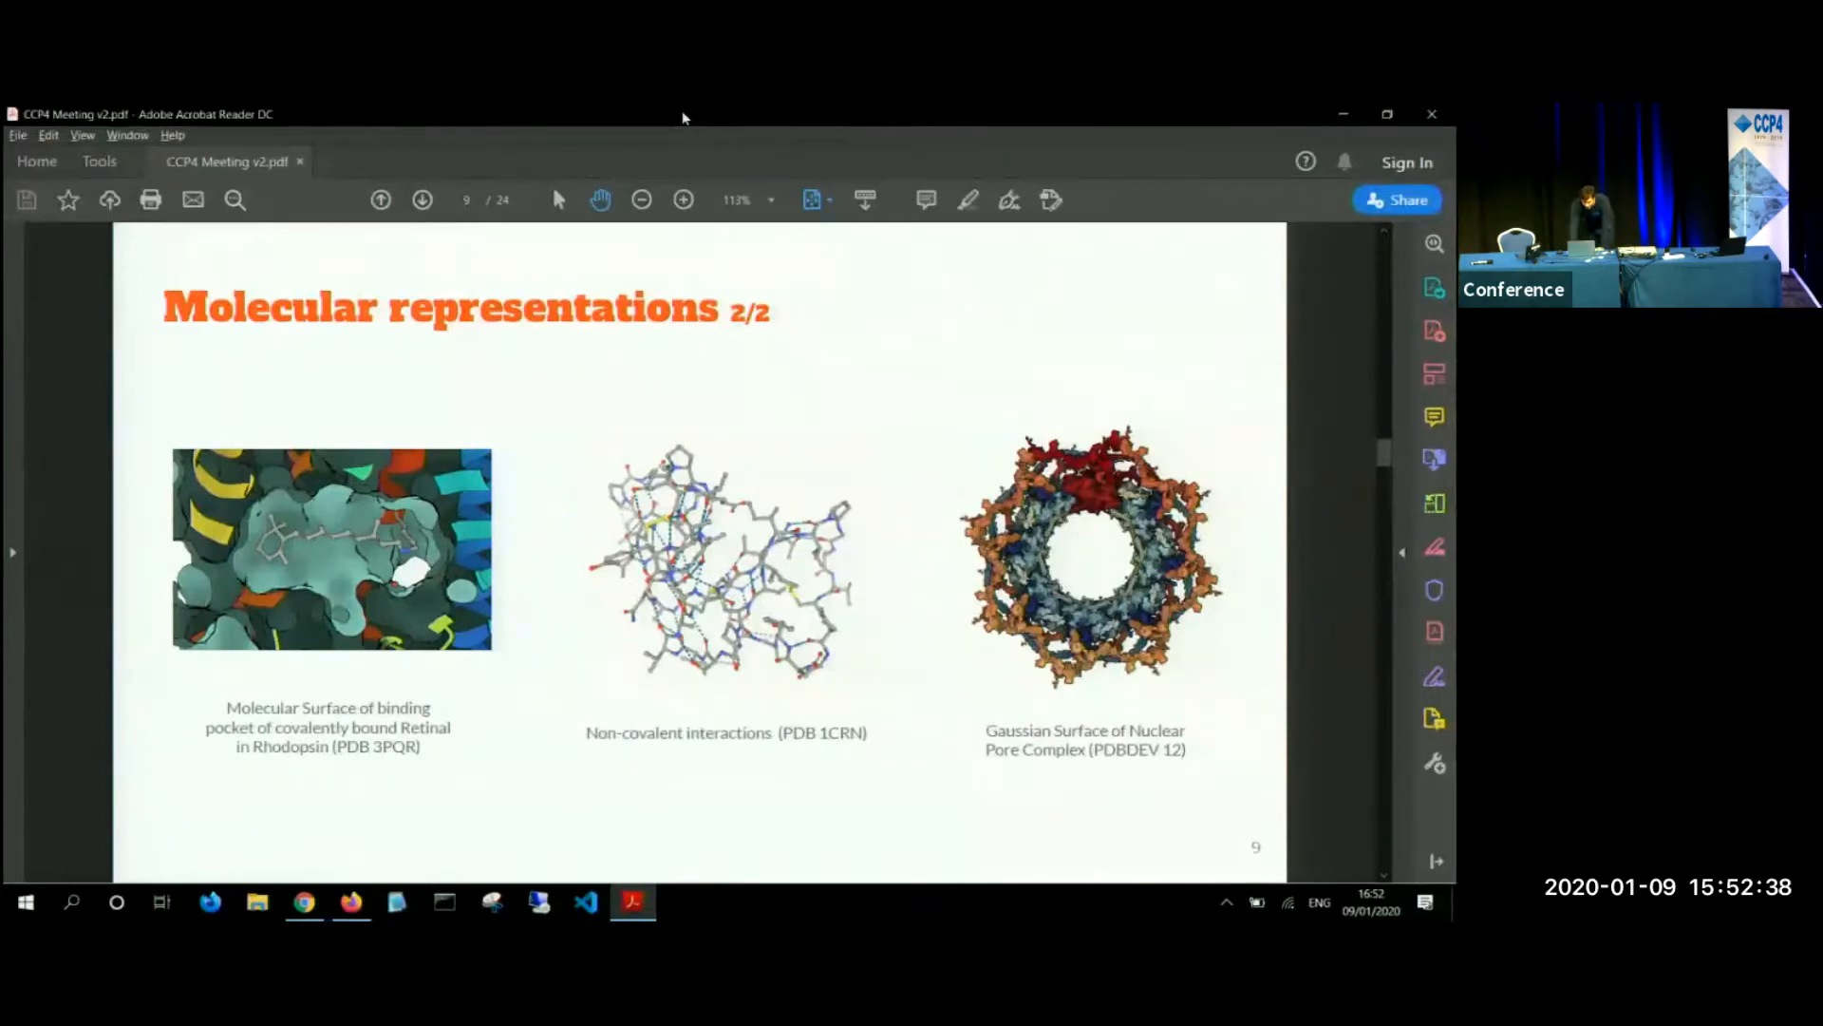
- Advance to page 10, Time Series and Ensembles
{"action": "left_click", "coordinate": [422, 199]}
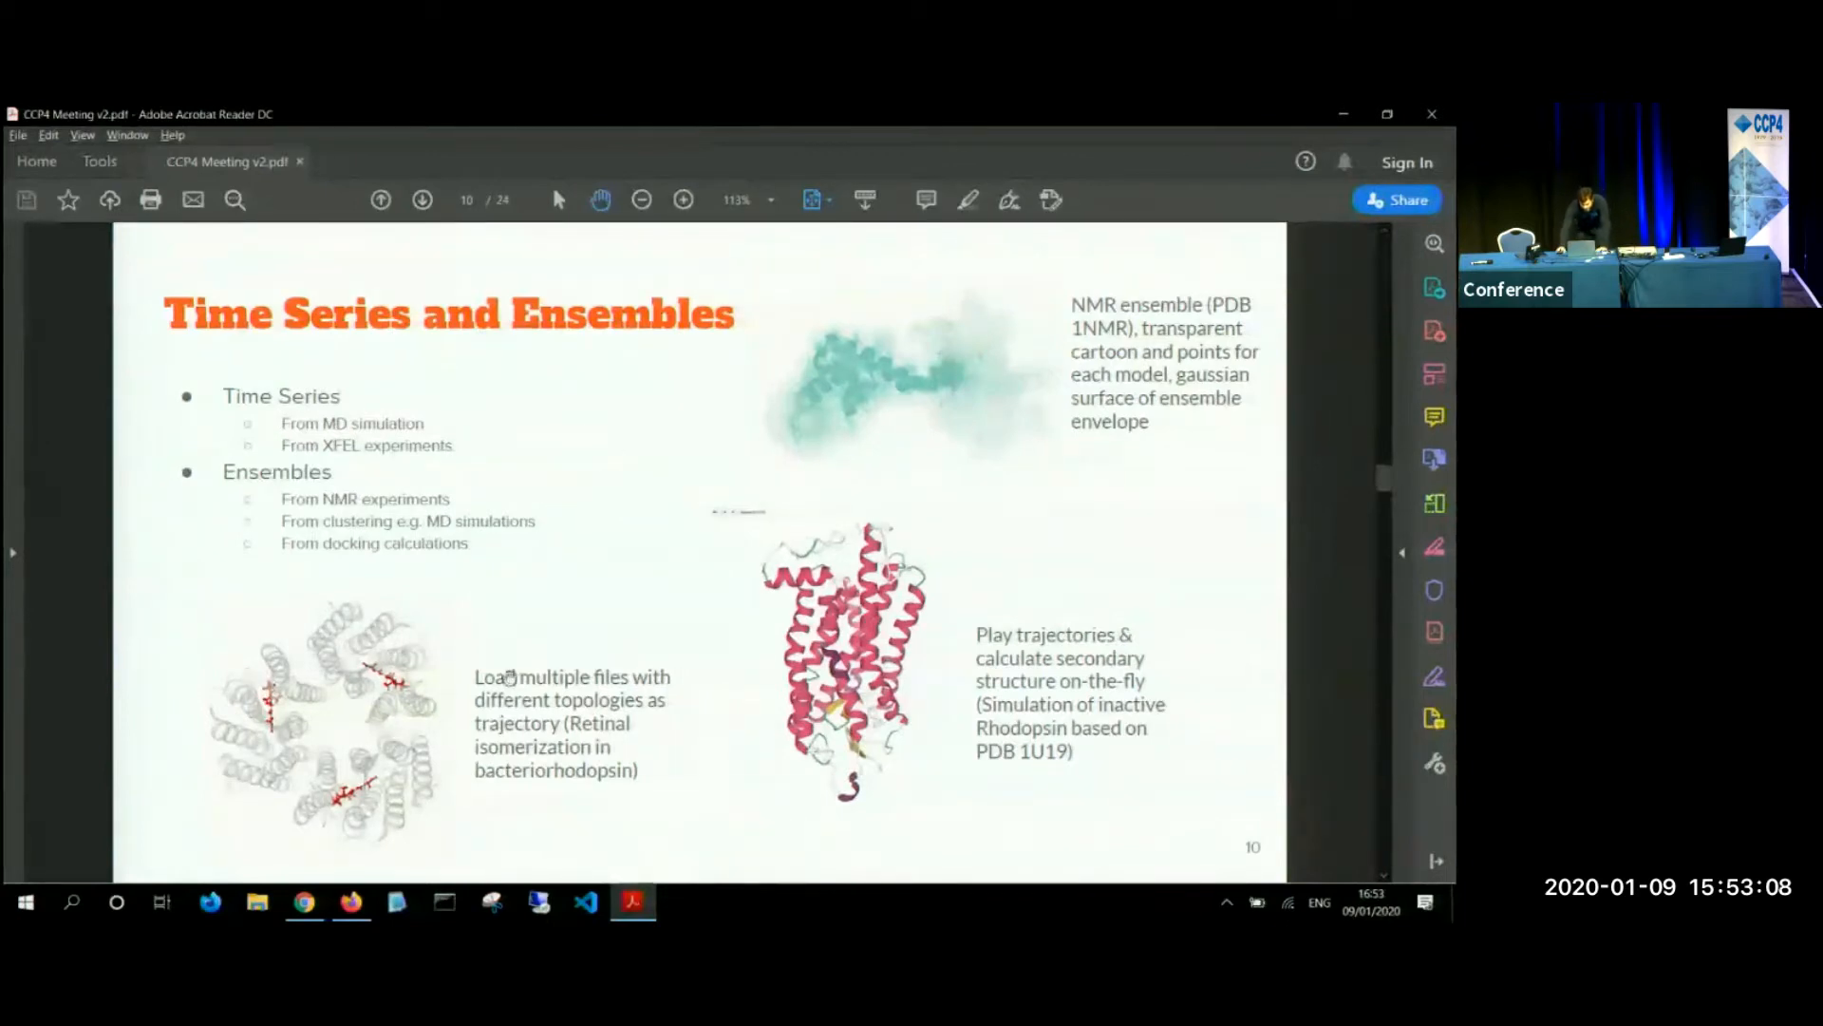
- Remove 3PQR, load the saved retinal-isomerization trajectory from Remote States and play it to model 5
{"action": "left_click", "coordinate": [302, 900]}
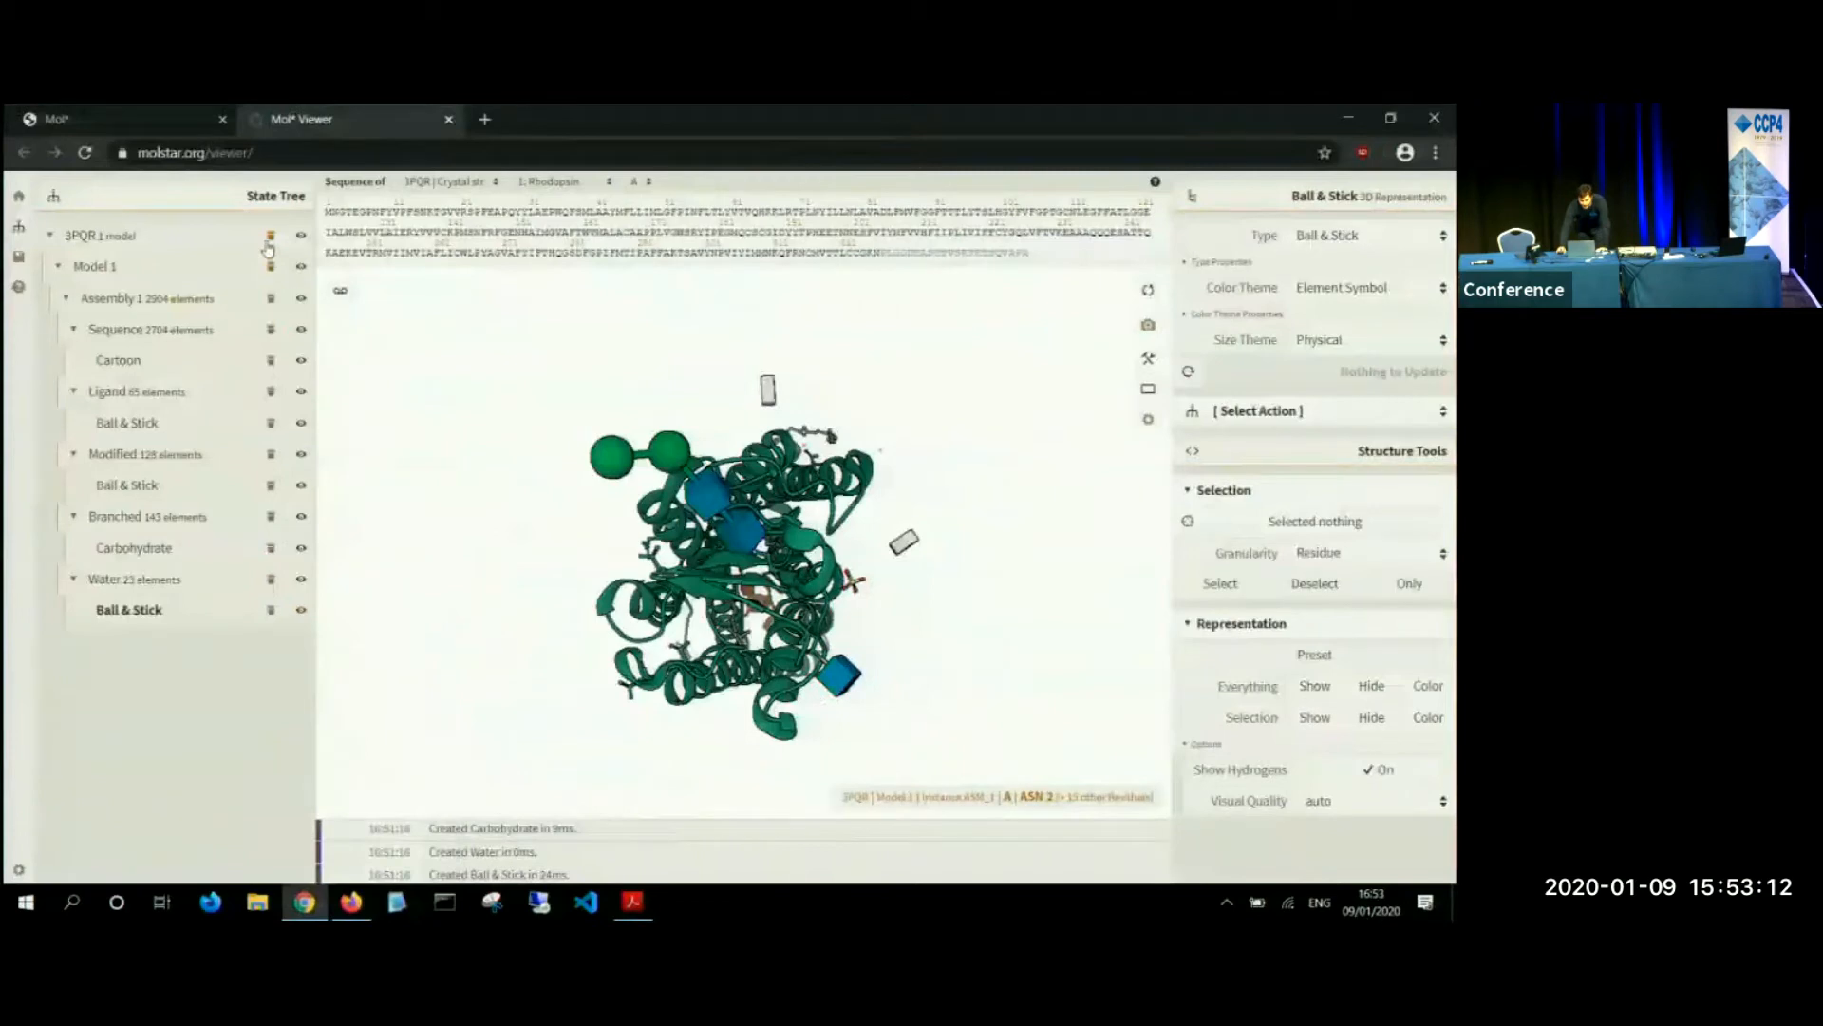
{"action": "left_click", "coordinate": [54, 196]}
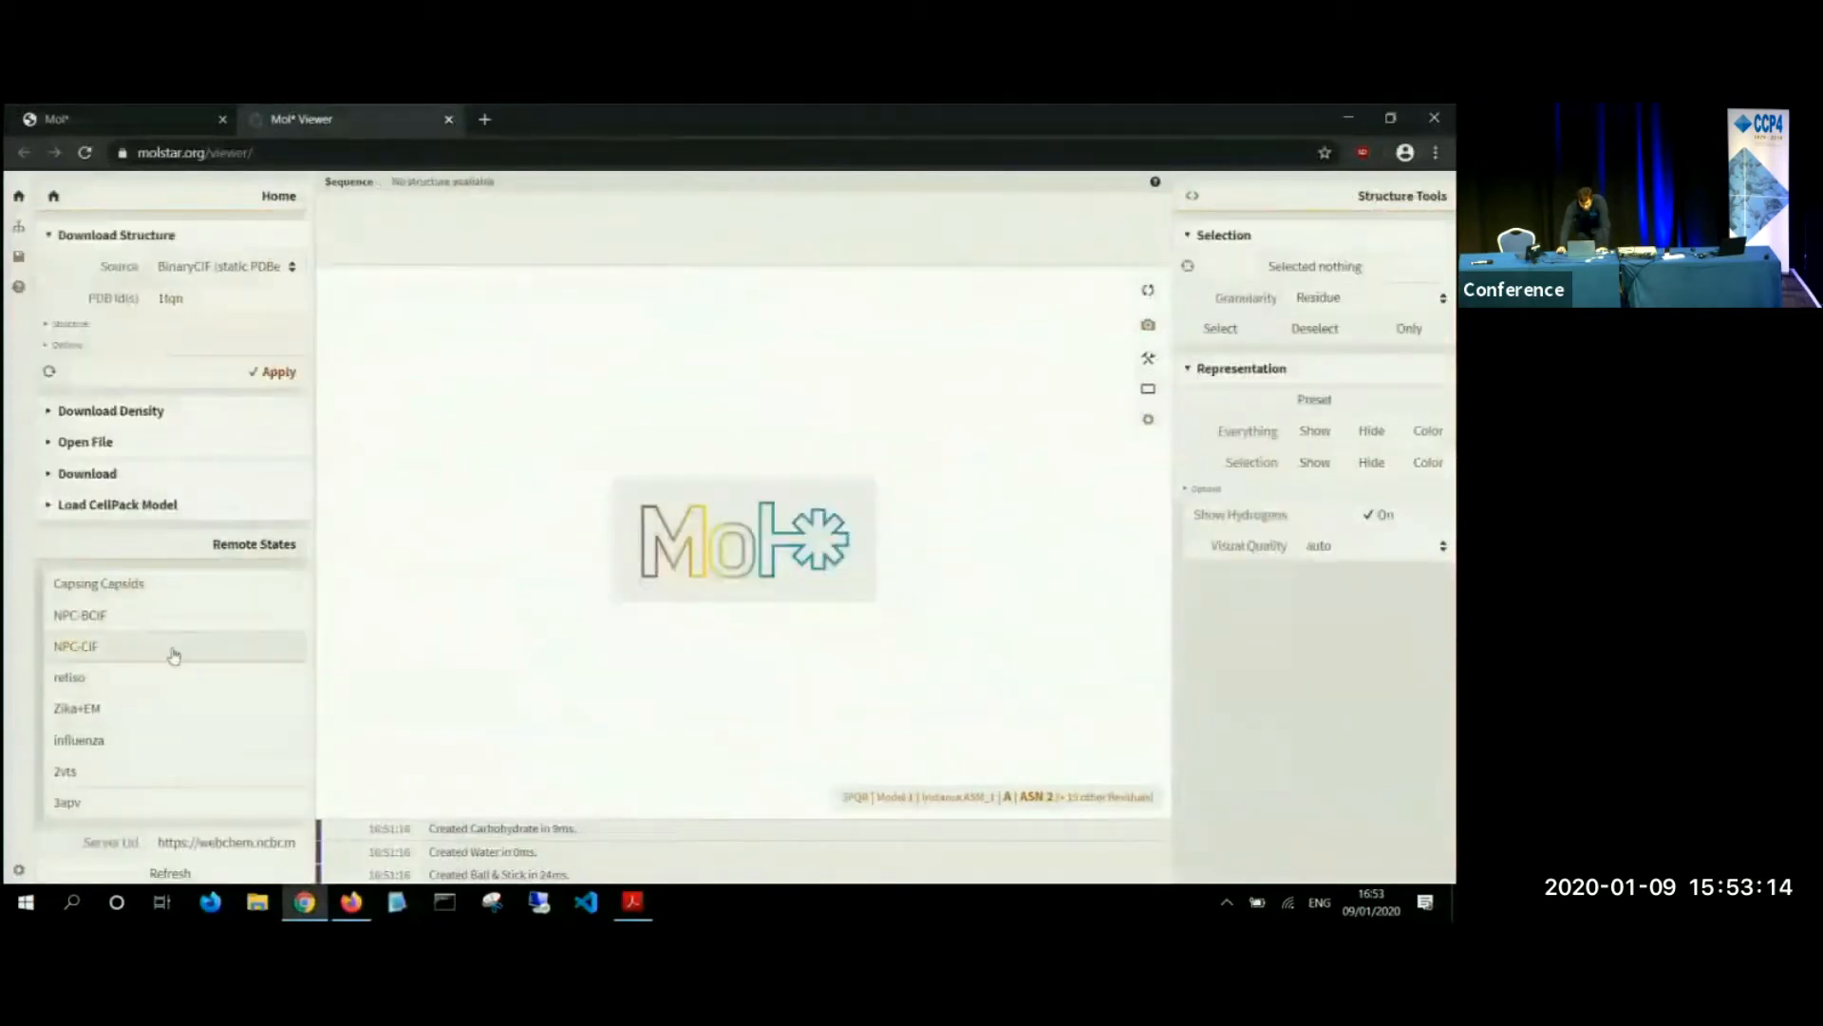
{"action": "left_click", "coordinate": [76, 646]}
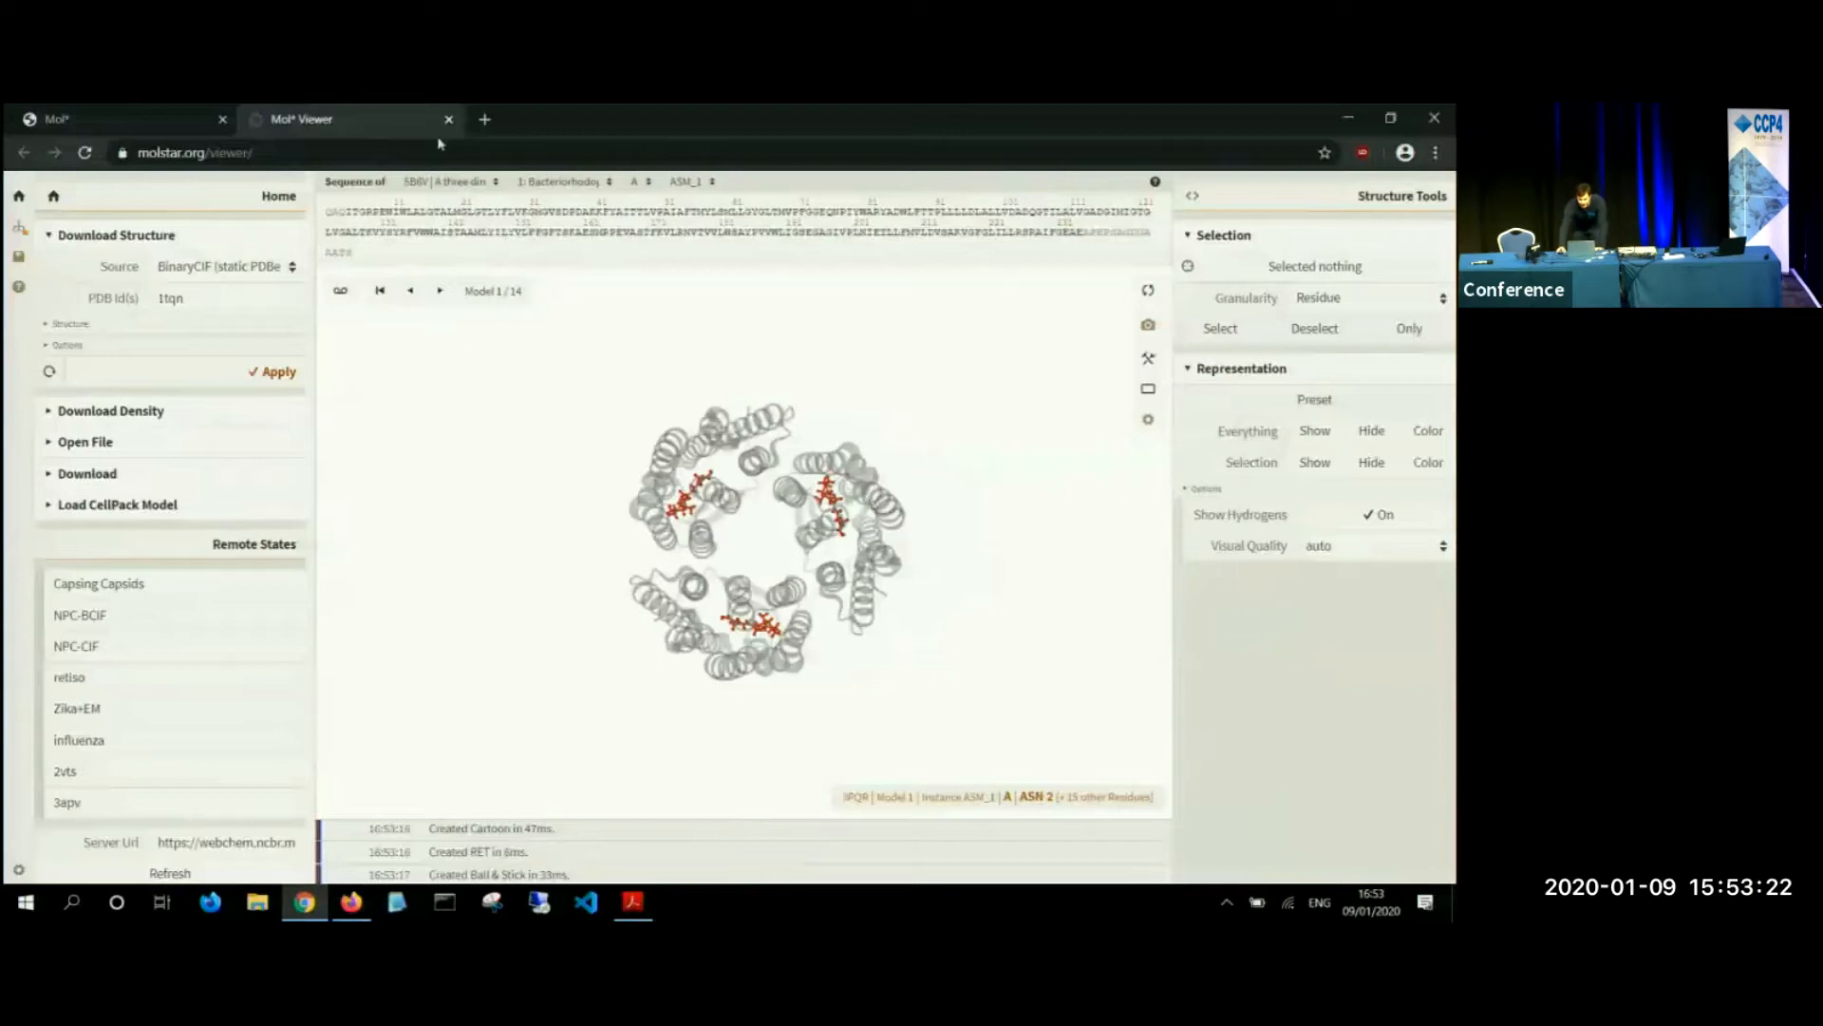
{"action": "left_click", "coordinate": [439, 290]}
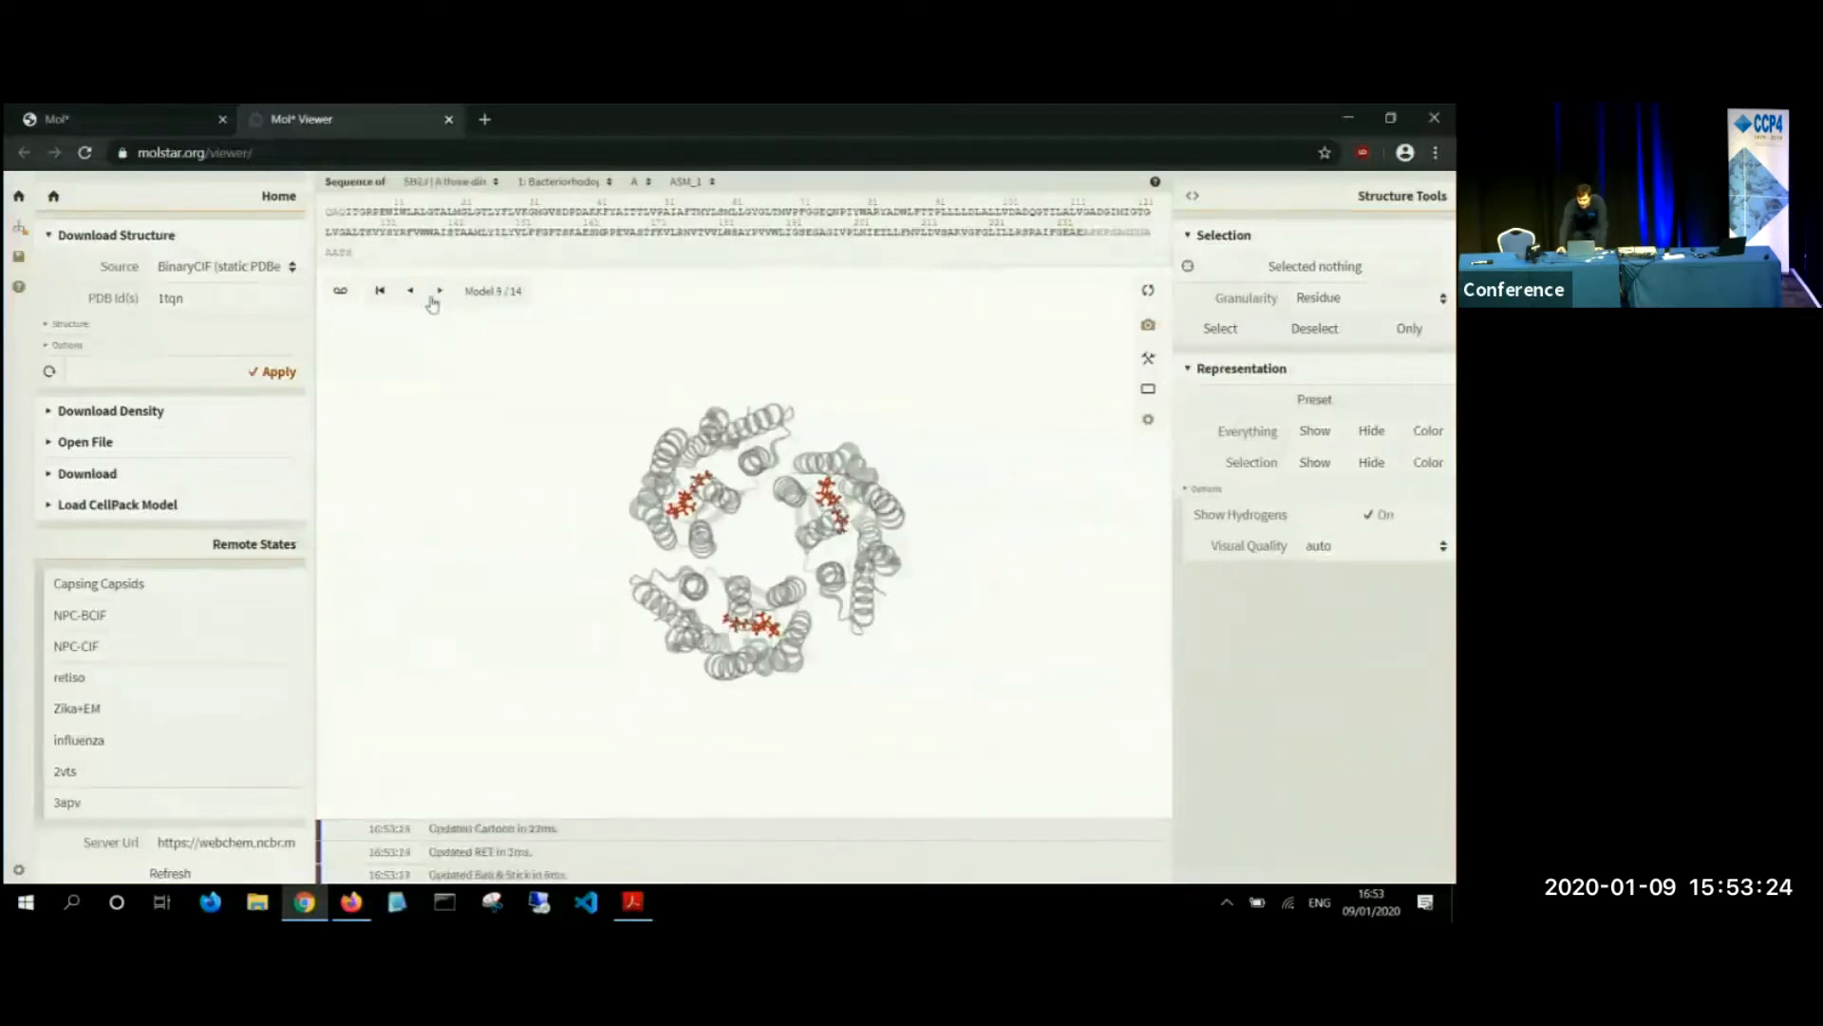
{"action": "left_click", "coordinate": [438, 291]}
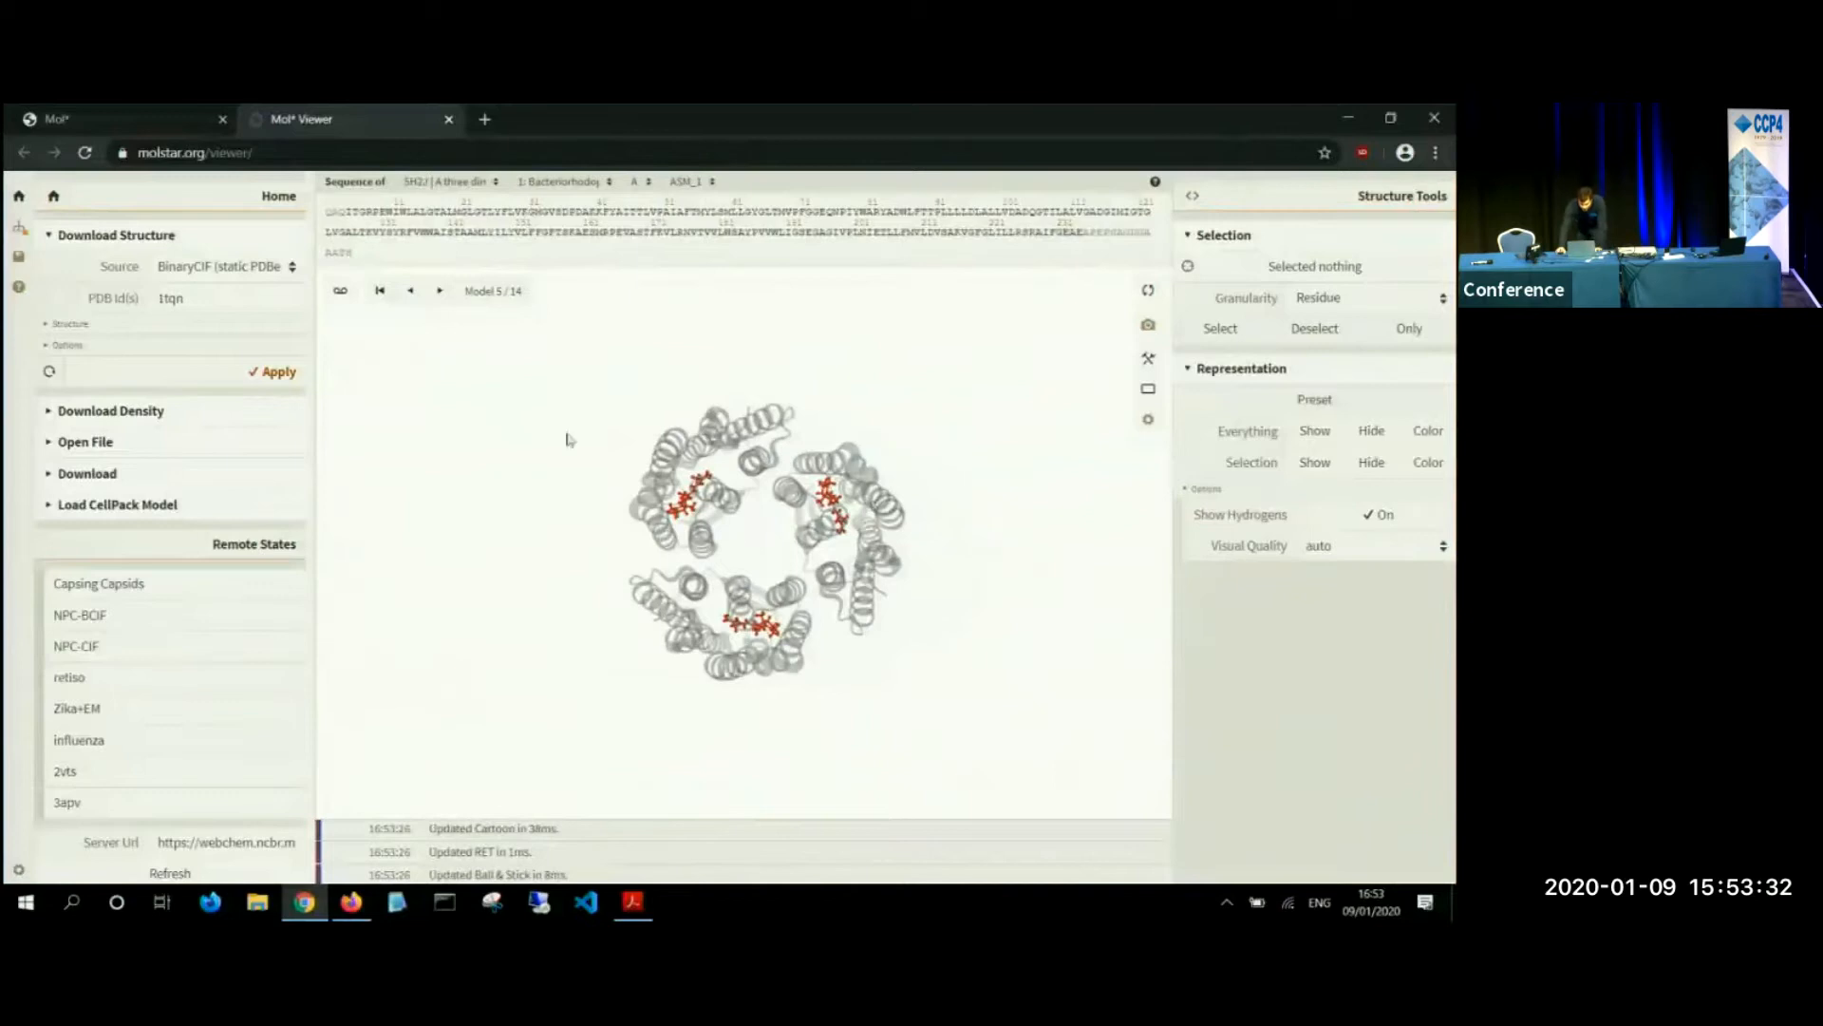
- Switch from the viewer back to the PDF slides in Acrobat
{"action": "left_click", "coordinate": [632, 900]}
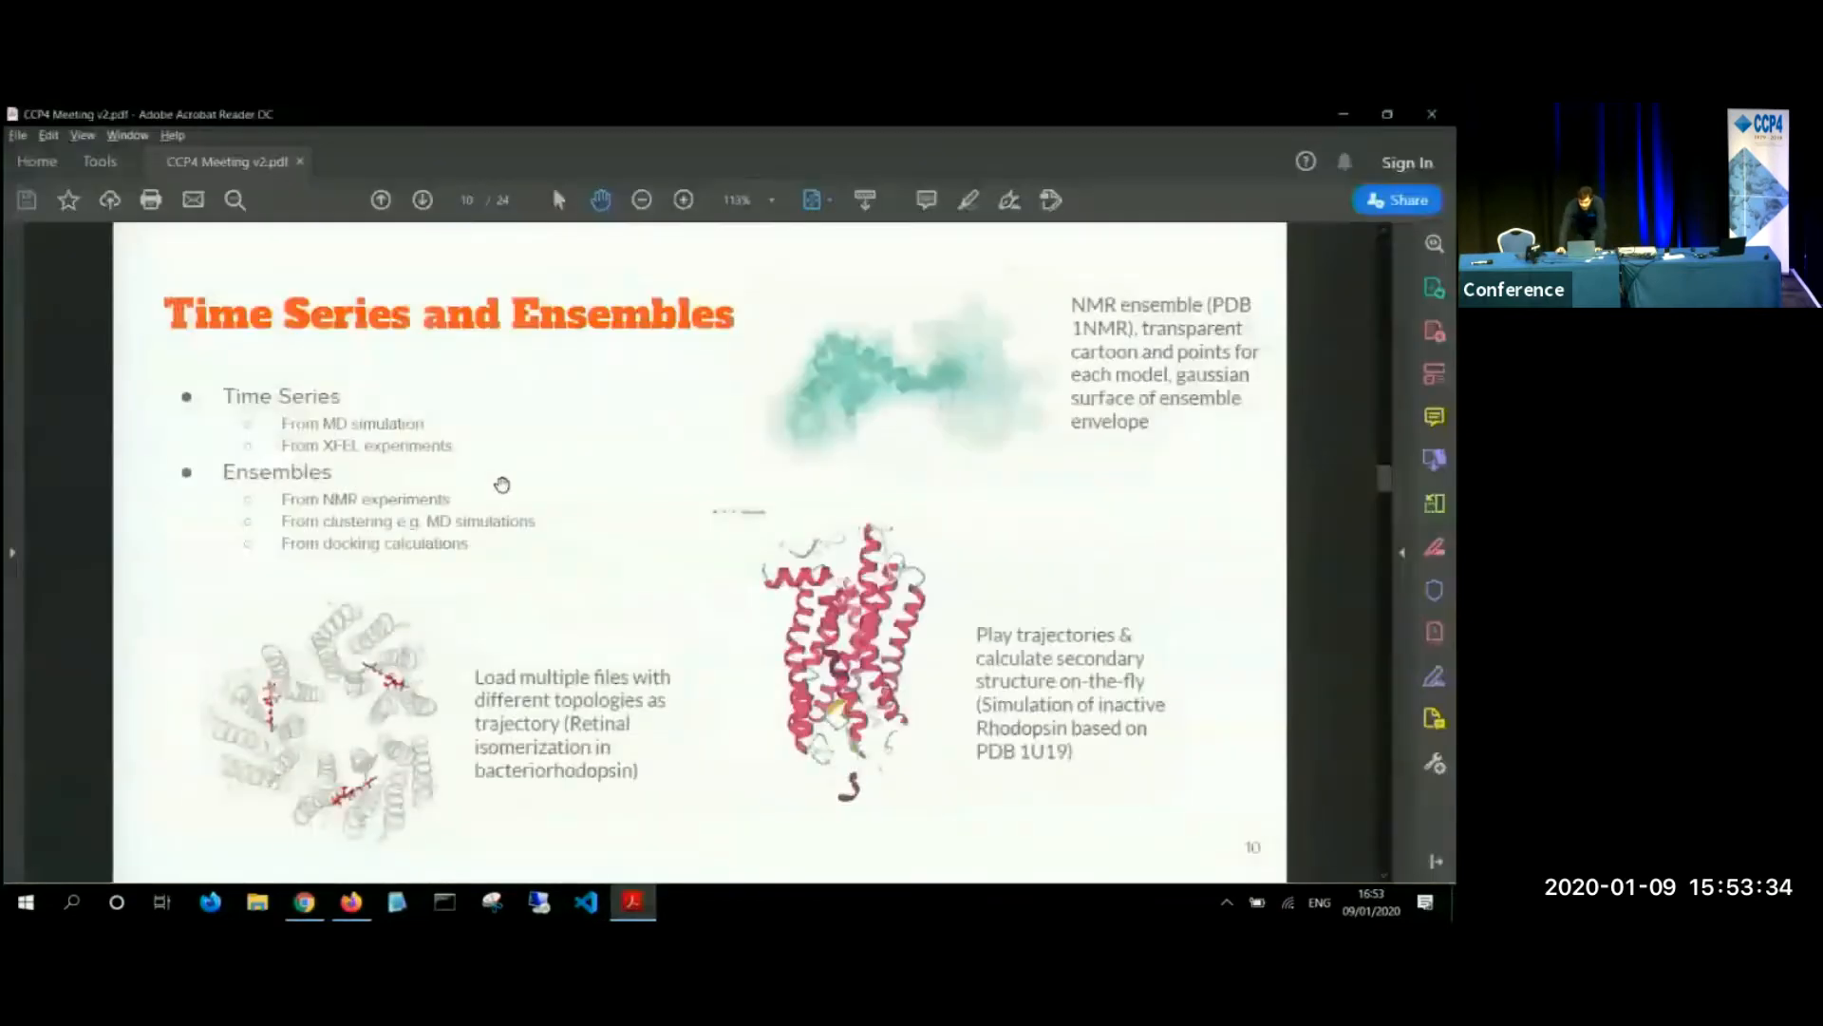
{"action": "mouse_move", "coordinate": [1287, 457]}
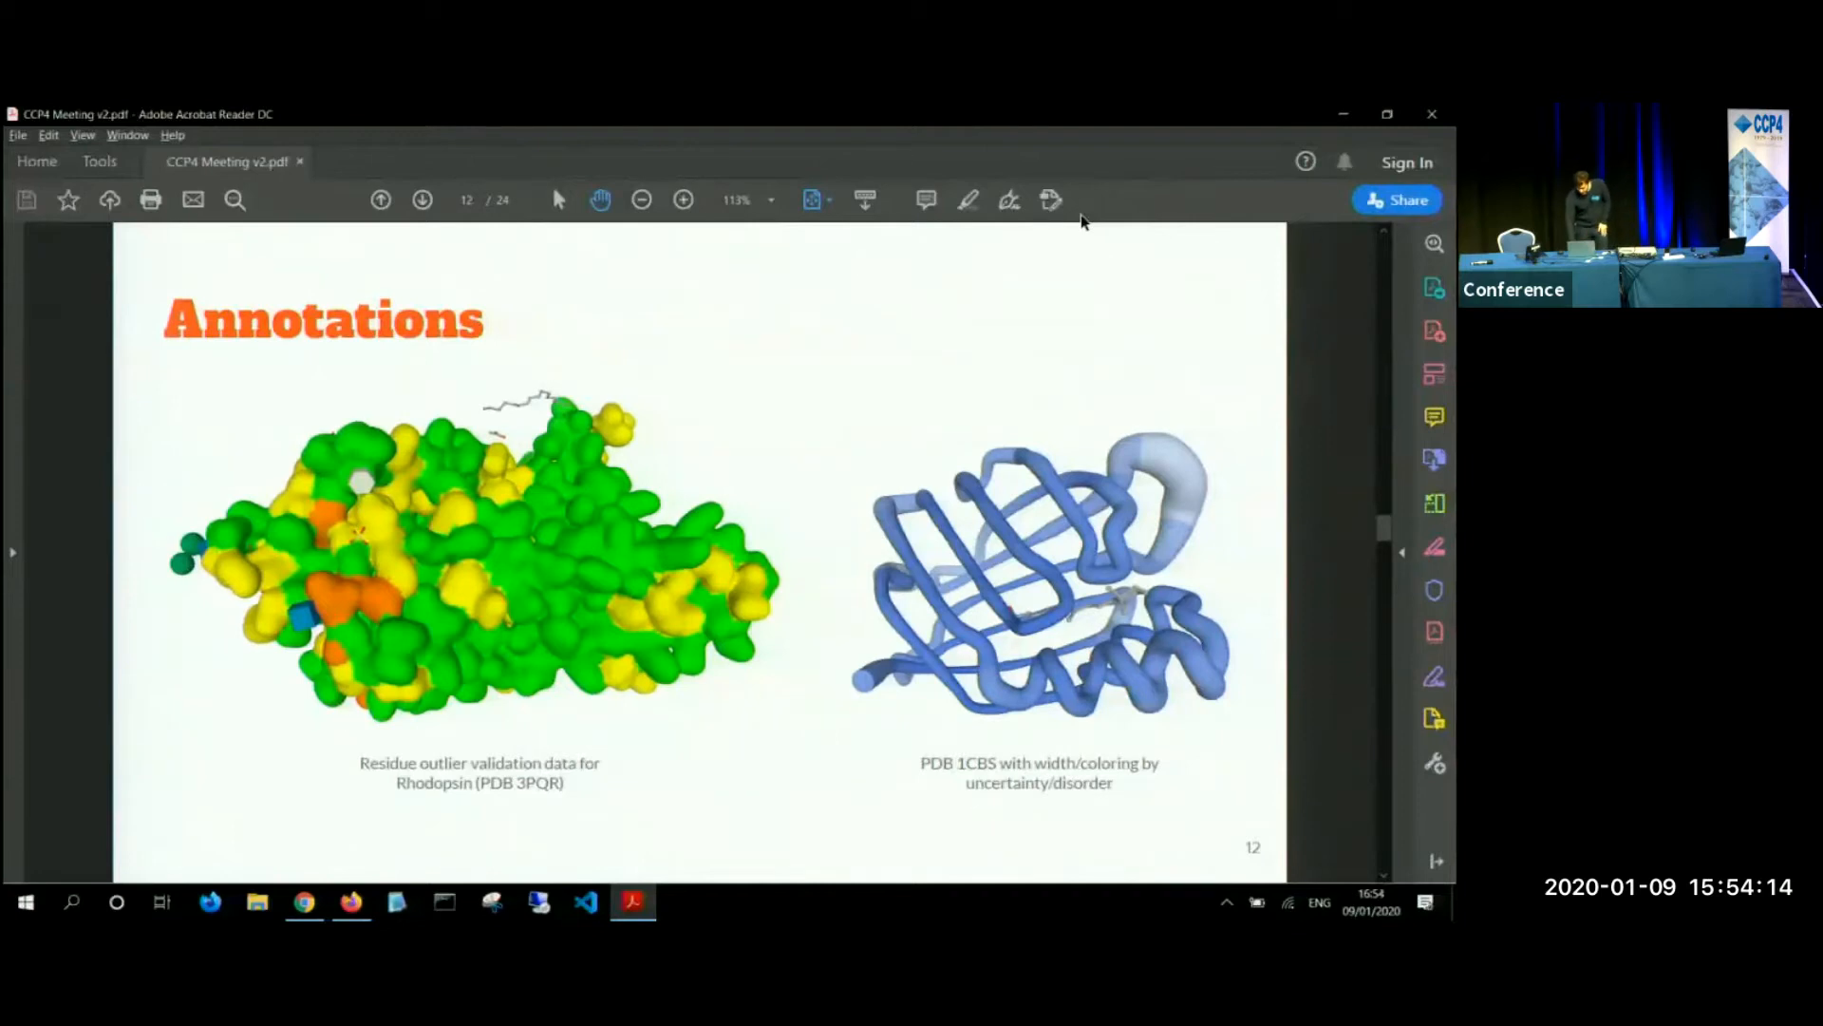
{"action": "mouse_move", "coordinate": [942, 327]}
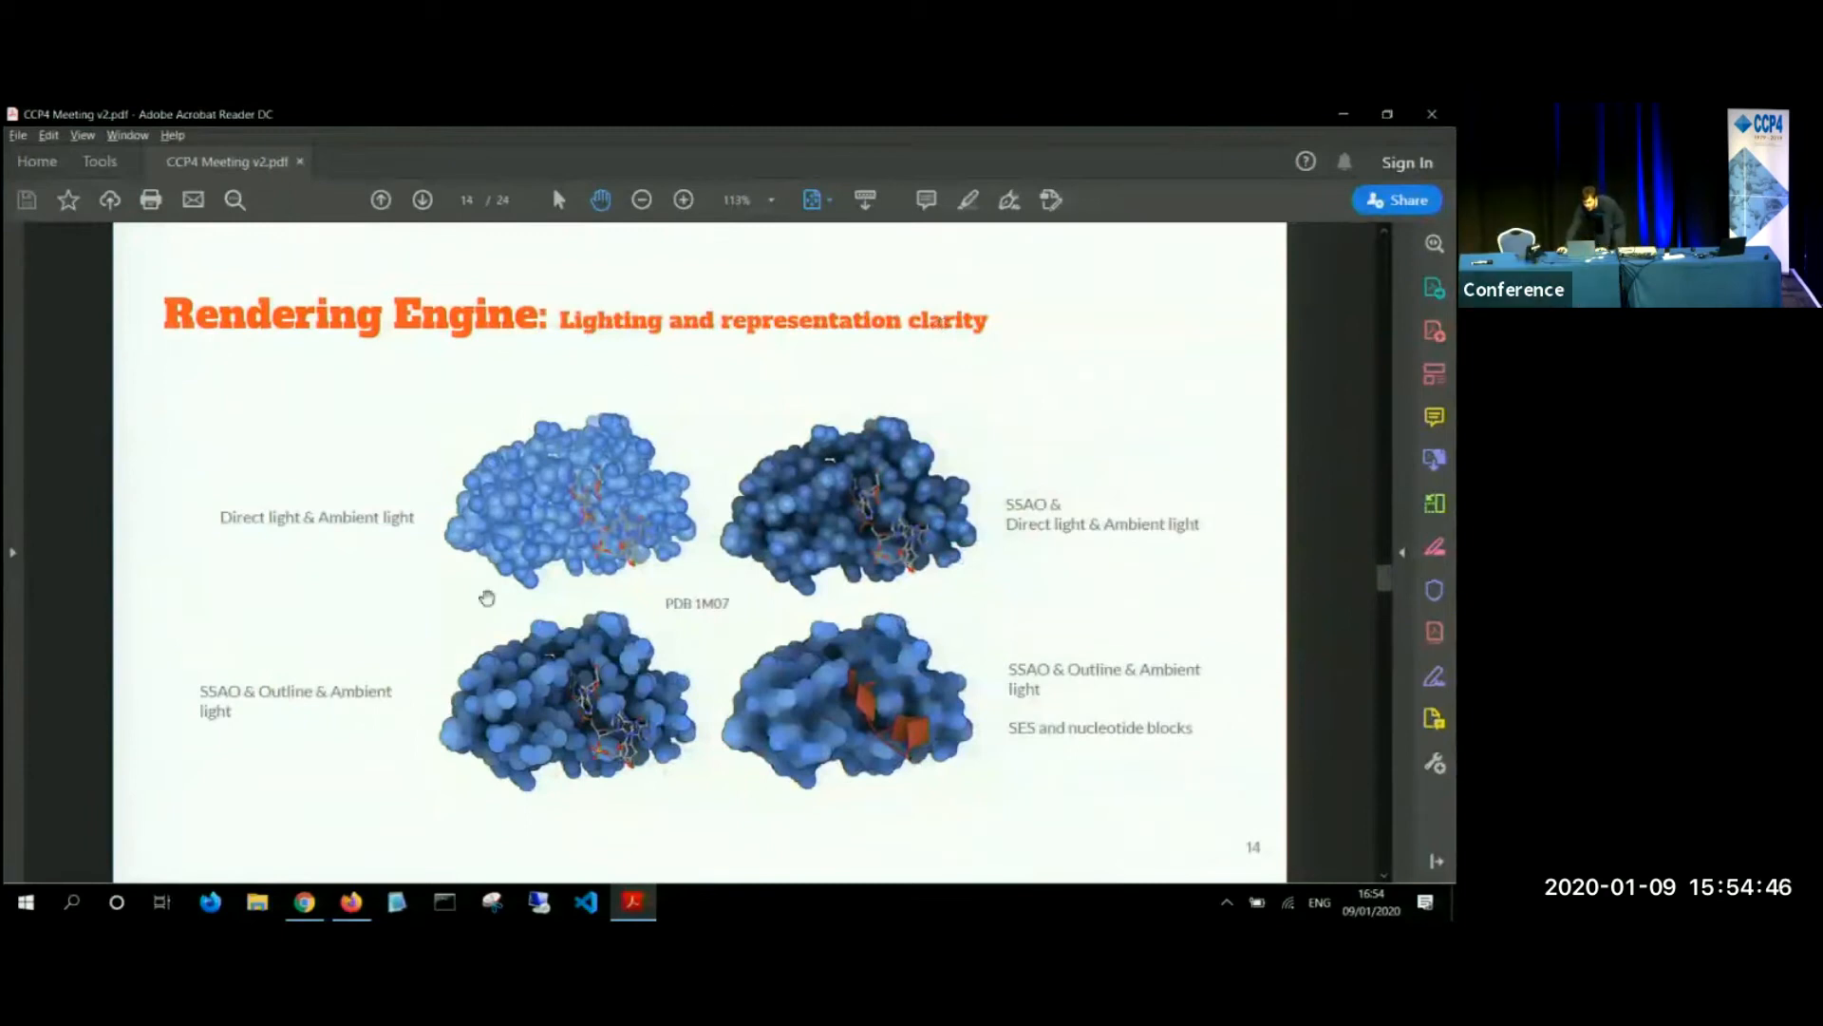
{"action": "mouse_move", "coordinate": [232, 517]}
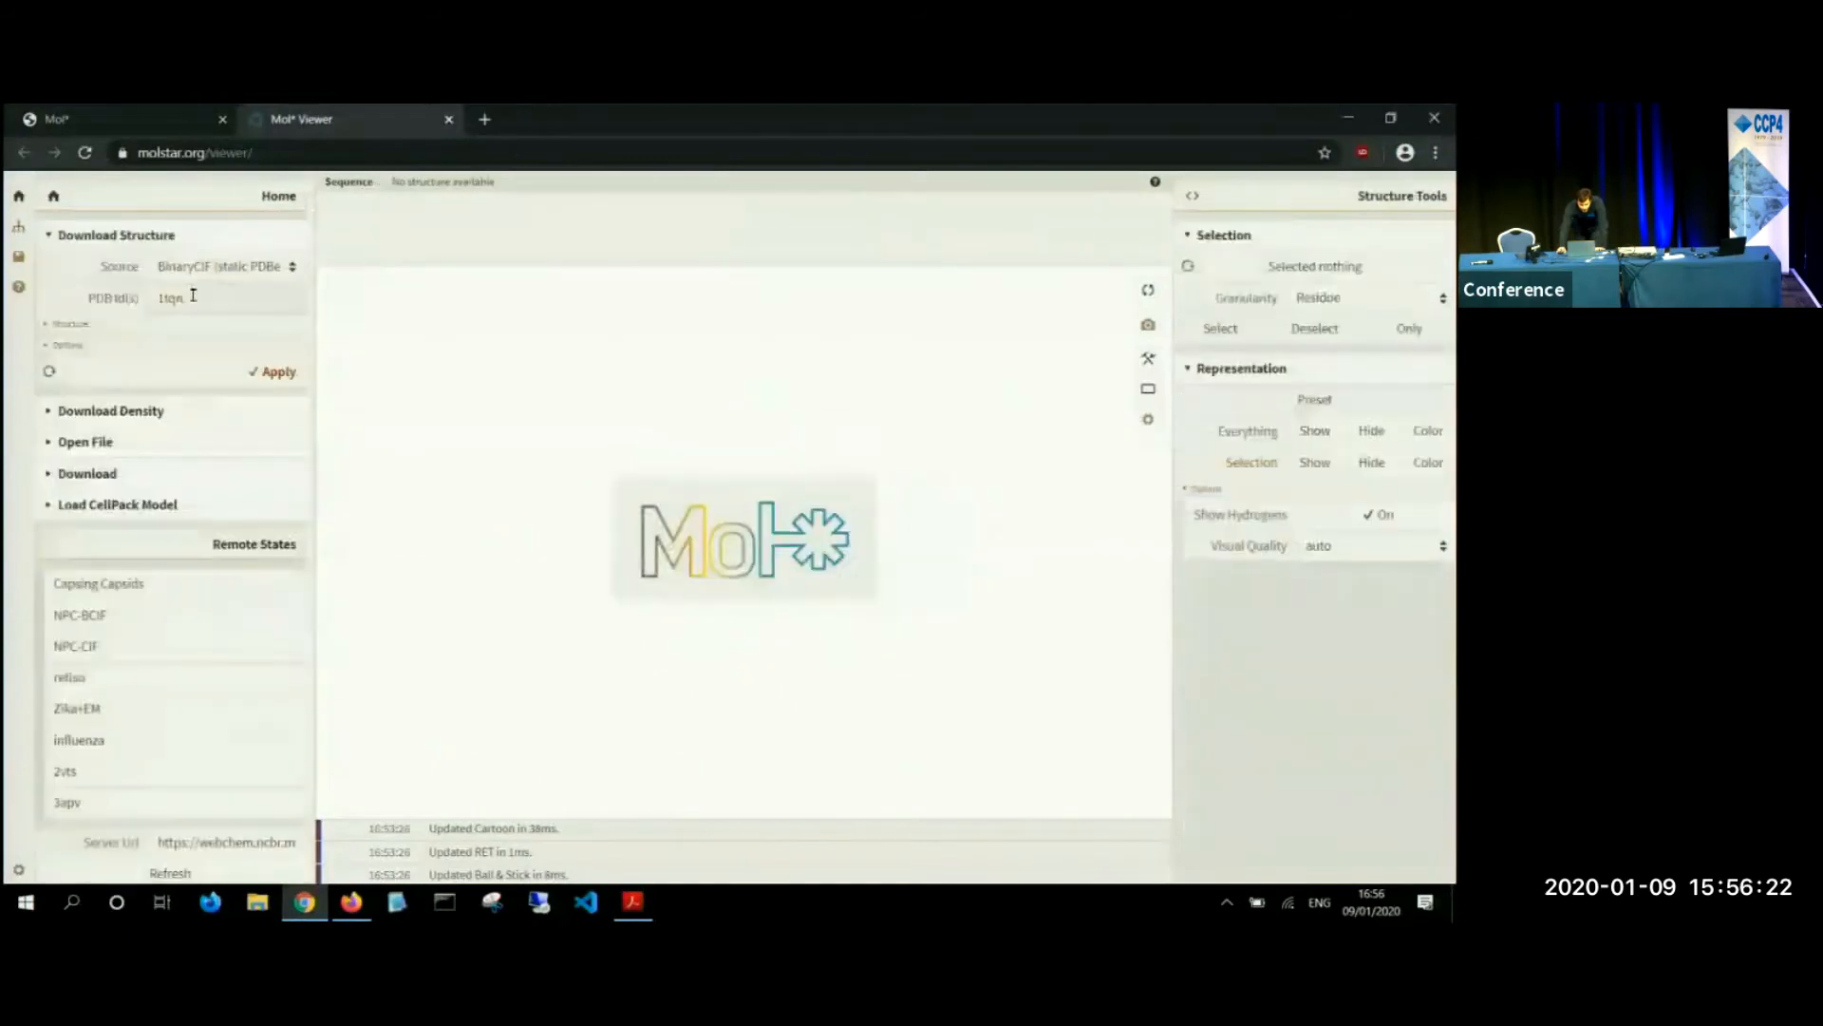
- Download entry 5j7v and switch its Gaussian Surface representation type to Ball & Stick
{"action": "left_click", "coordinate": [633, 900]}
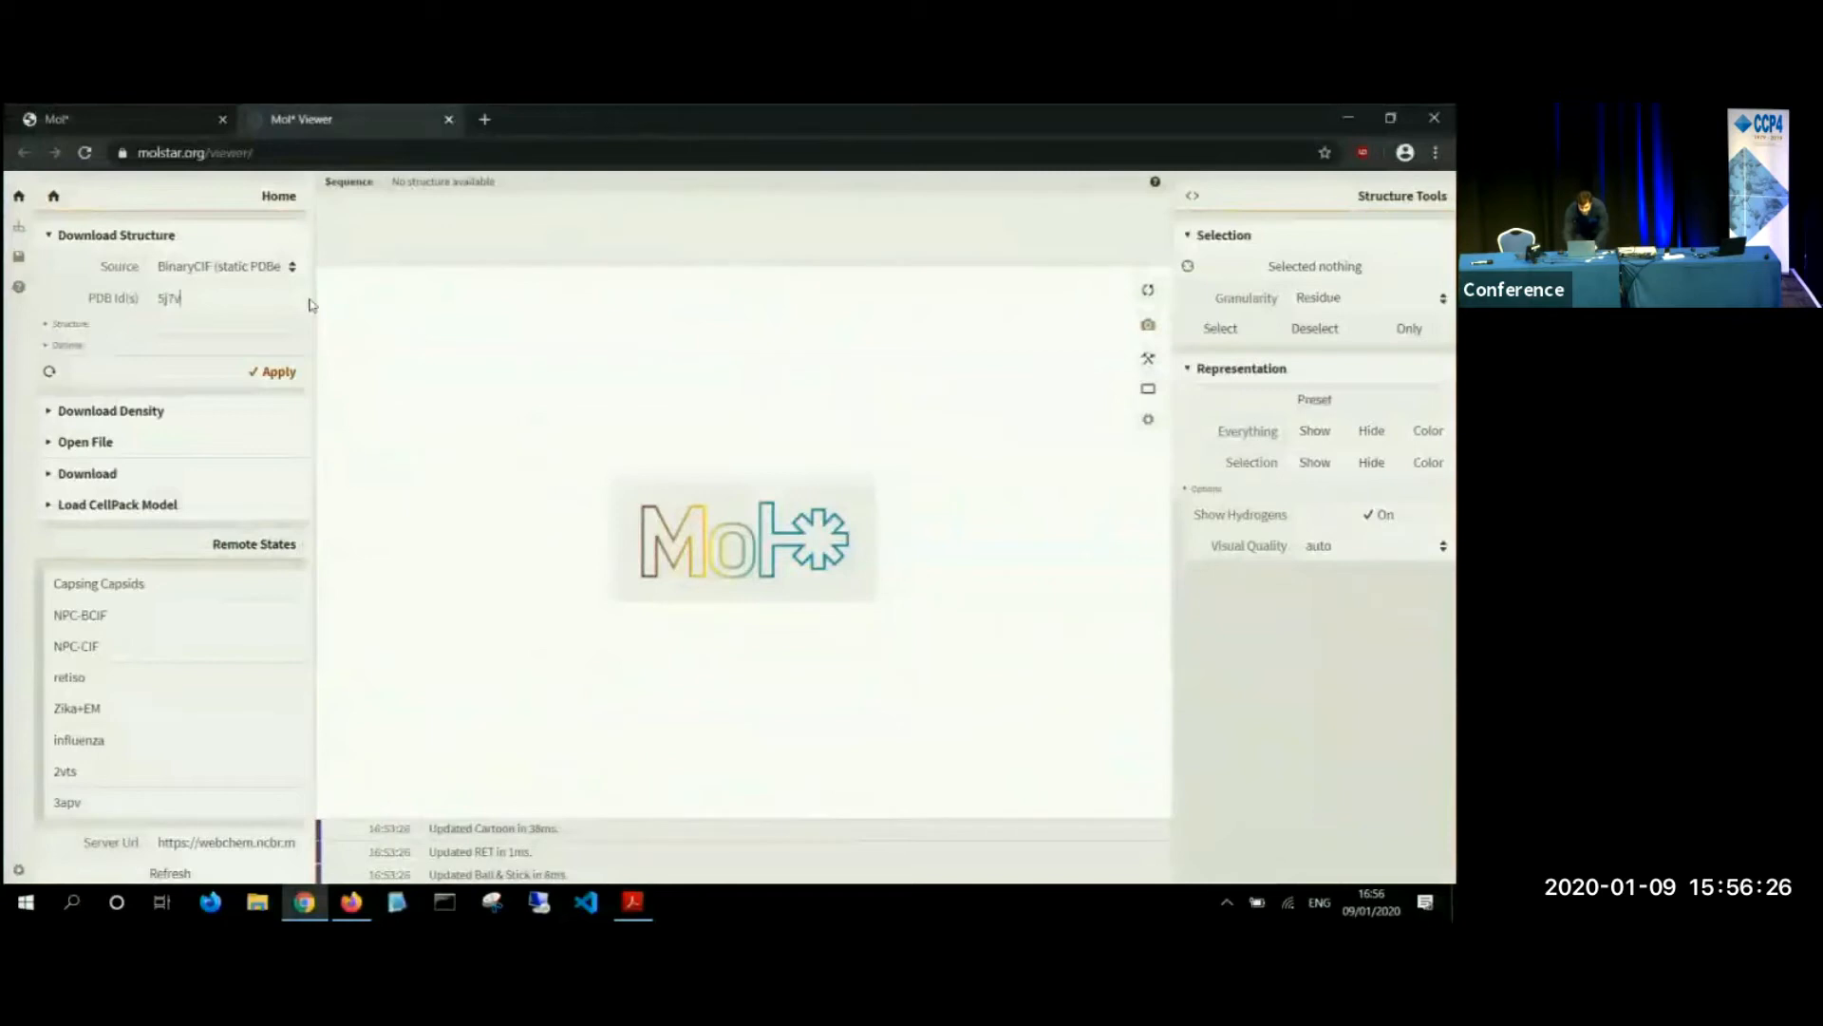
{"action": "left_click", "coordinate": [278, 370]}
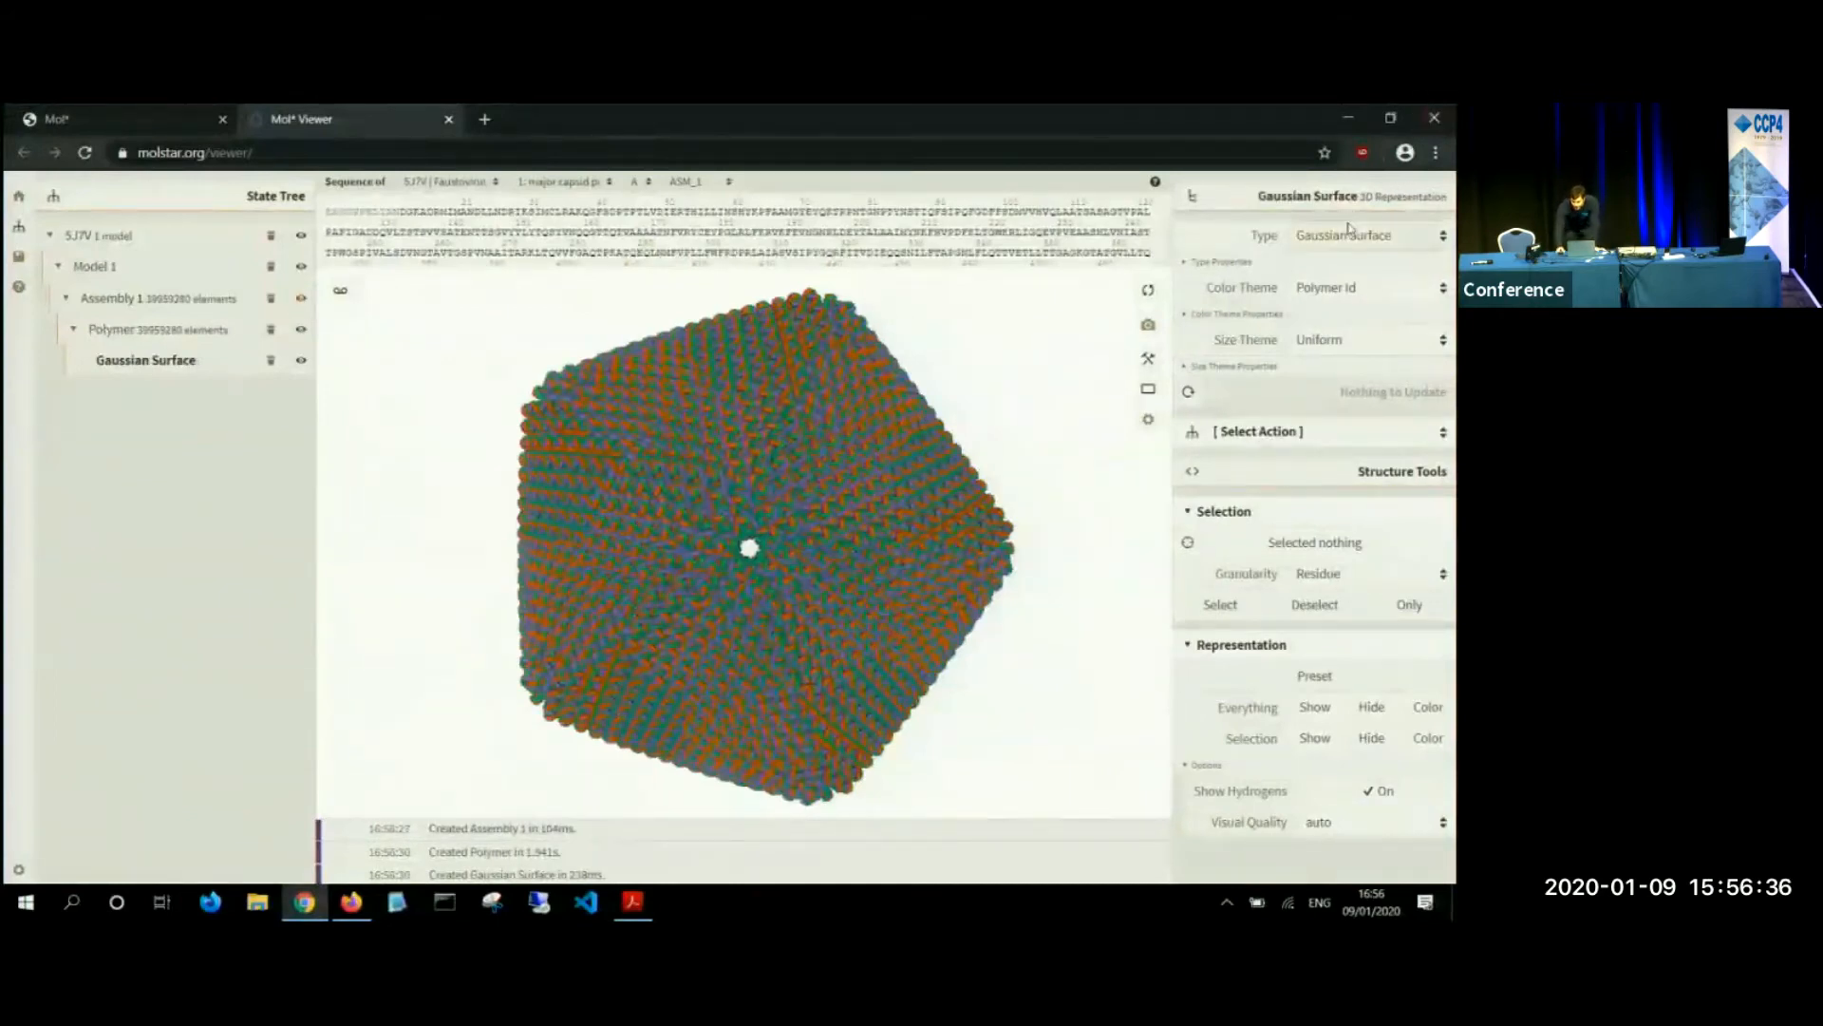
{"action": "left_click", "coordinate": [1369, 236]}
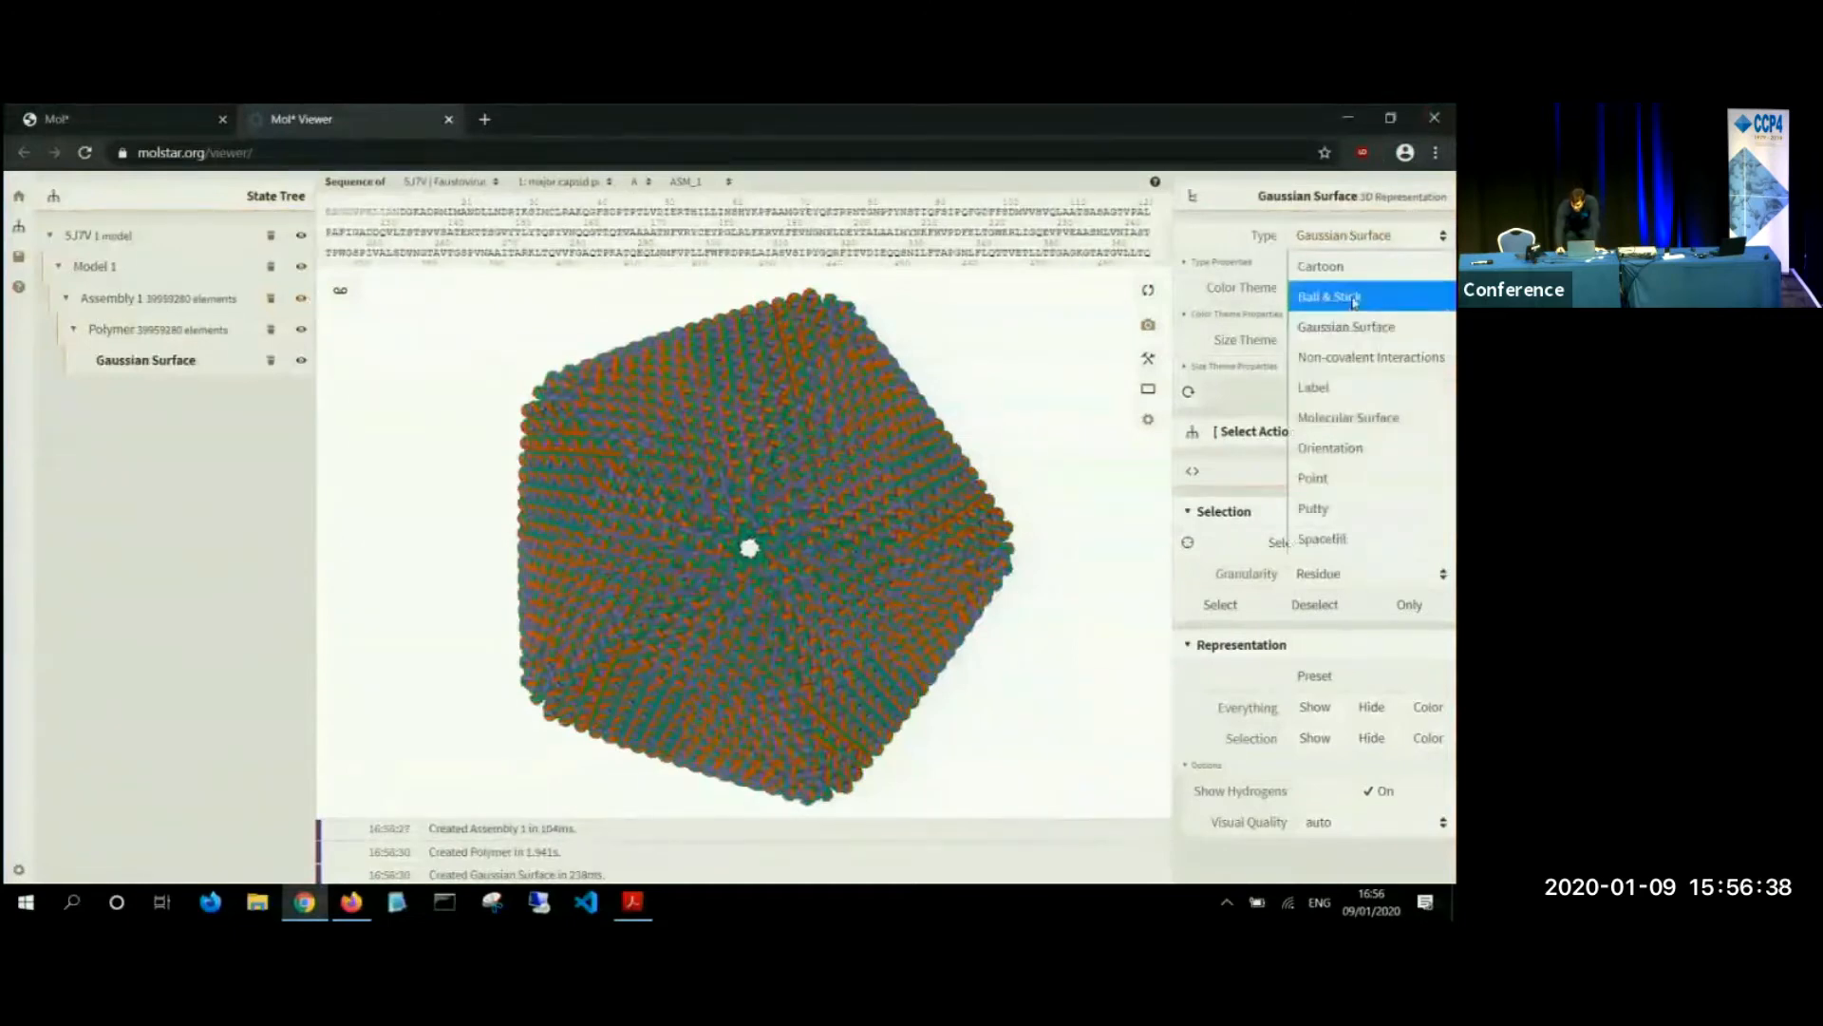
{"action": "left_click", "coordinate": [1318, 266]}
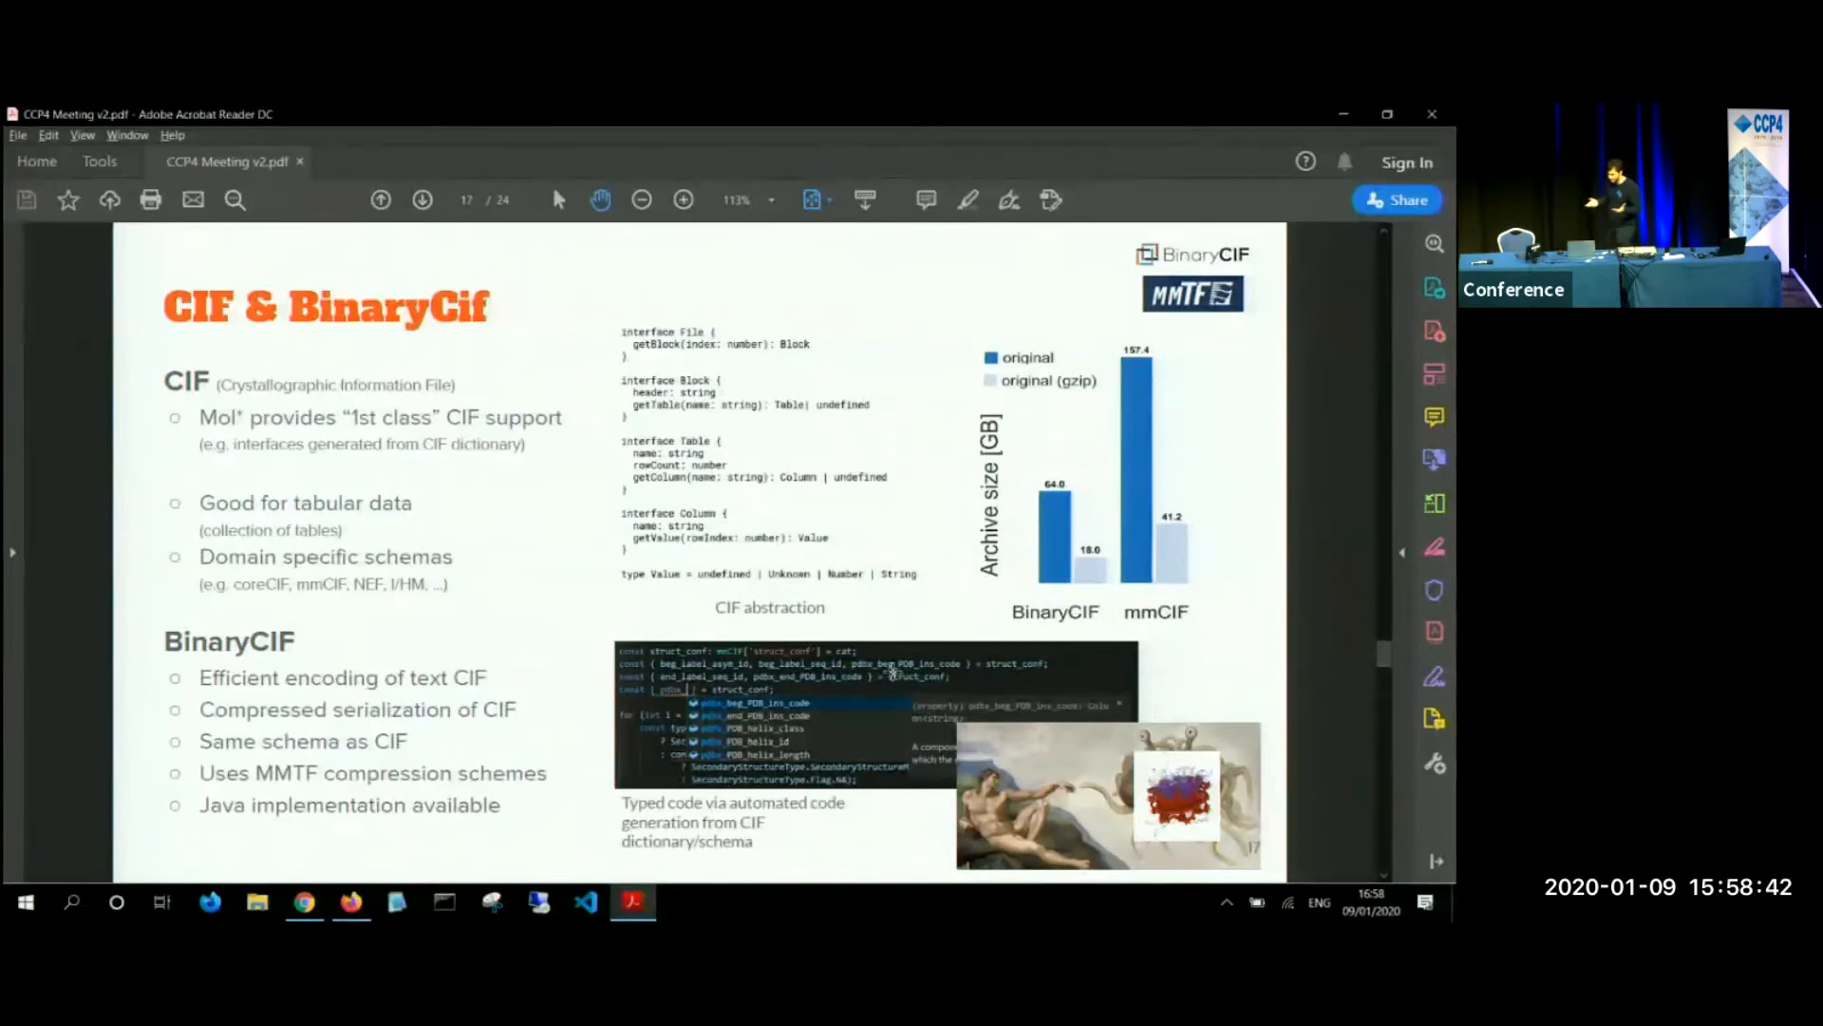
{"action": "mouse_move", "coordinate": [1134, 849]}
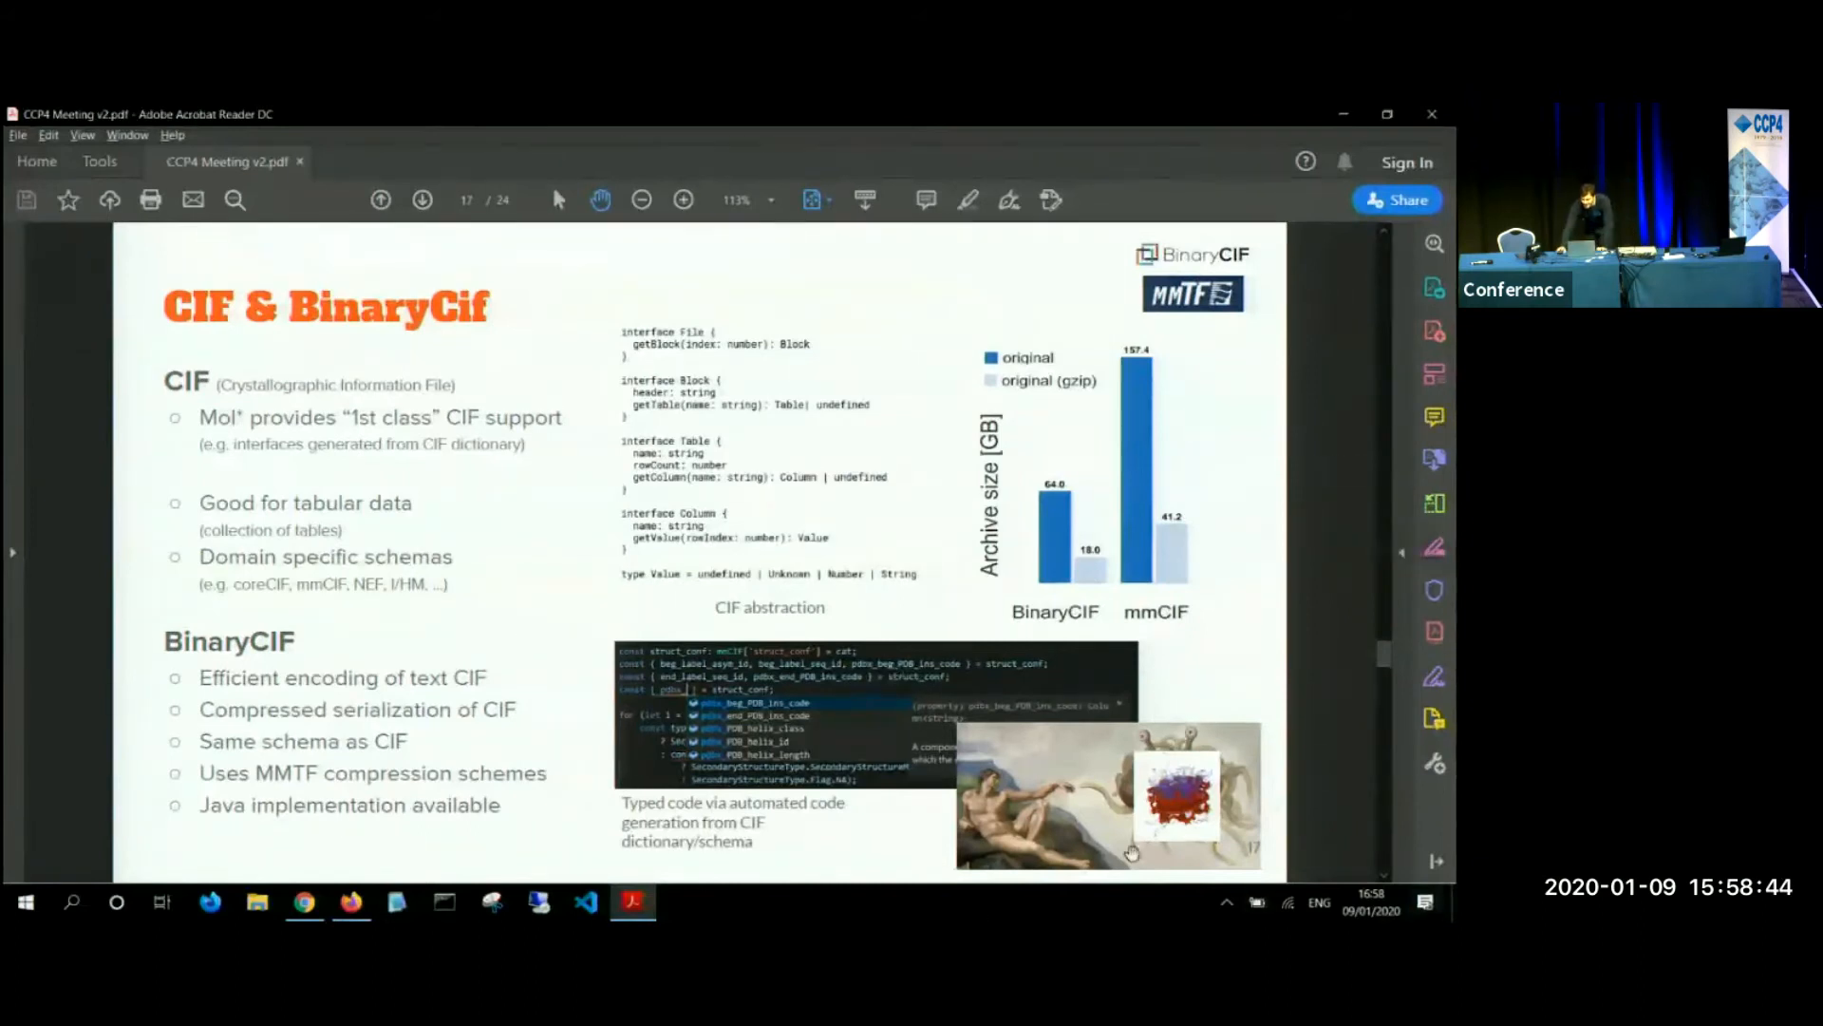
{"action": "mouse_move", "coordinate": [330, 697]}
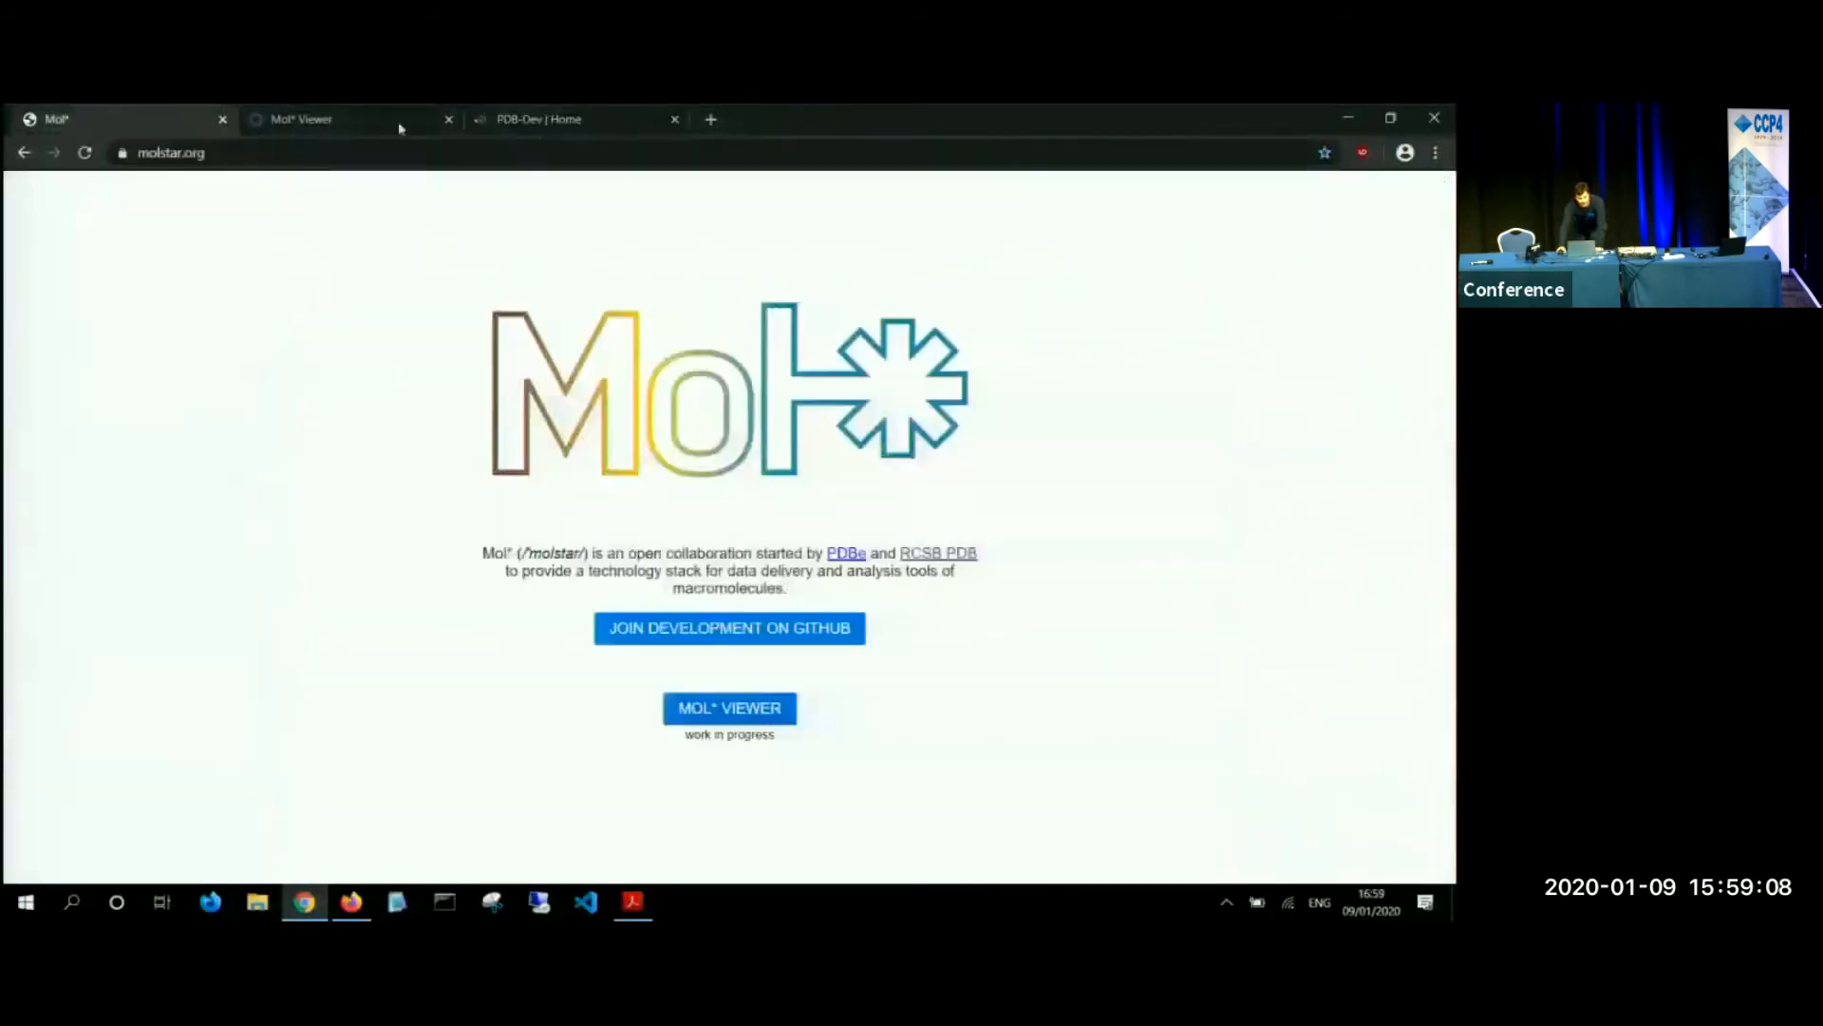
- Switch to the already open Mol* Viewer browser tab
{"action": "left_click", "coordinate": [325, 117]}
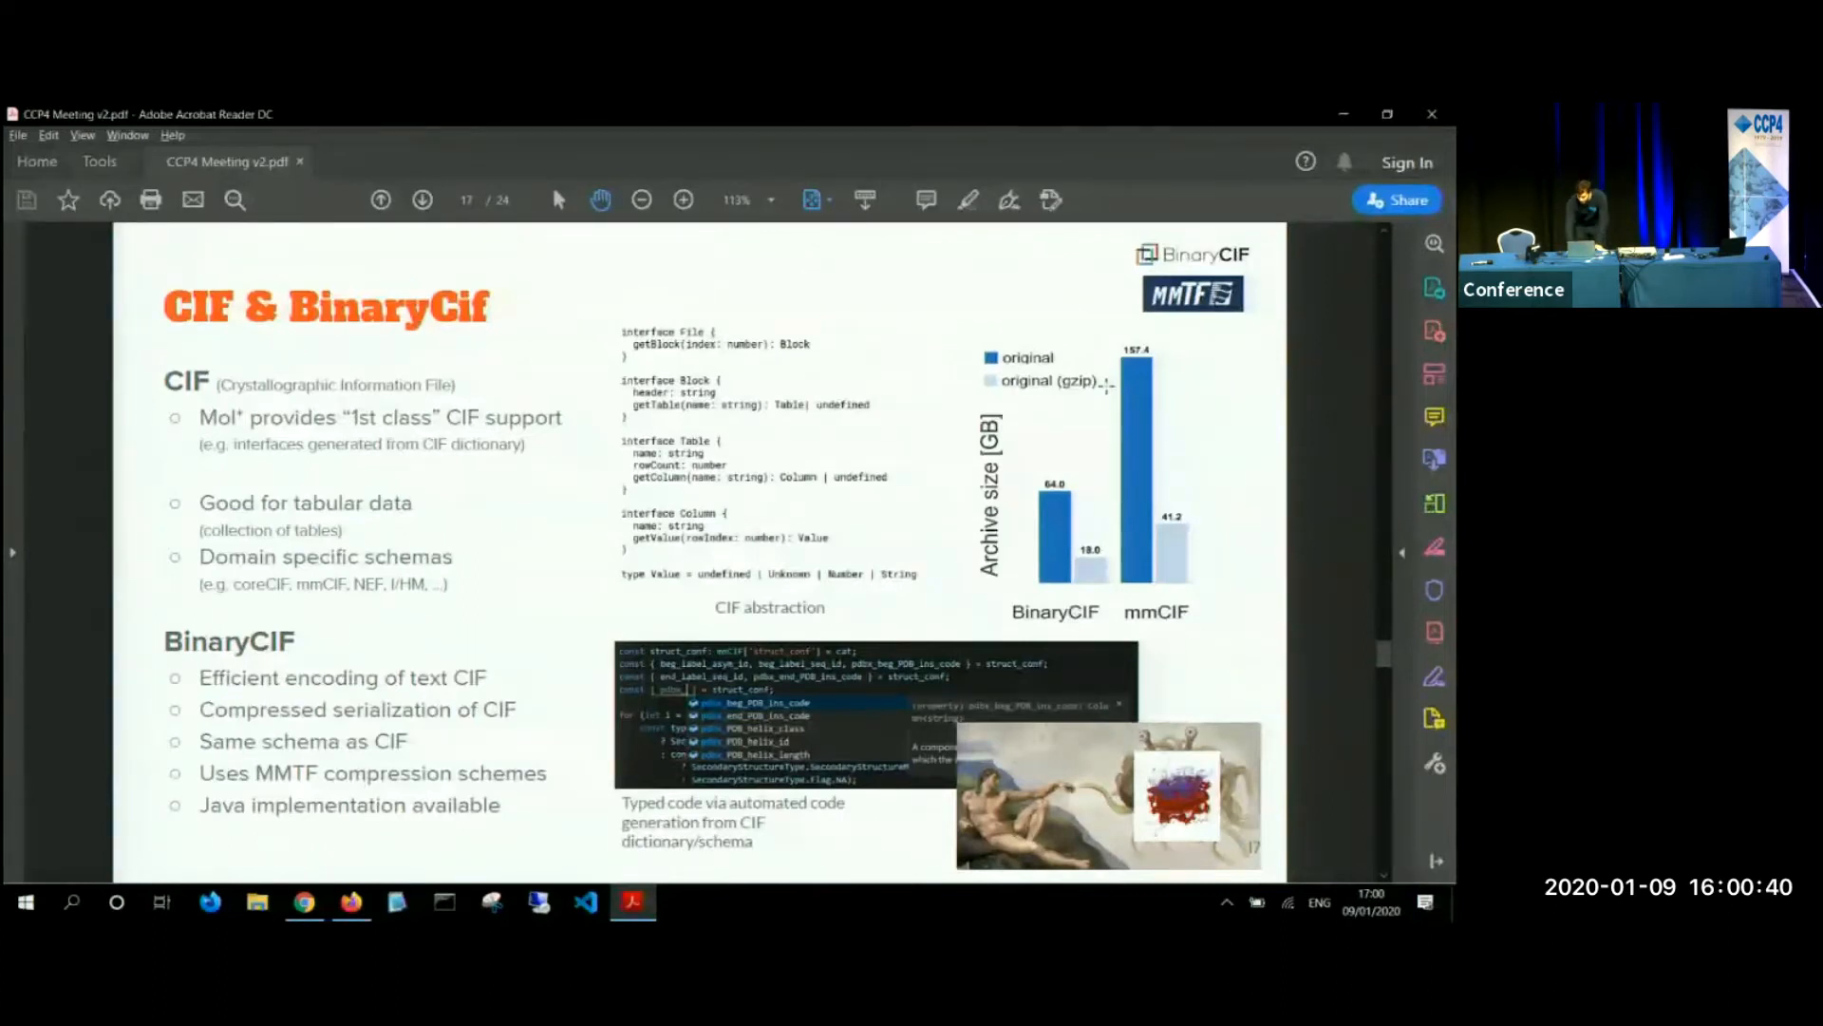
- Advance the slides to the CIF & BinaryCIF format support page
{"action": "left_click", "coordinate": [422, 199]}
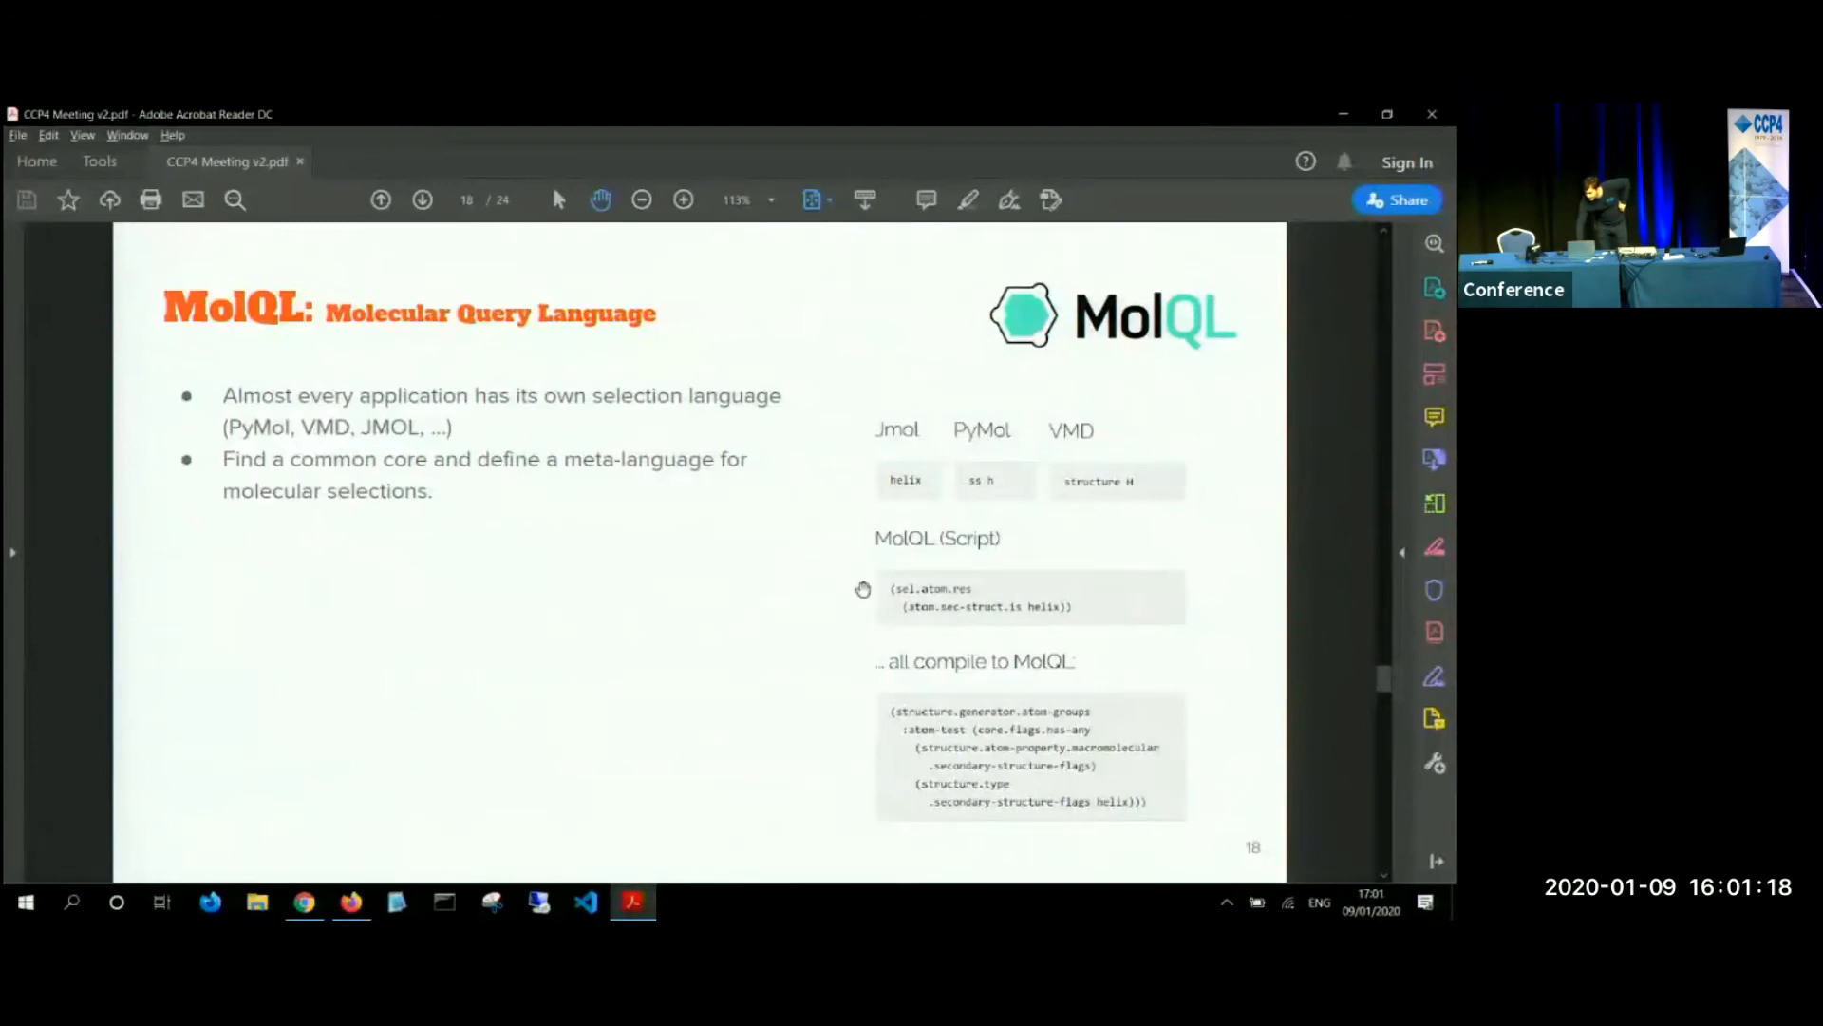
{"action": "mouse_move", "coordinate": [854, 746]}
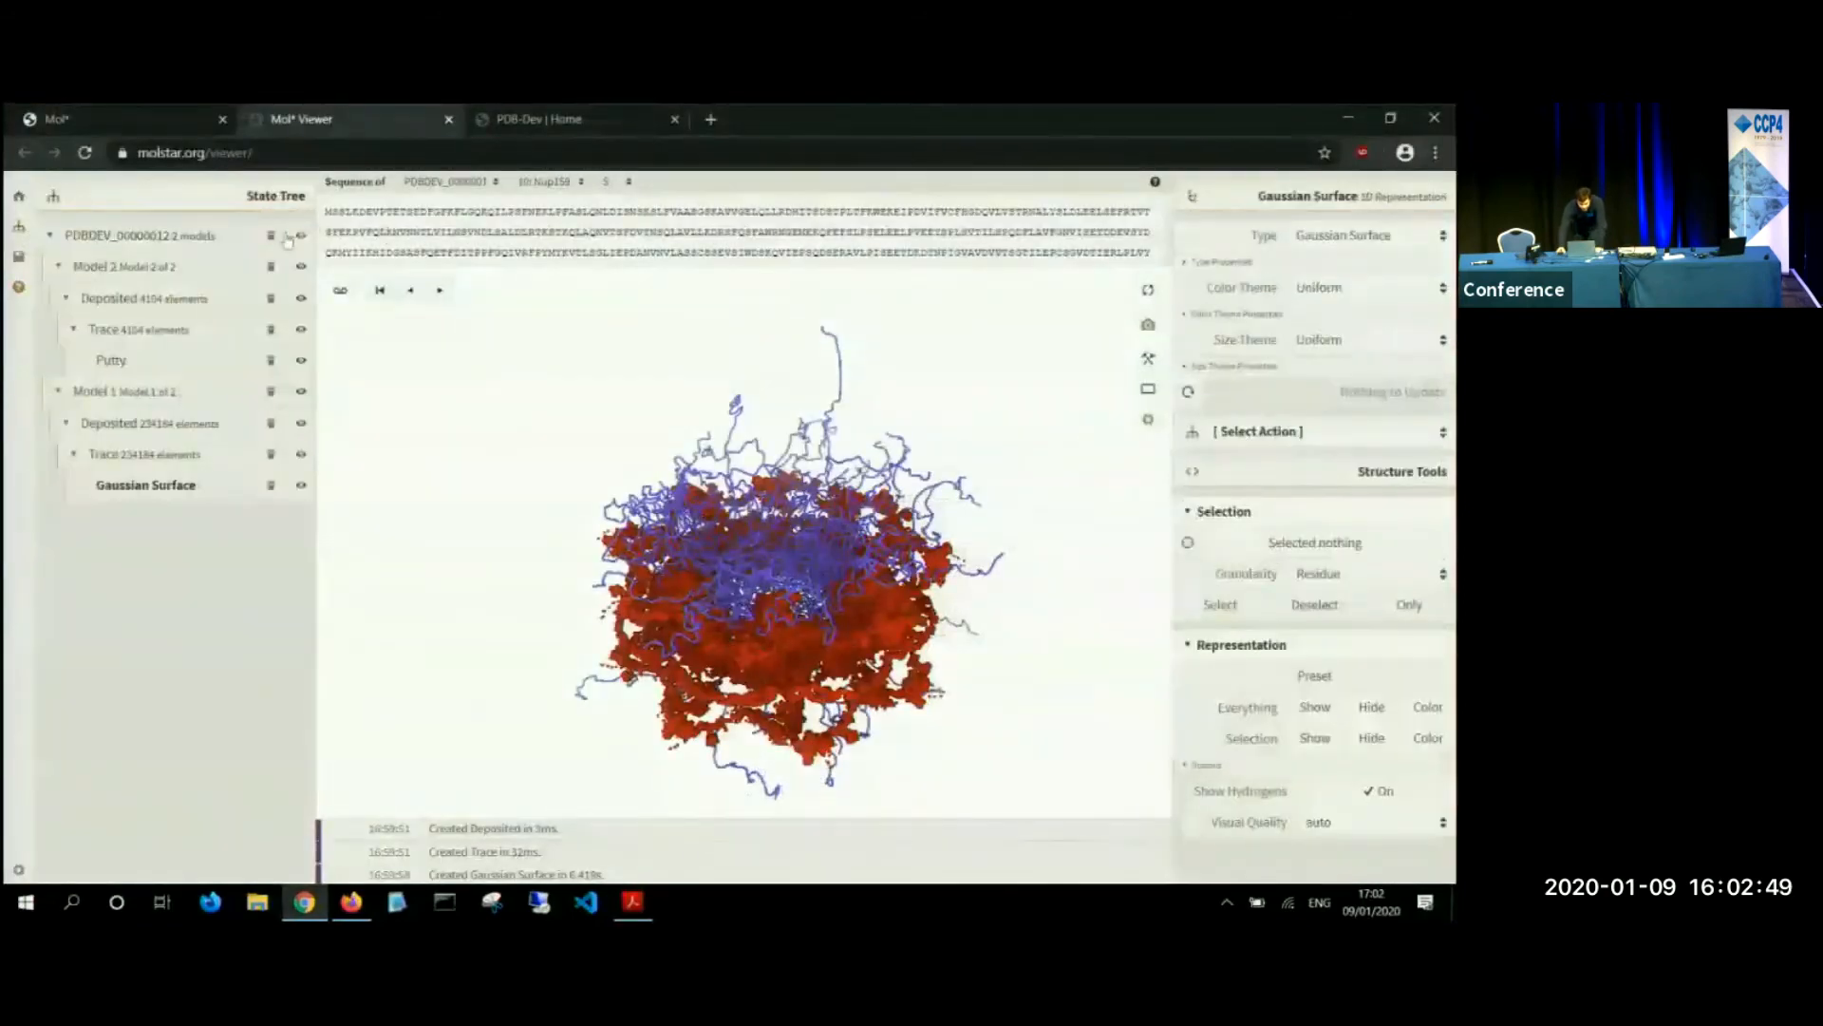
- Load the 5IRE Zika cryo-EM assembly from the Home panel as a new structure
{"action": "left_click", "coordinate": [18, 194]}
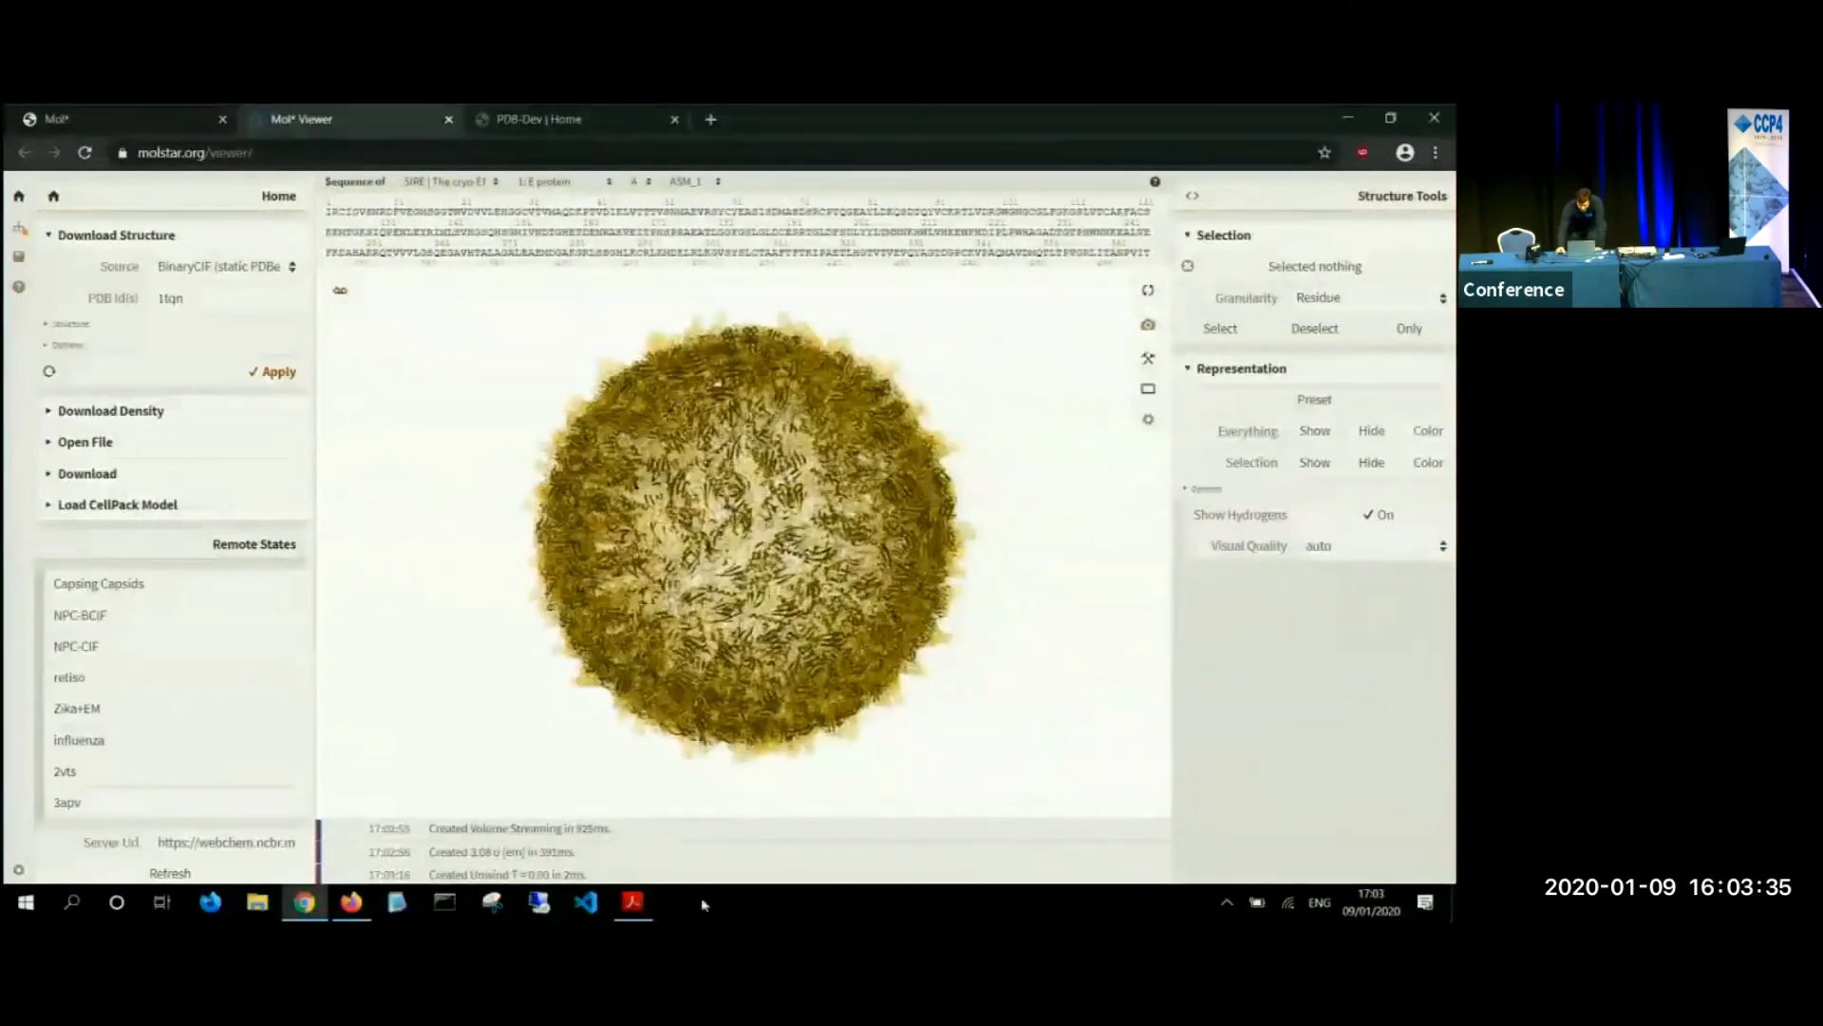
- Switch to Acrobat and page through the UI, sessions & sharing and Application State slides
{"action": "left_click", "coordinate": [631, 900]}
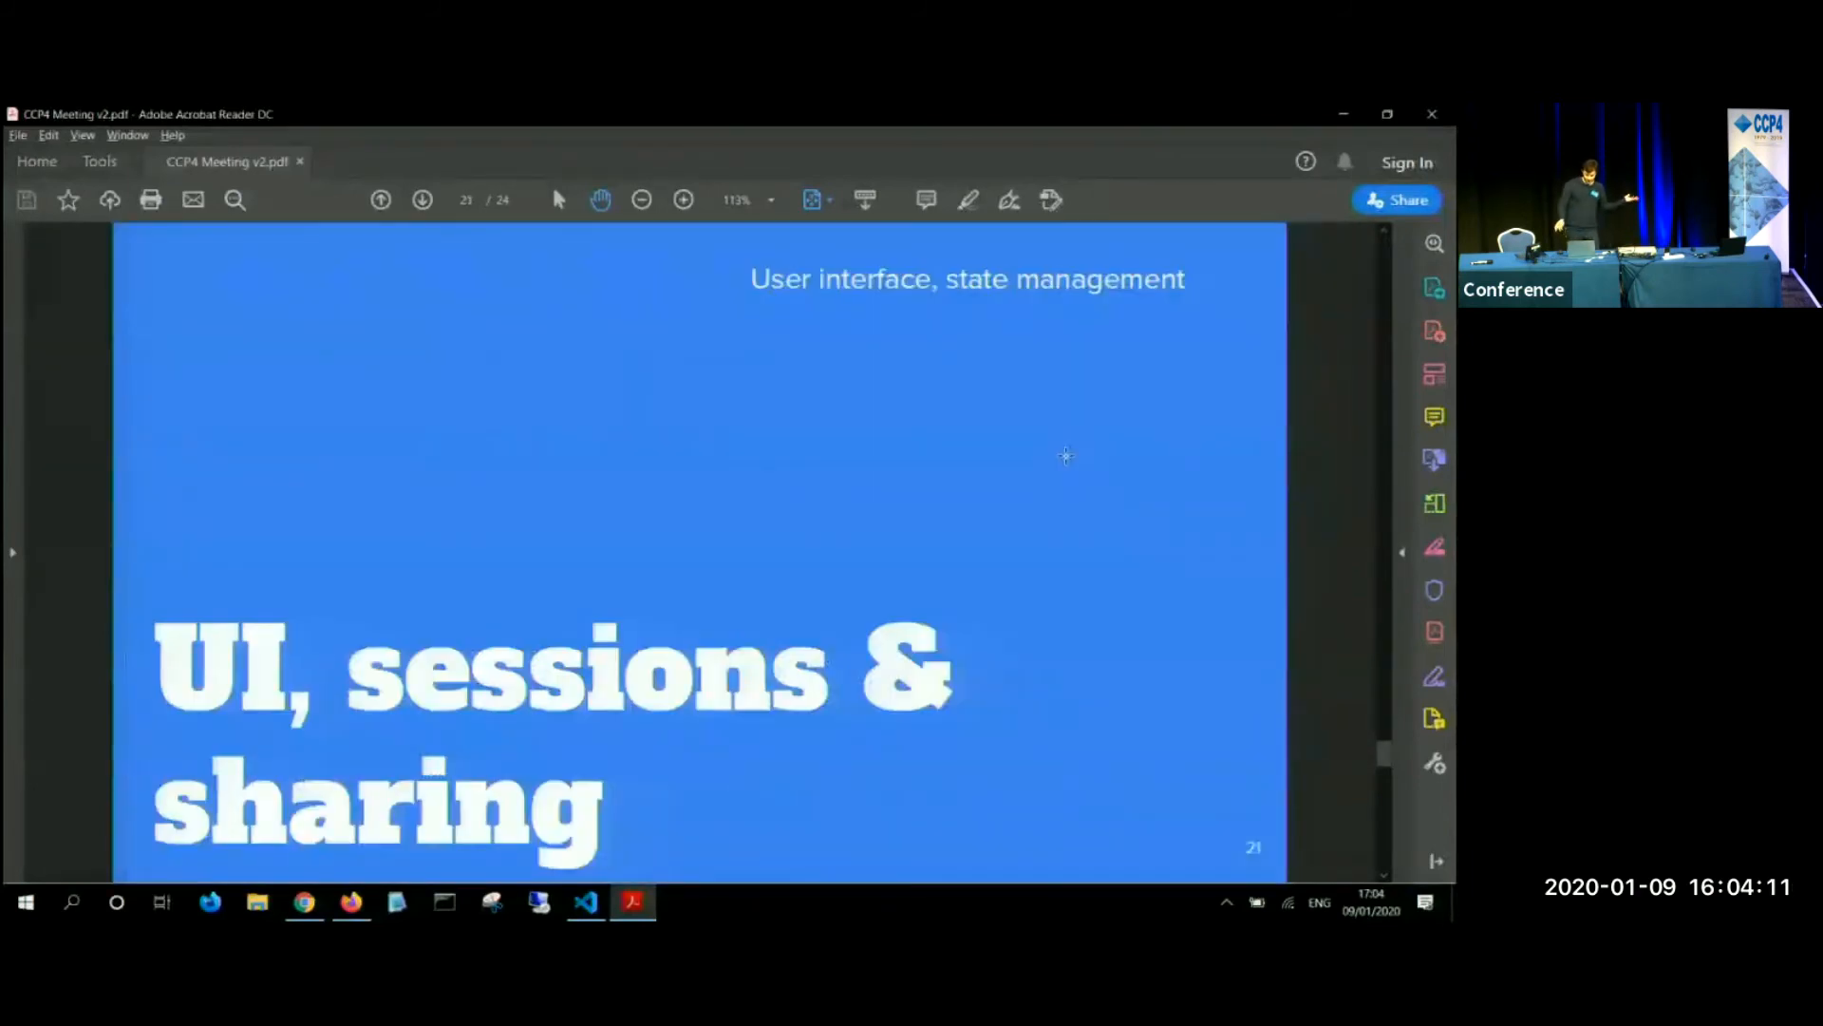
{"action": "left_click", "coordinate": [421, 199]}
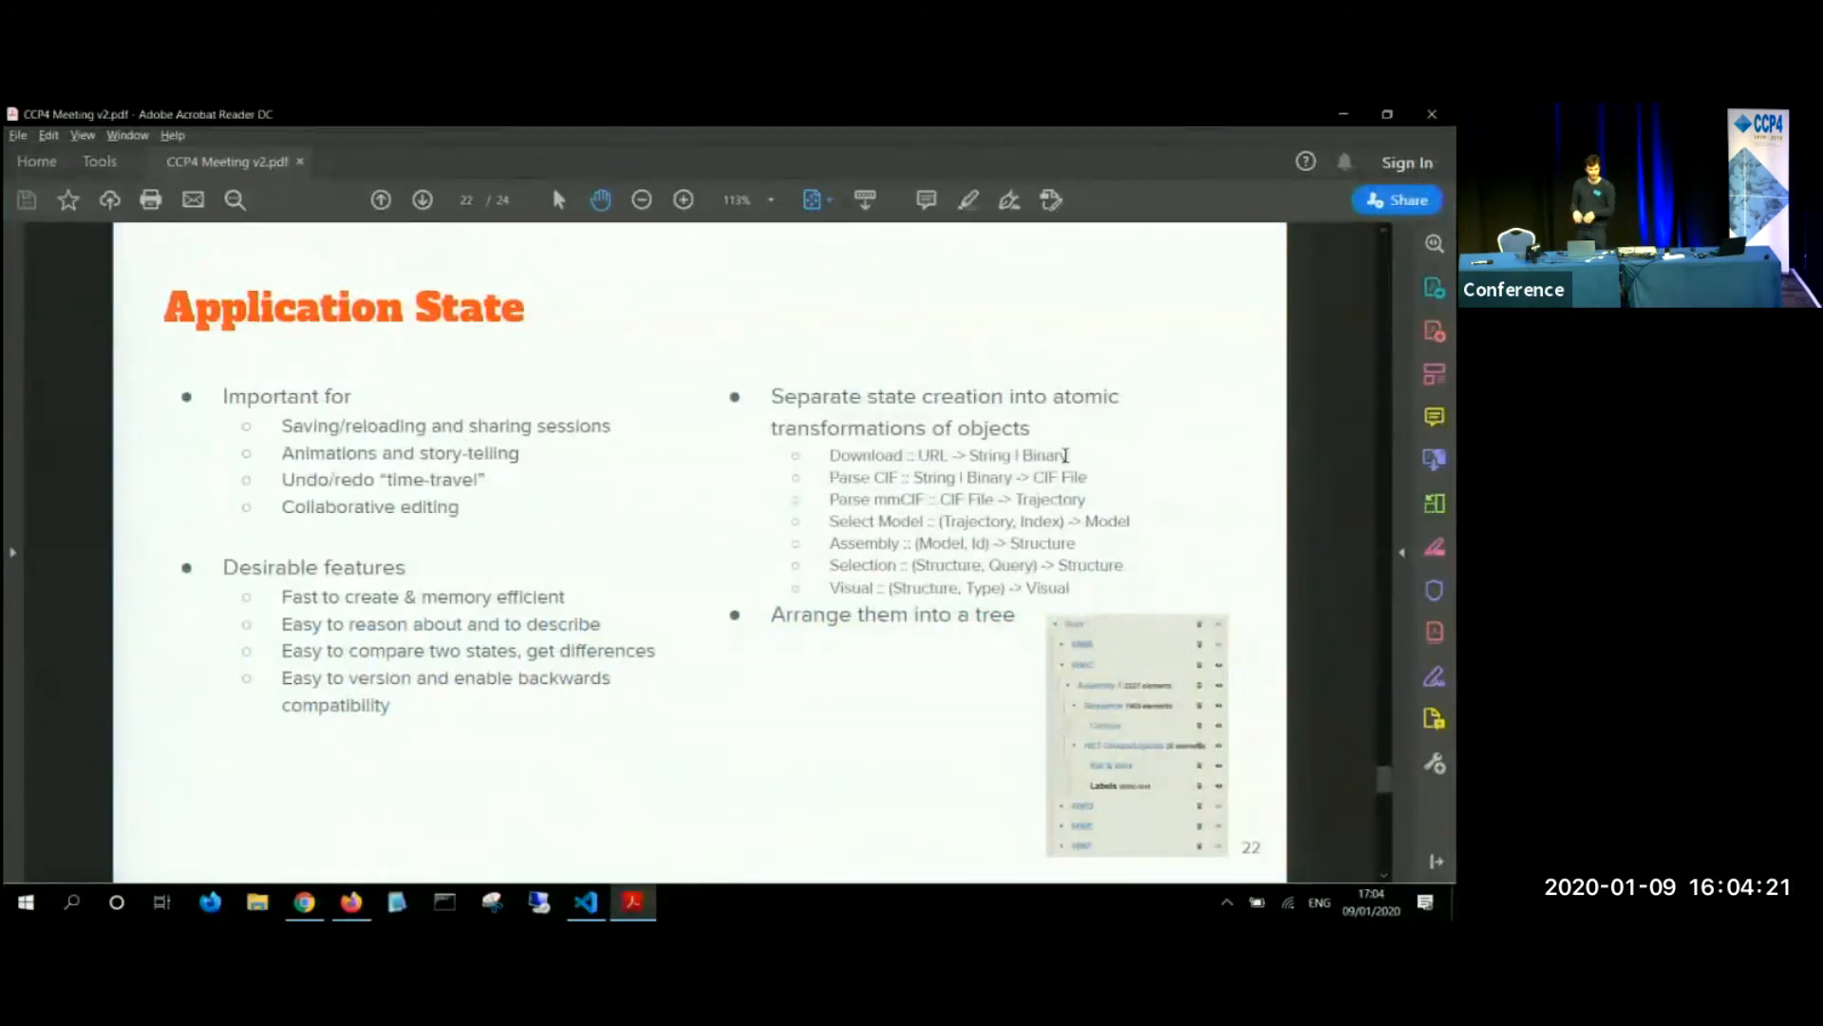
{"action": "key", "text": "alt+tab"}
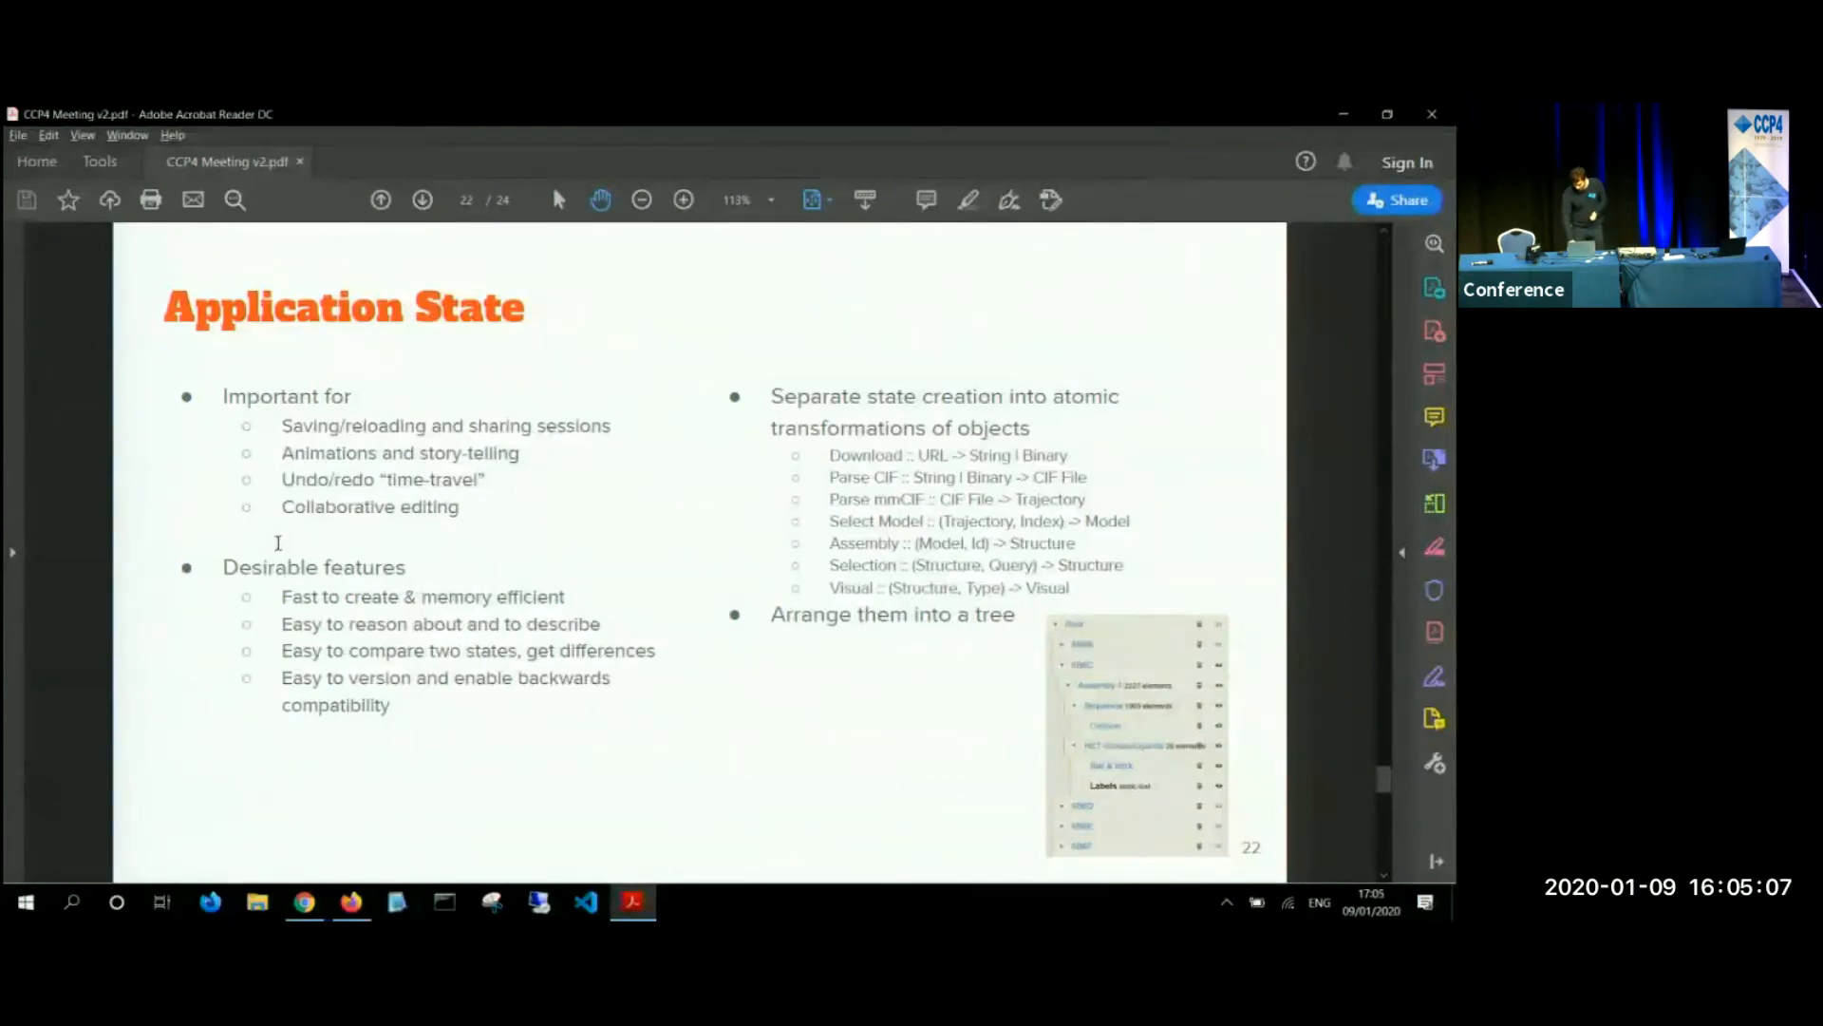
{"action": "left_click", "coordinate": [421, 199]}
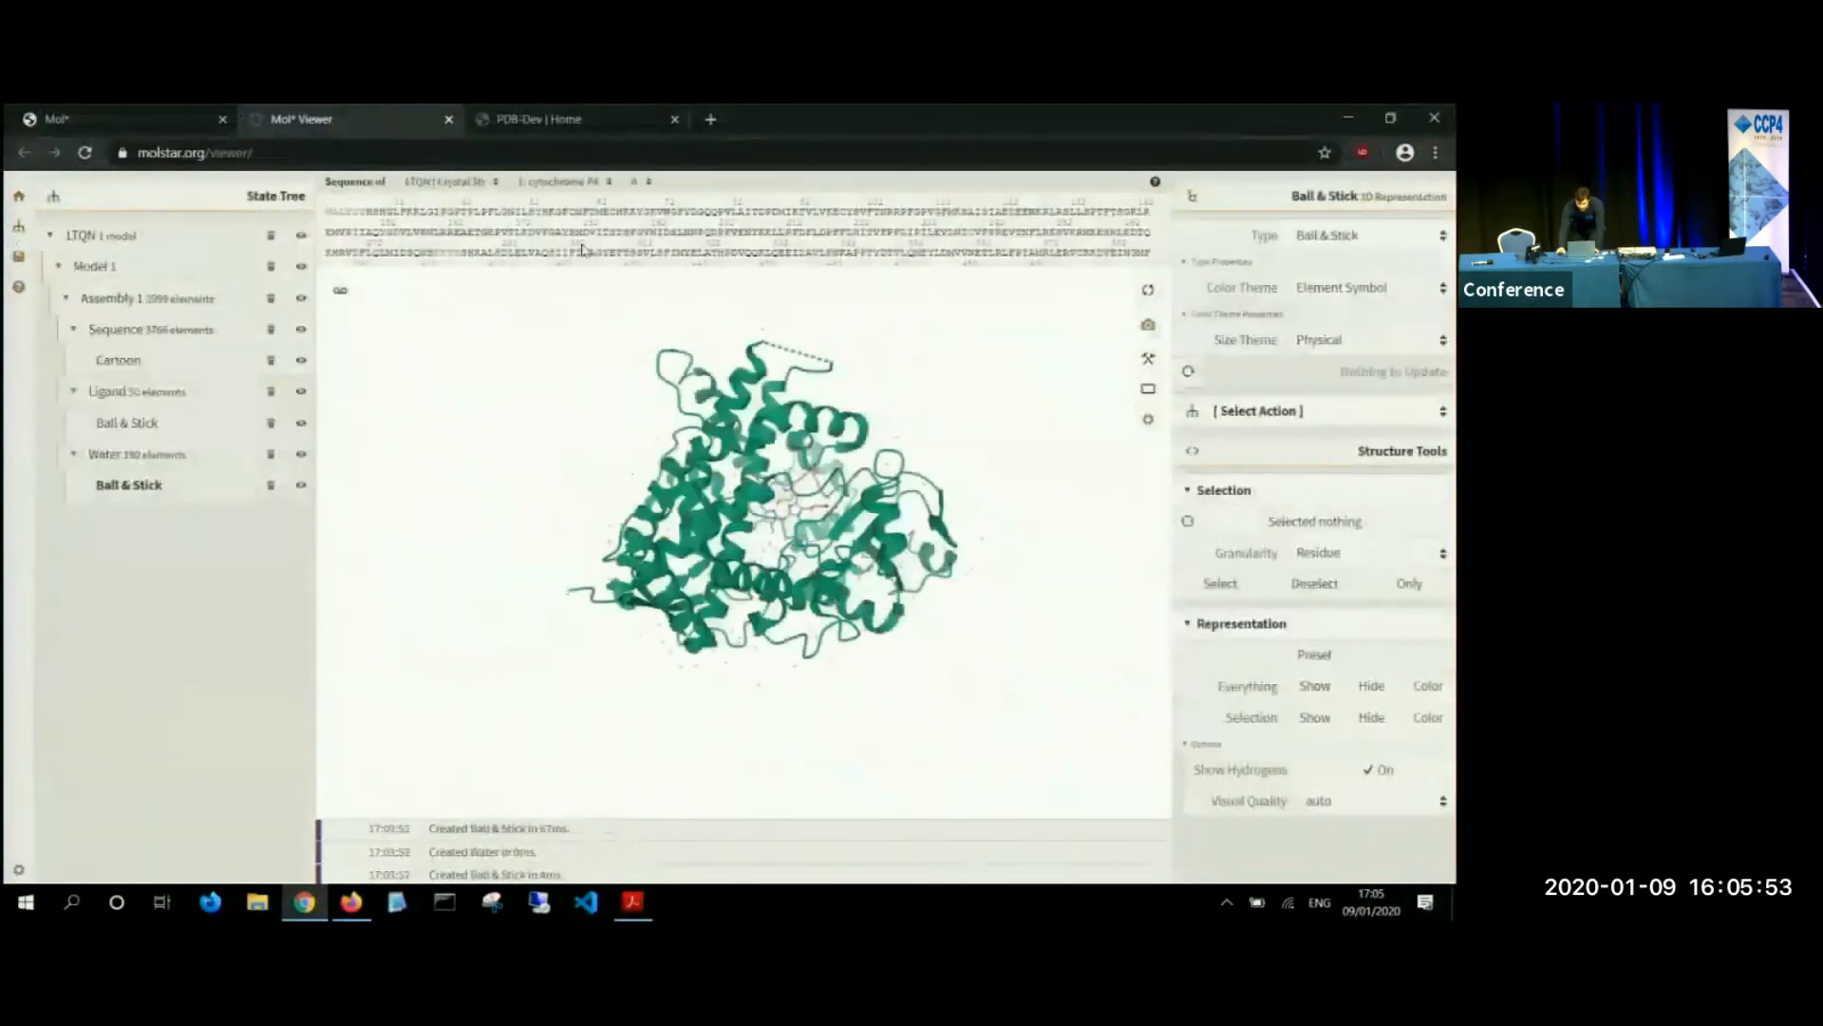
- Select a run of 52 residues in 1TQN, add a Ball & Stick view and overpaint them green
{"action": "left_click", "coordinate": [538, 232]}
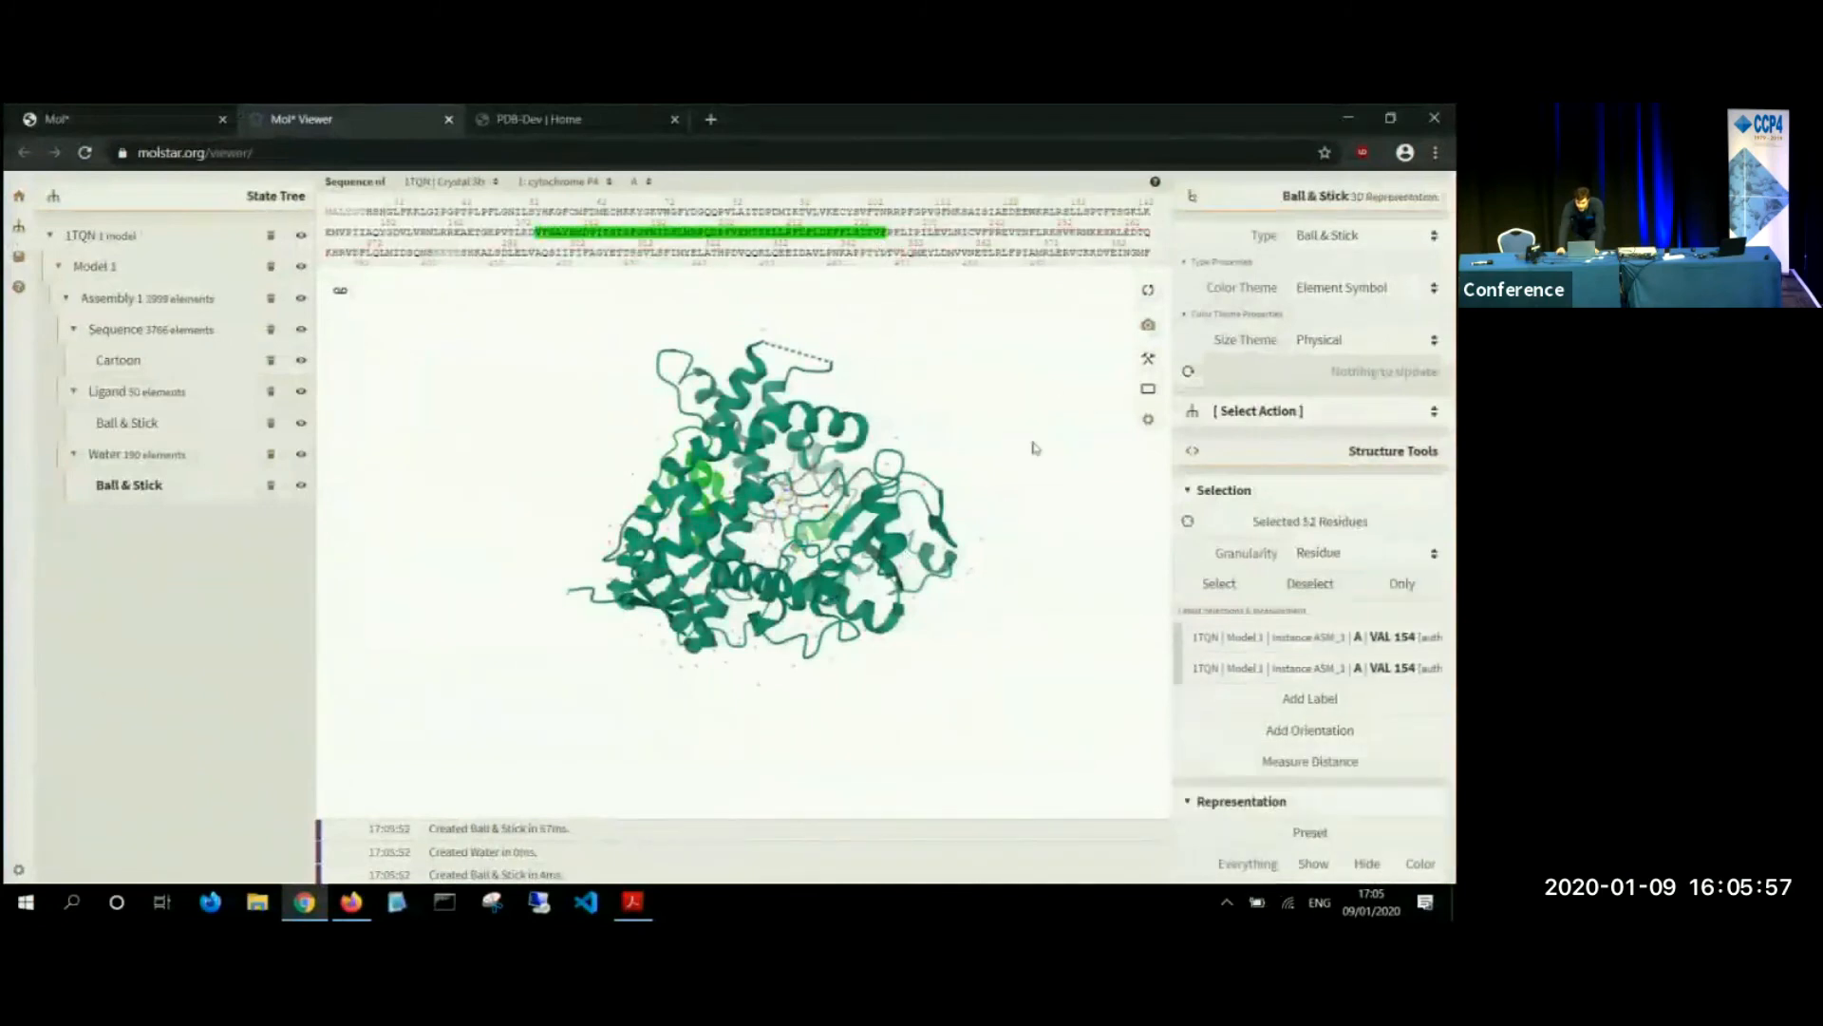
{"action": "left_click_drag", "start_coordinate": [1033, 448], "coordinate": [1075, 593]}
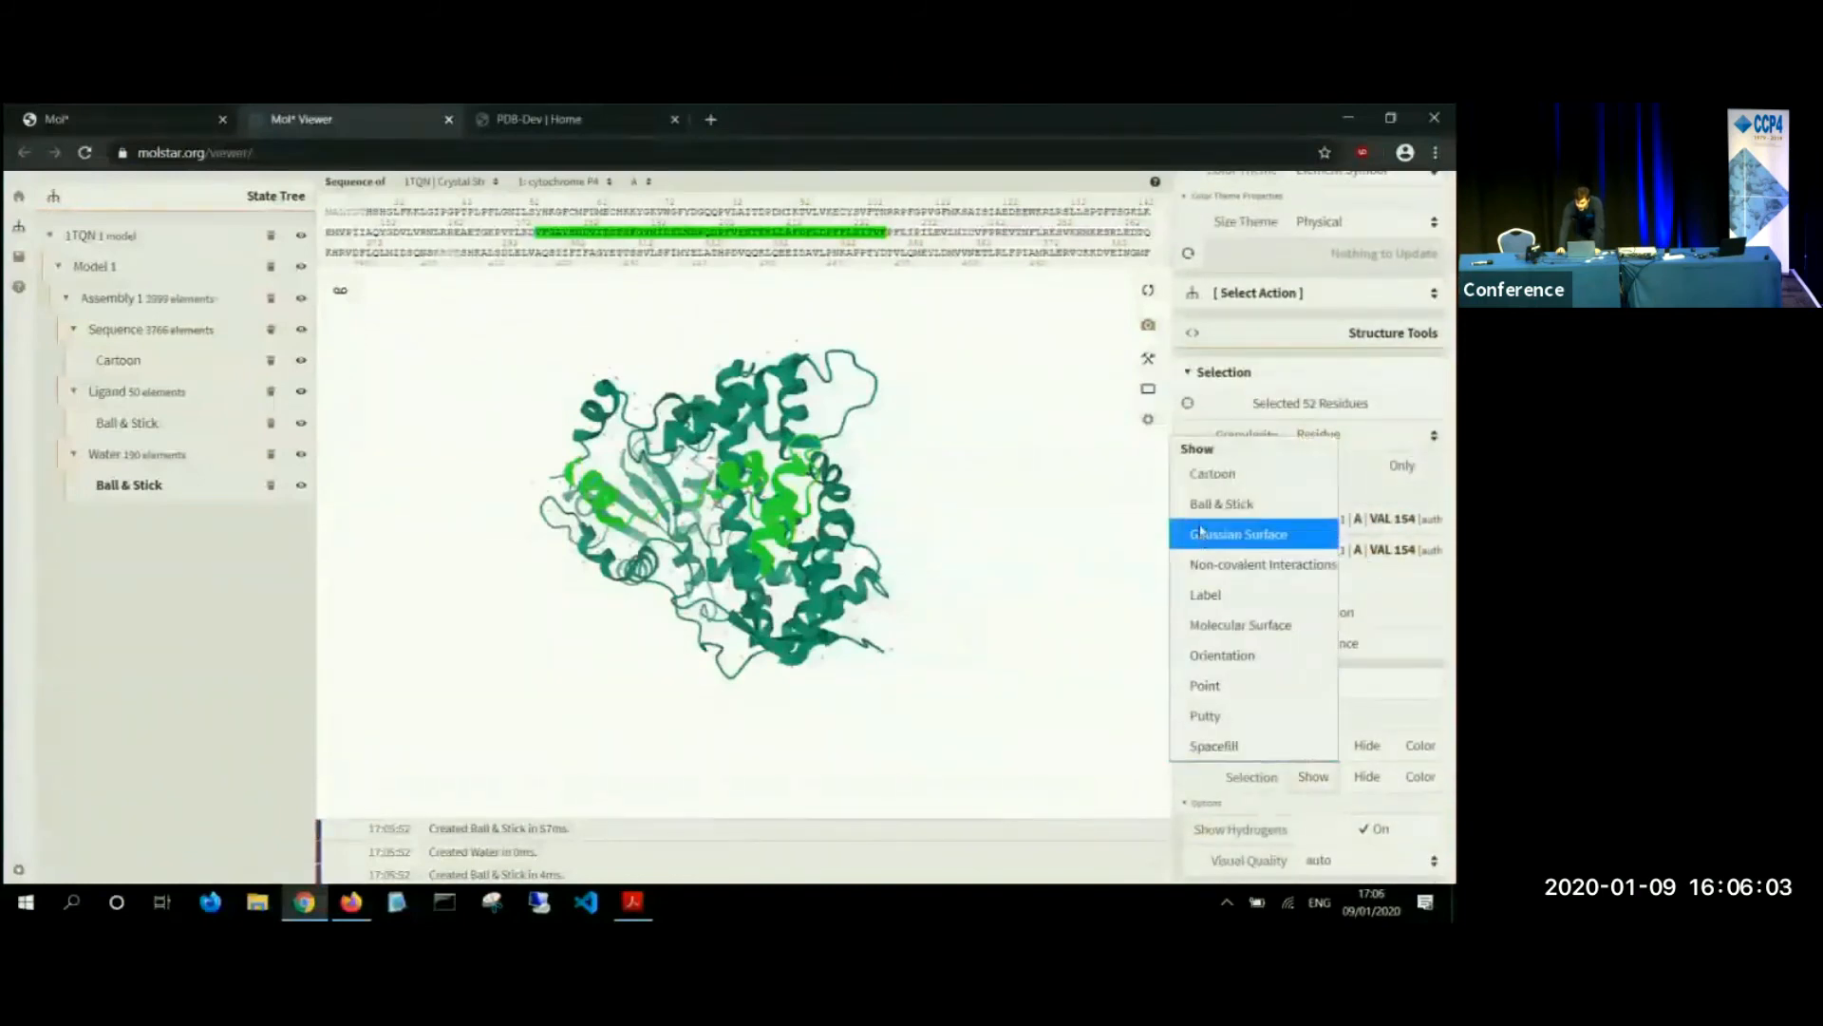
{"action": "left_click", "coordinate": [1221, 503]}
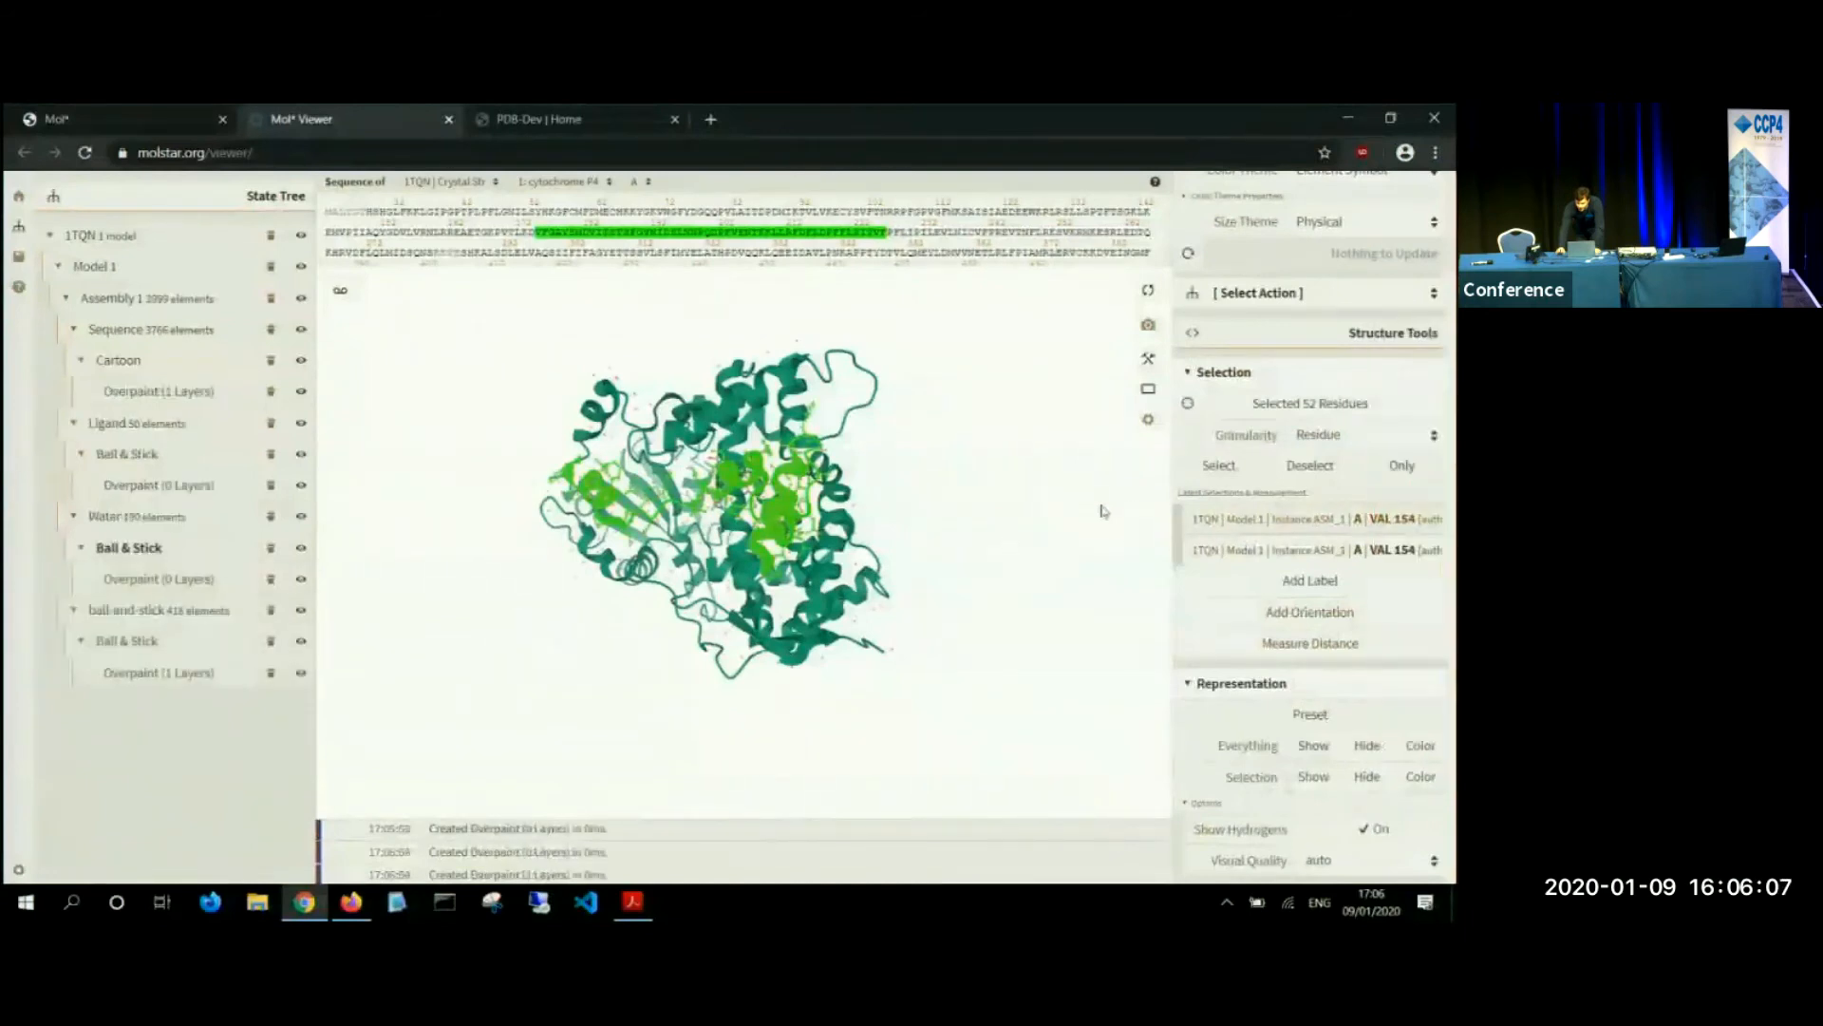
{"action": "left_click", "coordinate": [1309, 465]}
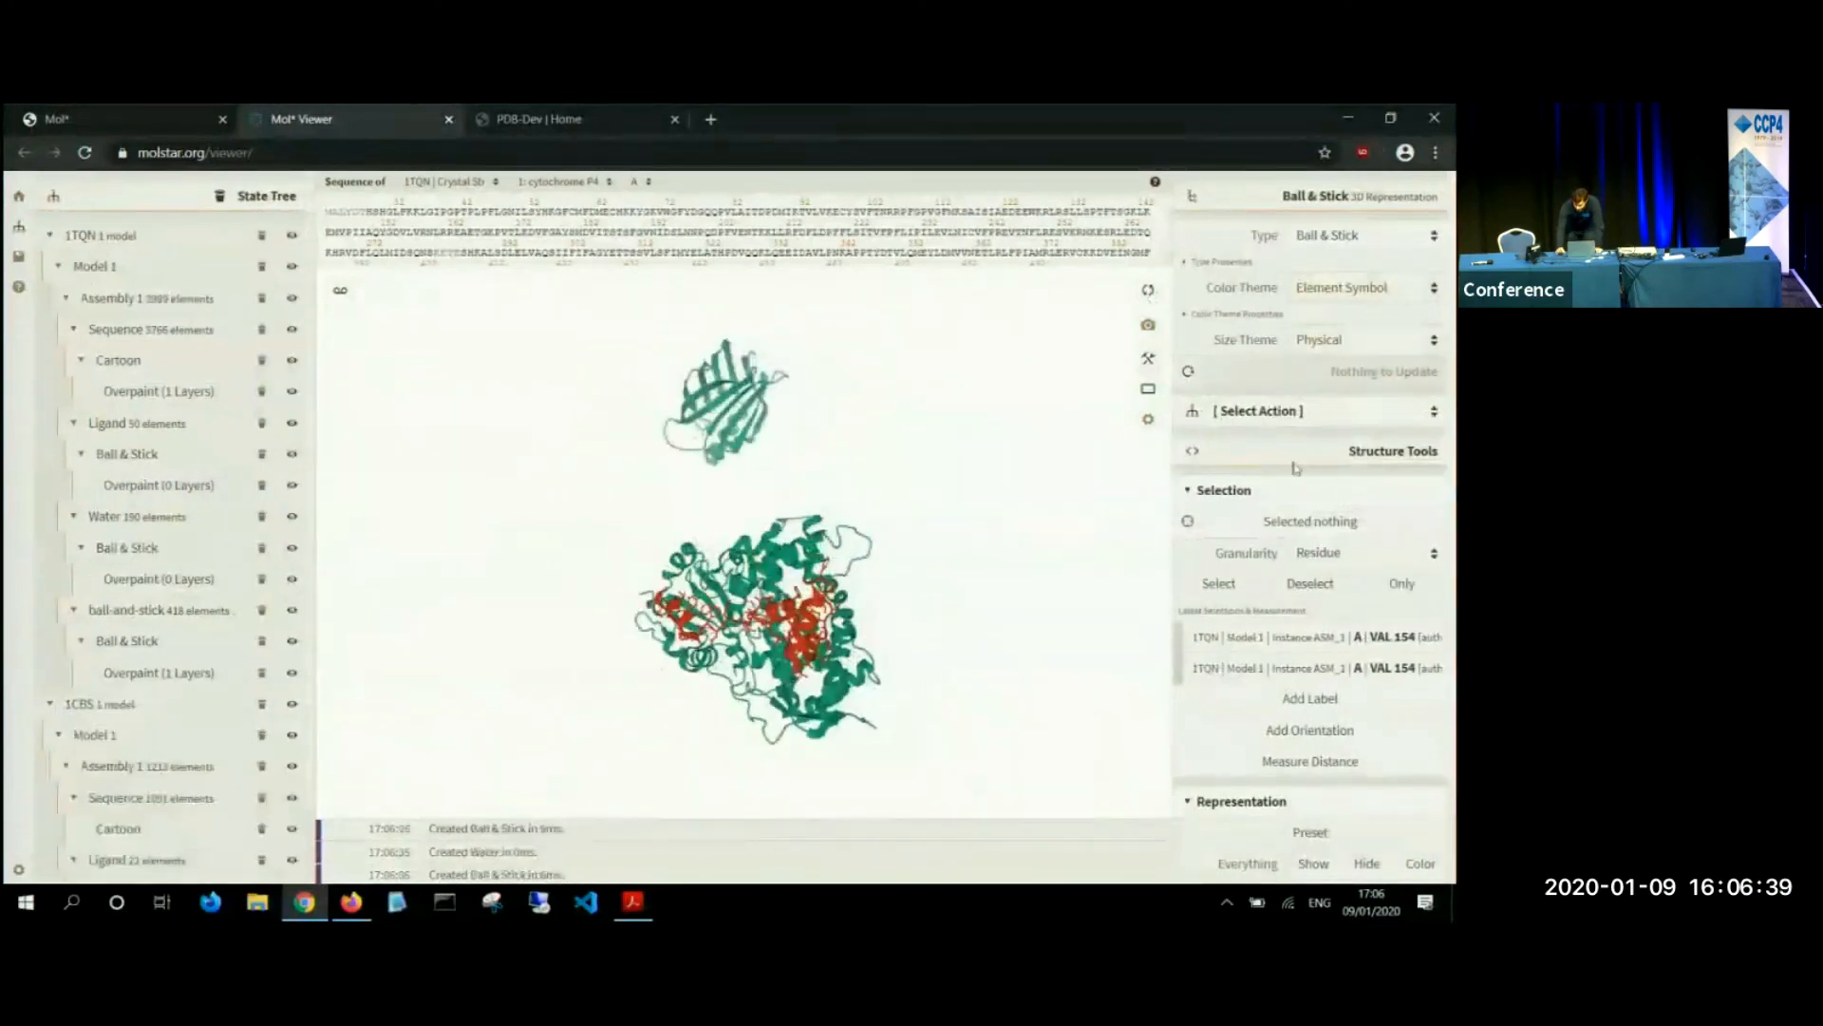
- Set the selection granularity to whole structures for measuring between 1TQN and 1CBS
{"action": "left_click", "coordinate": [1366, 552]}
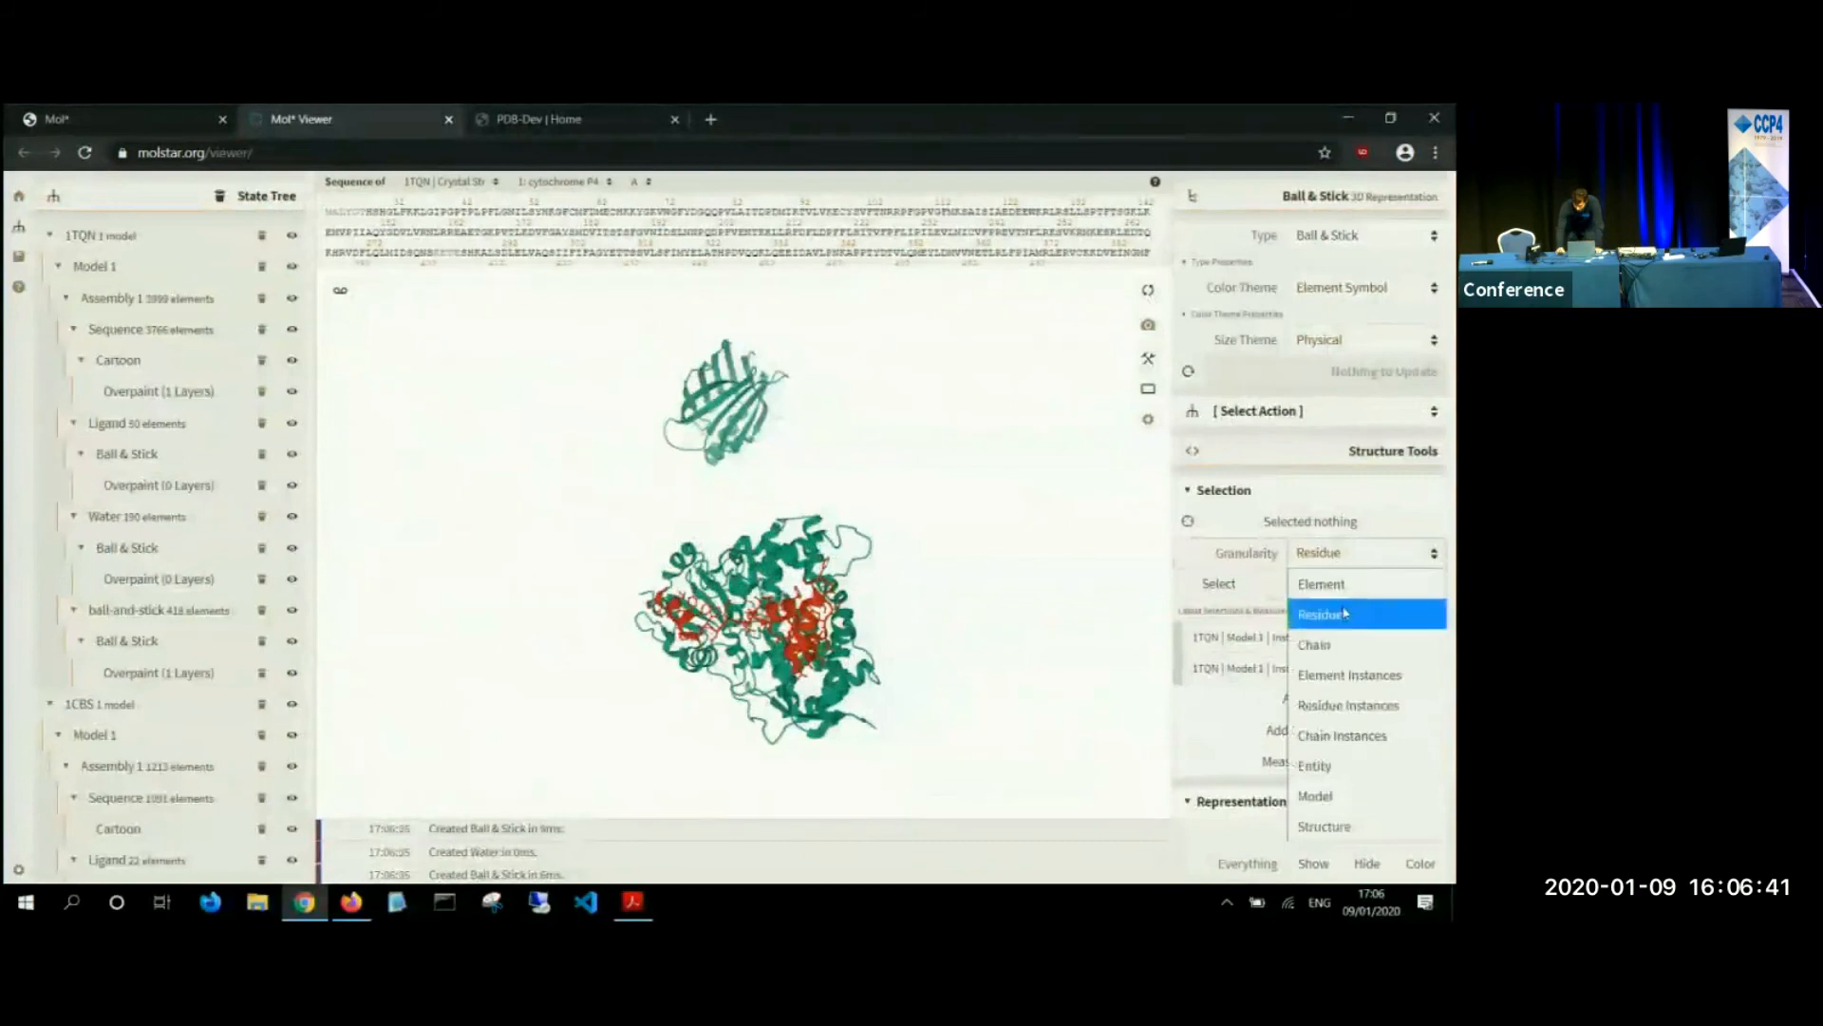
{"action": "left_click", "coordinate": [1324, 826]}
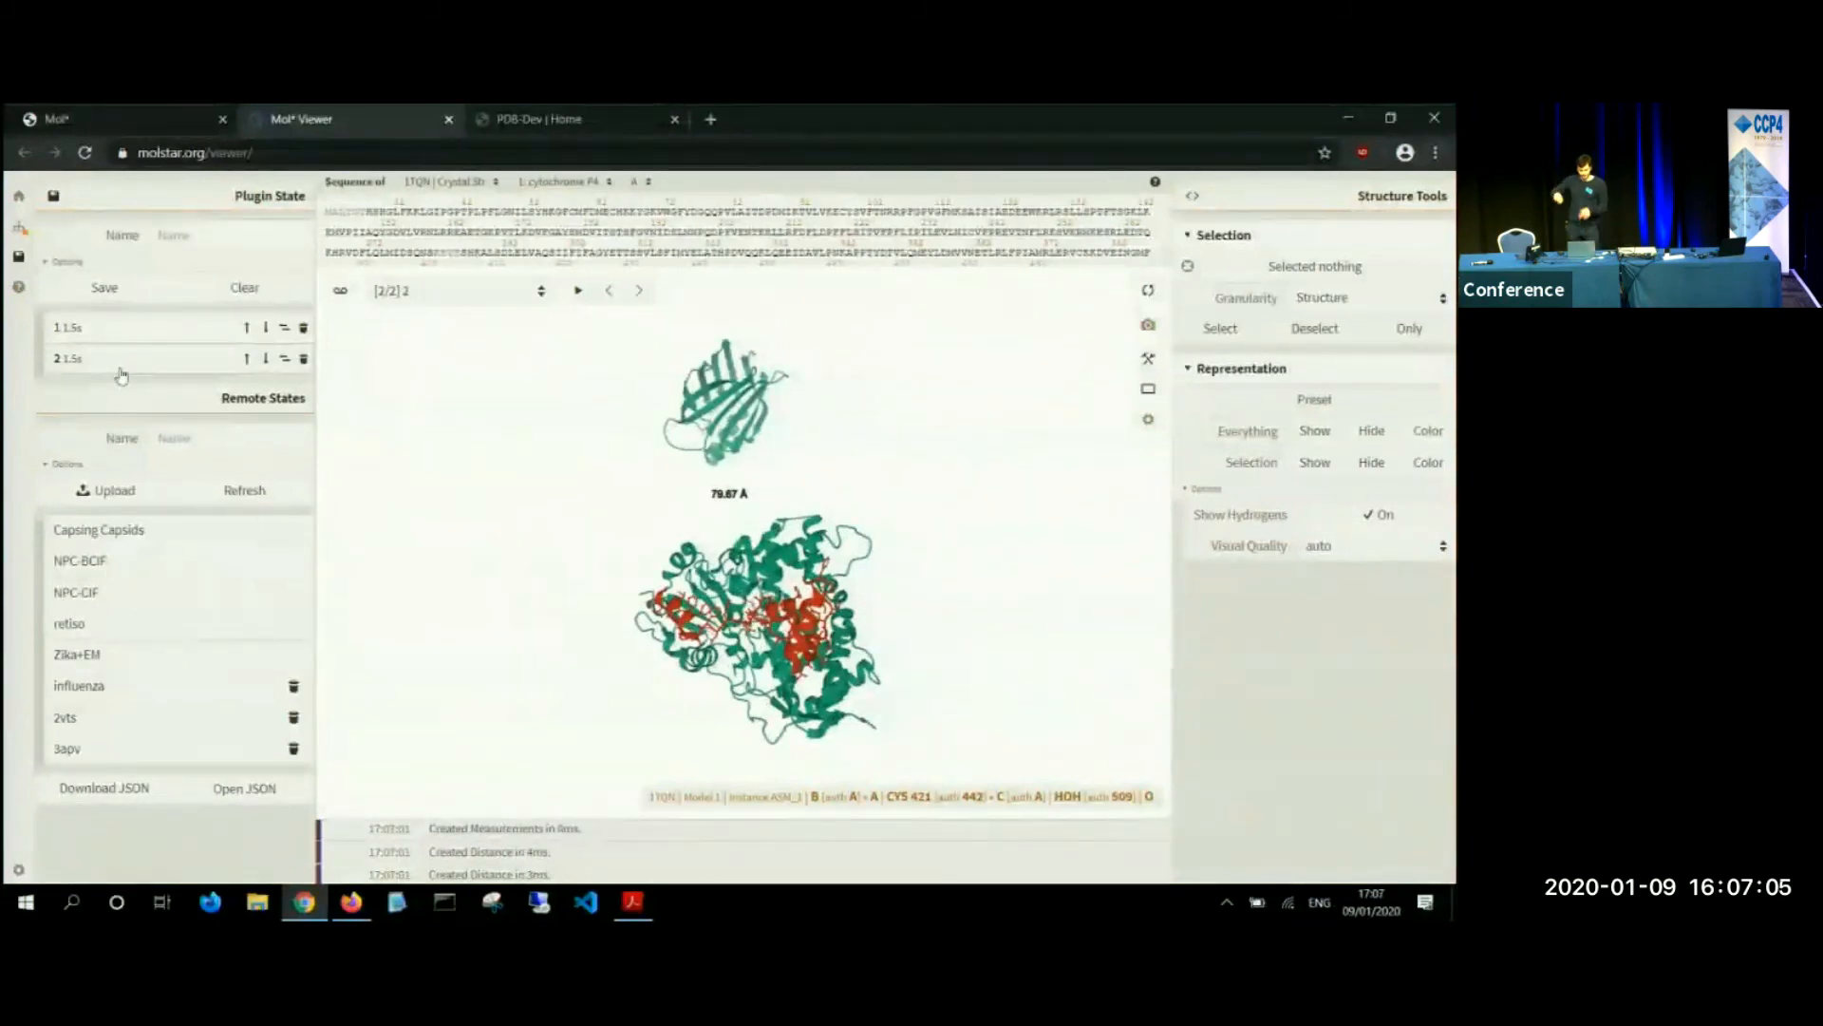
- Reopen the shared snapshot URL and save the current view as a third state snapshot
{"action": "left_click", "coordinate": [226, 439]}
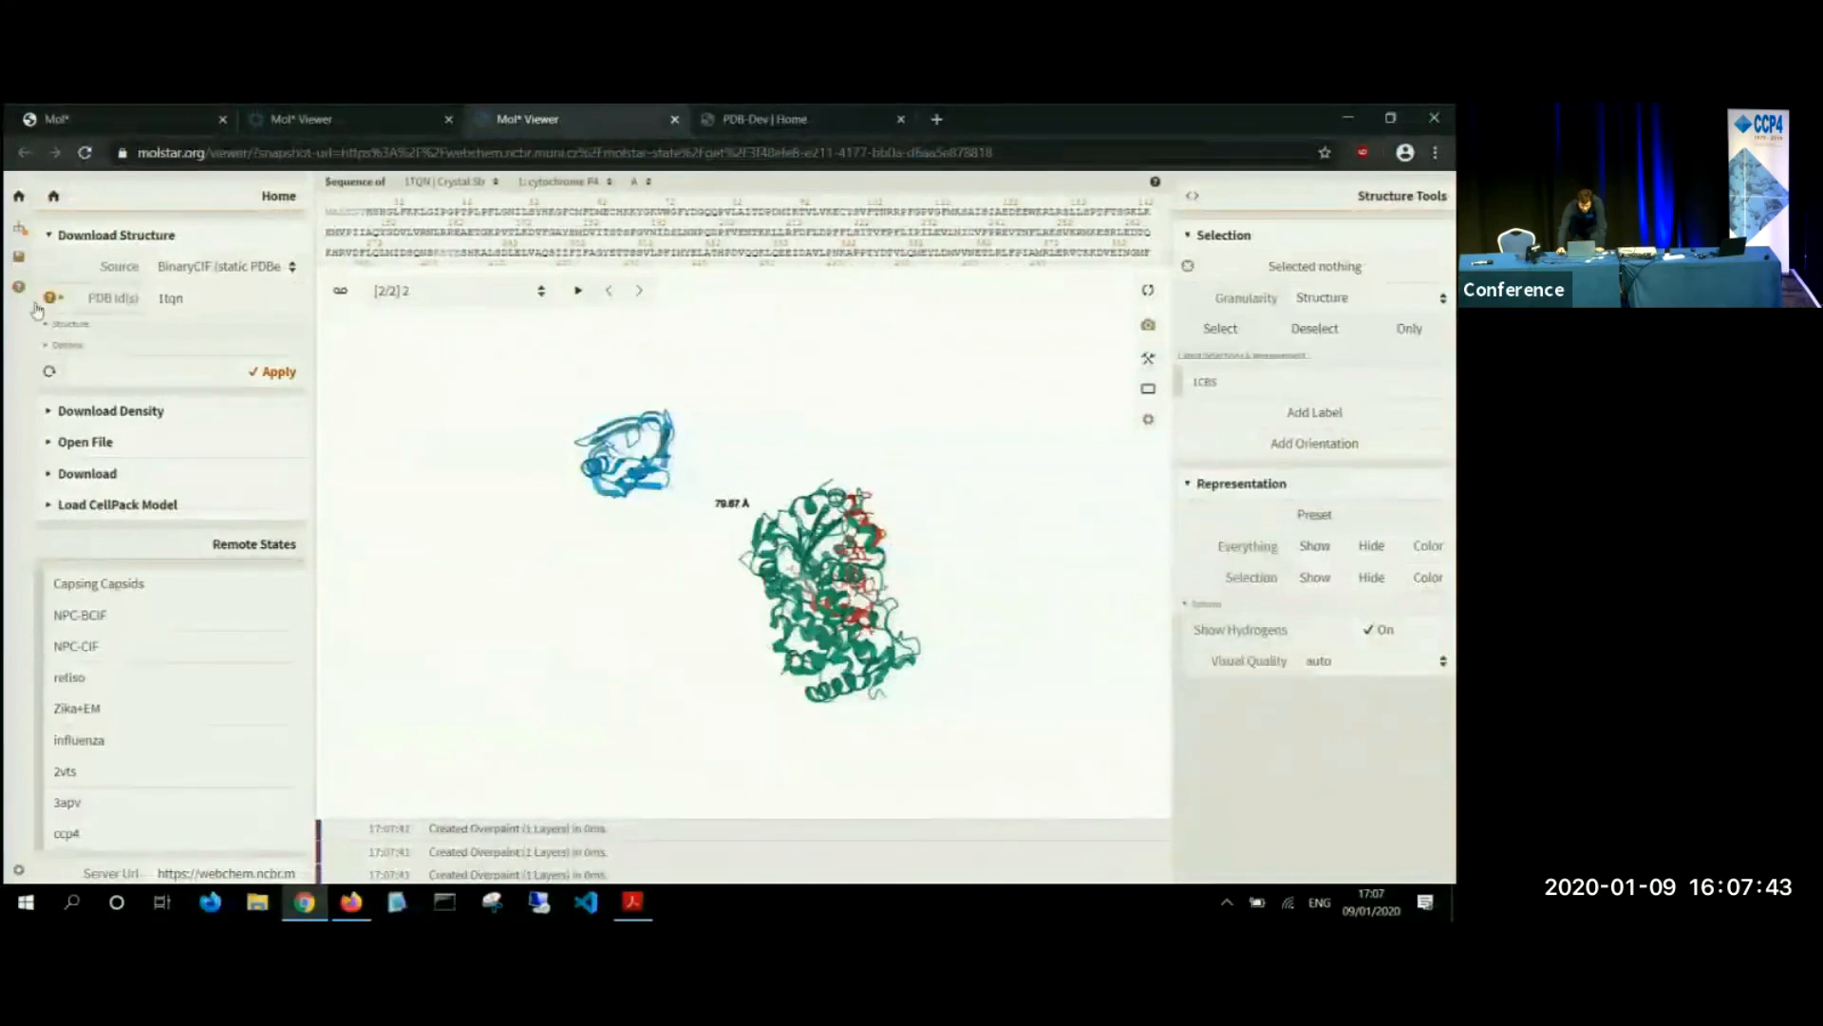
{"action": "left_click", "coordinate": [54, 196]}
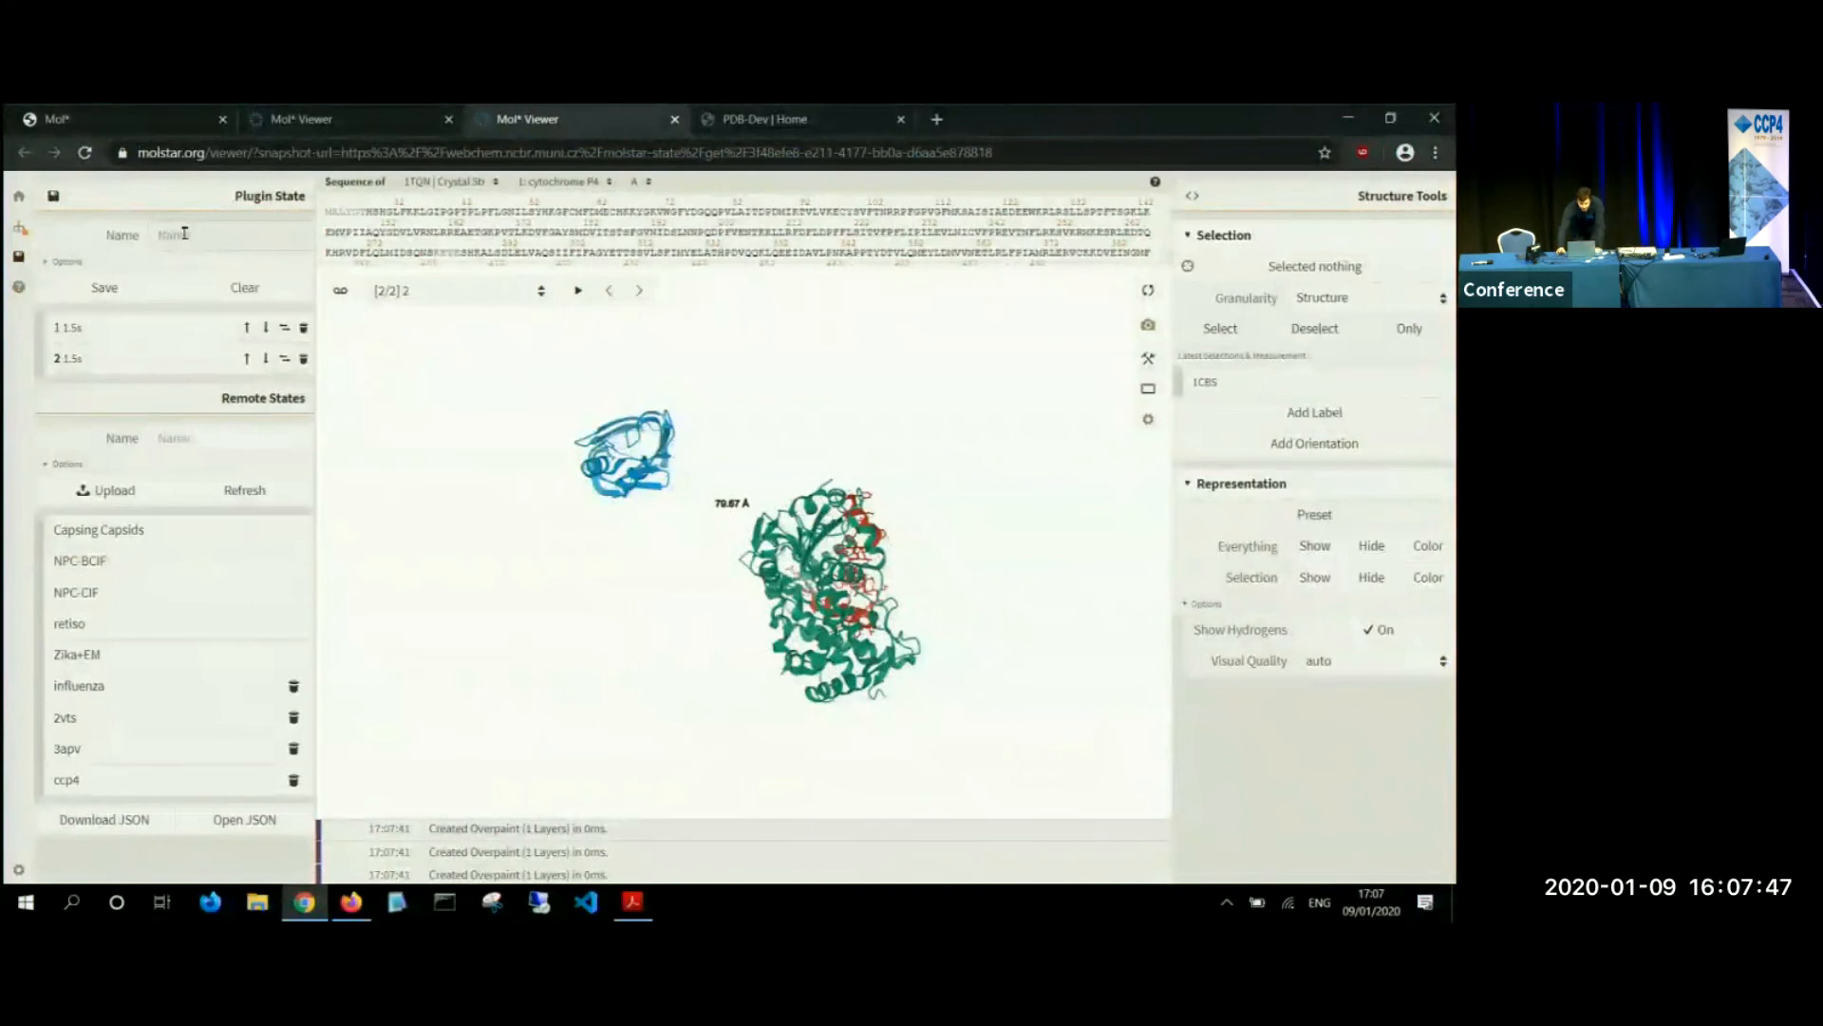
{"action": "left_click", "coordinate": [104, 286]}
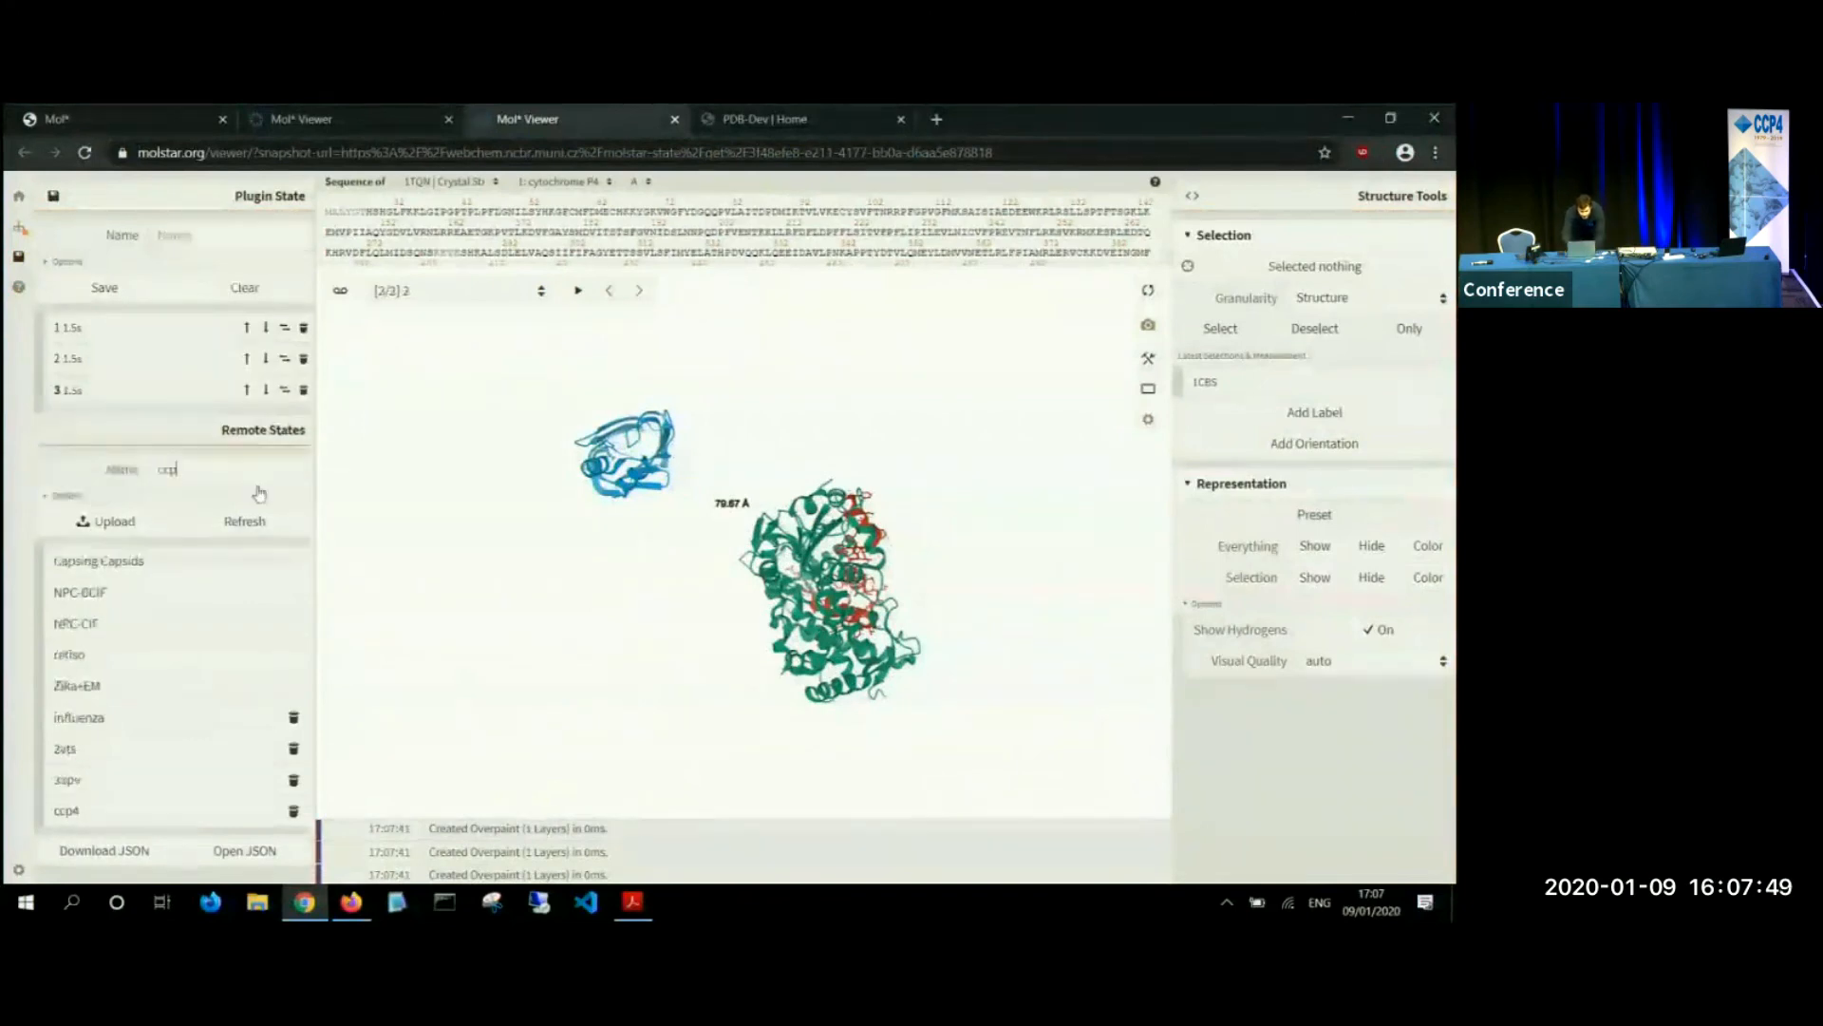